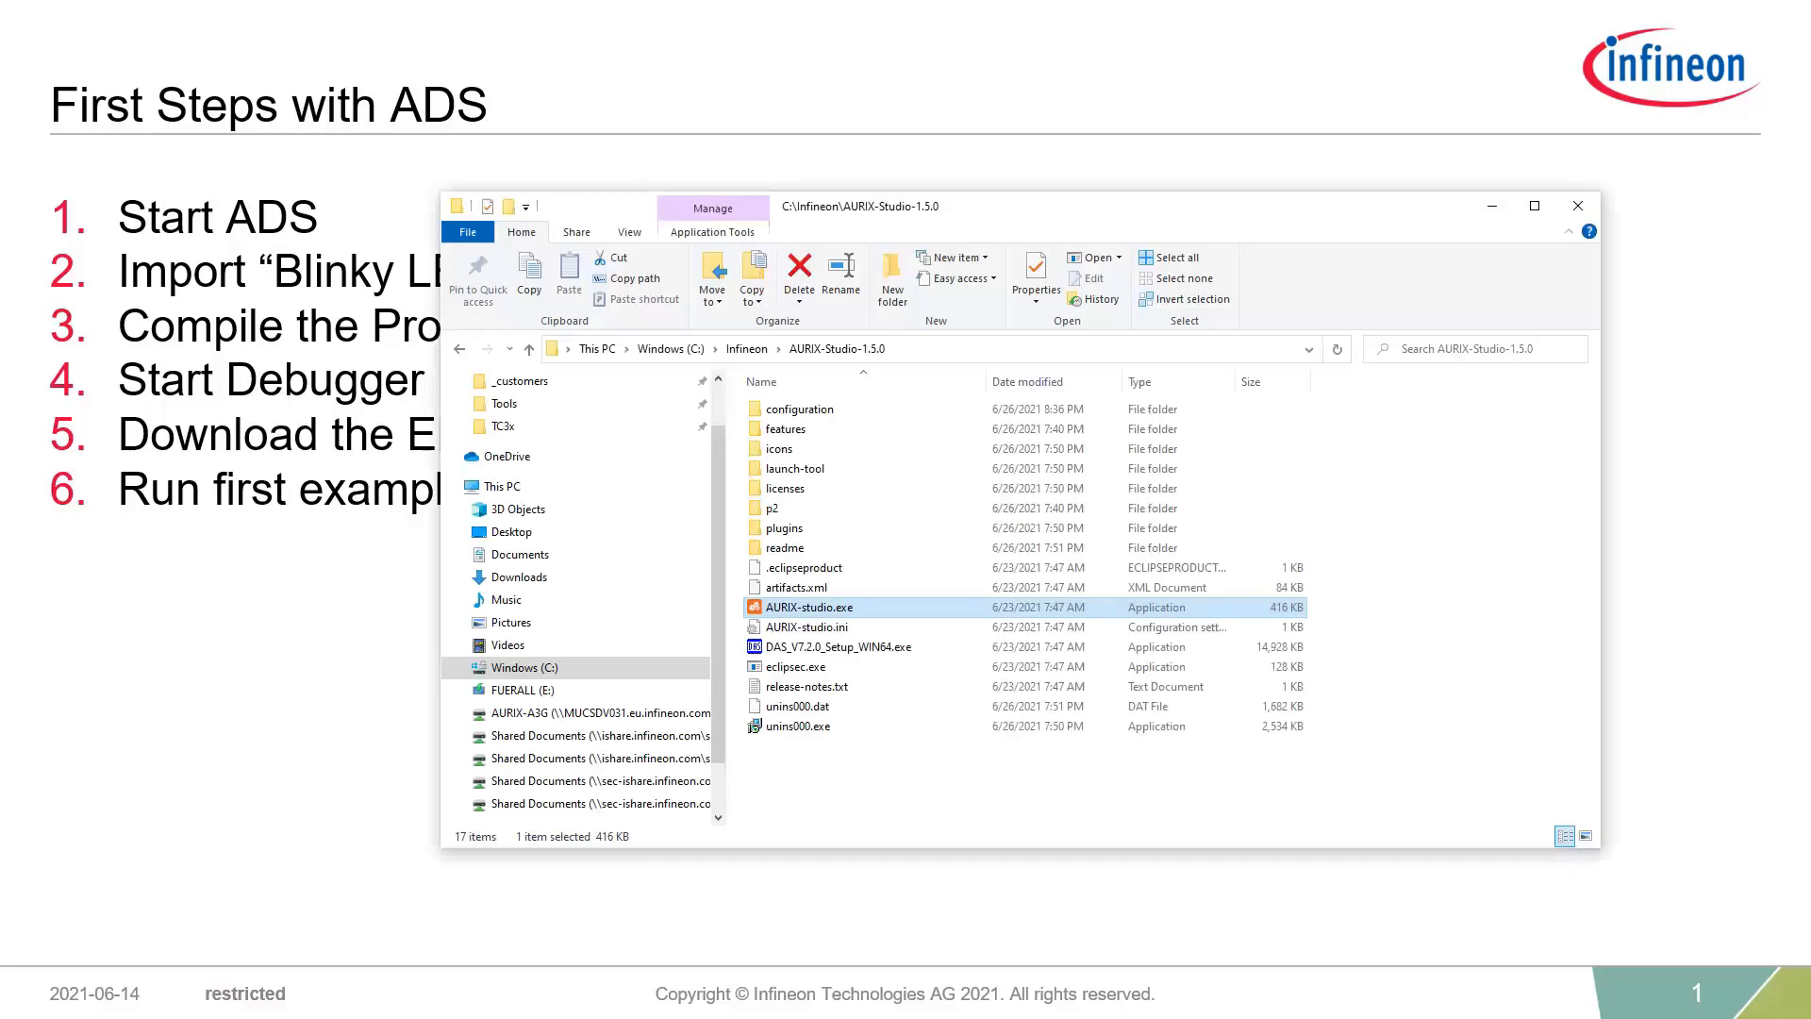
mouse_move(860, 409)
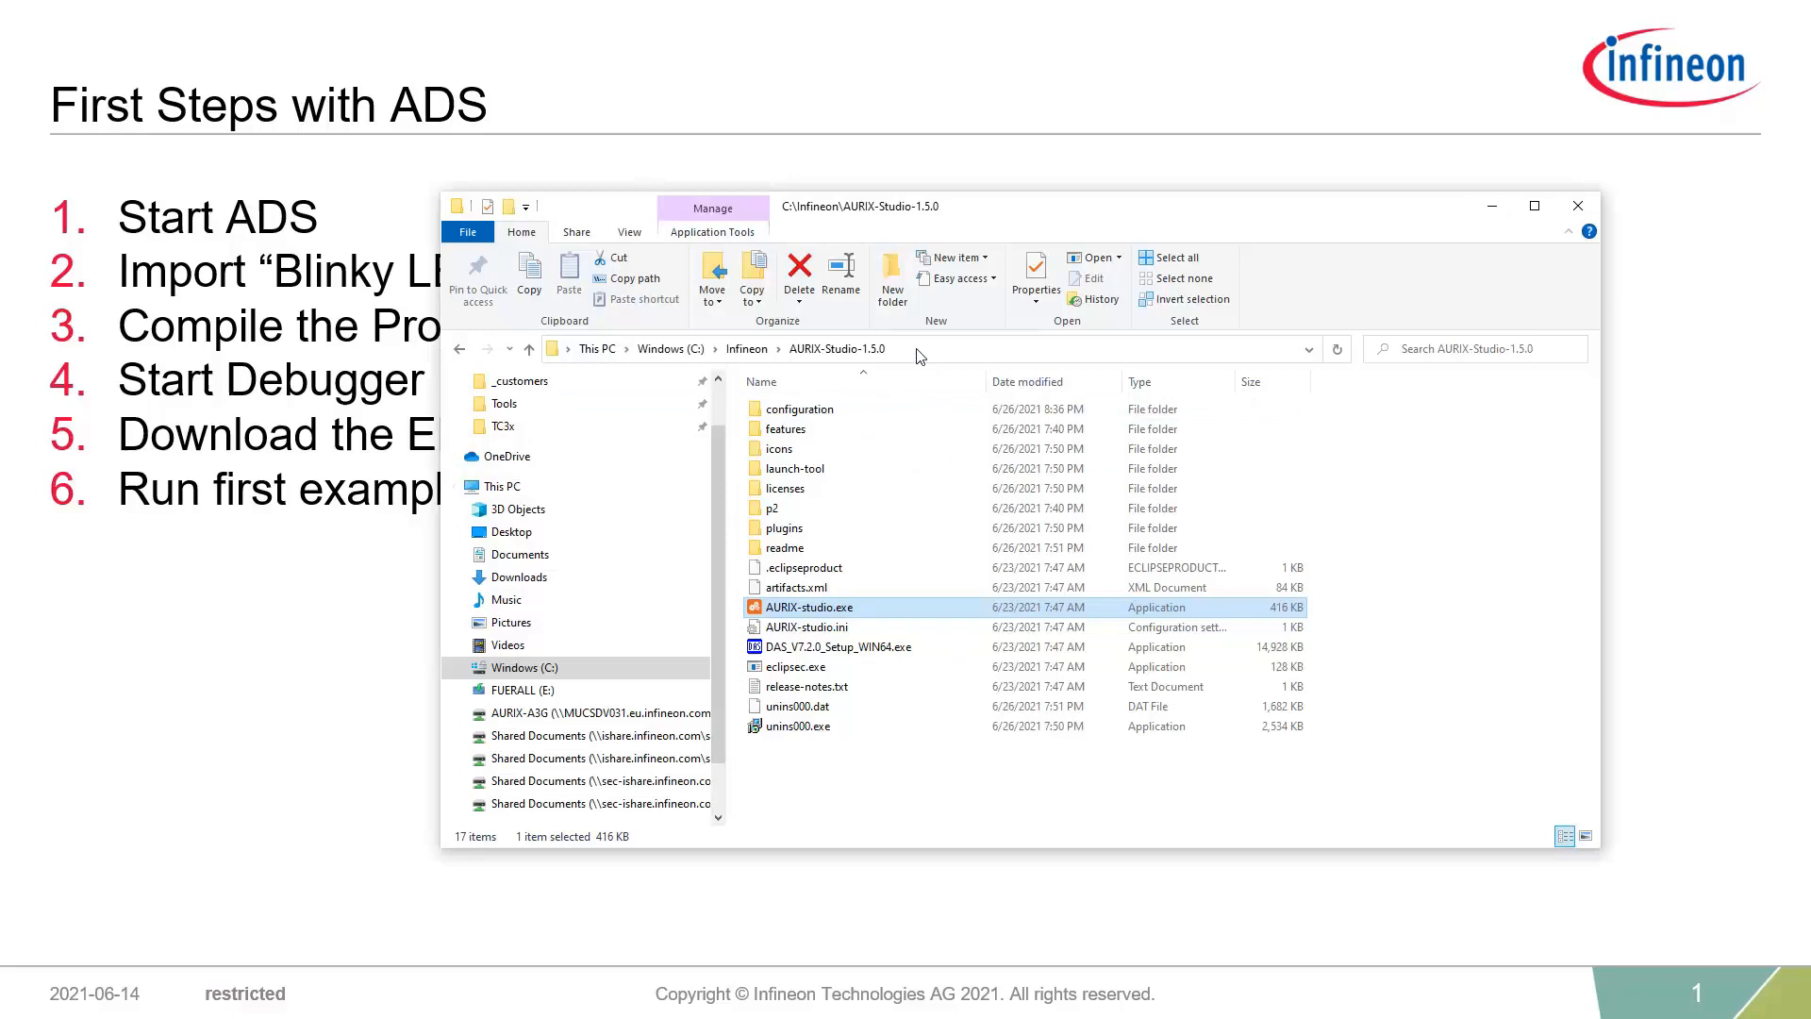
mouse_move(760, 383)
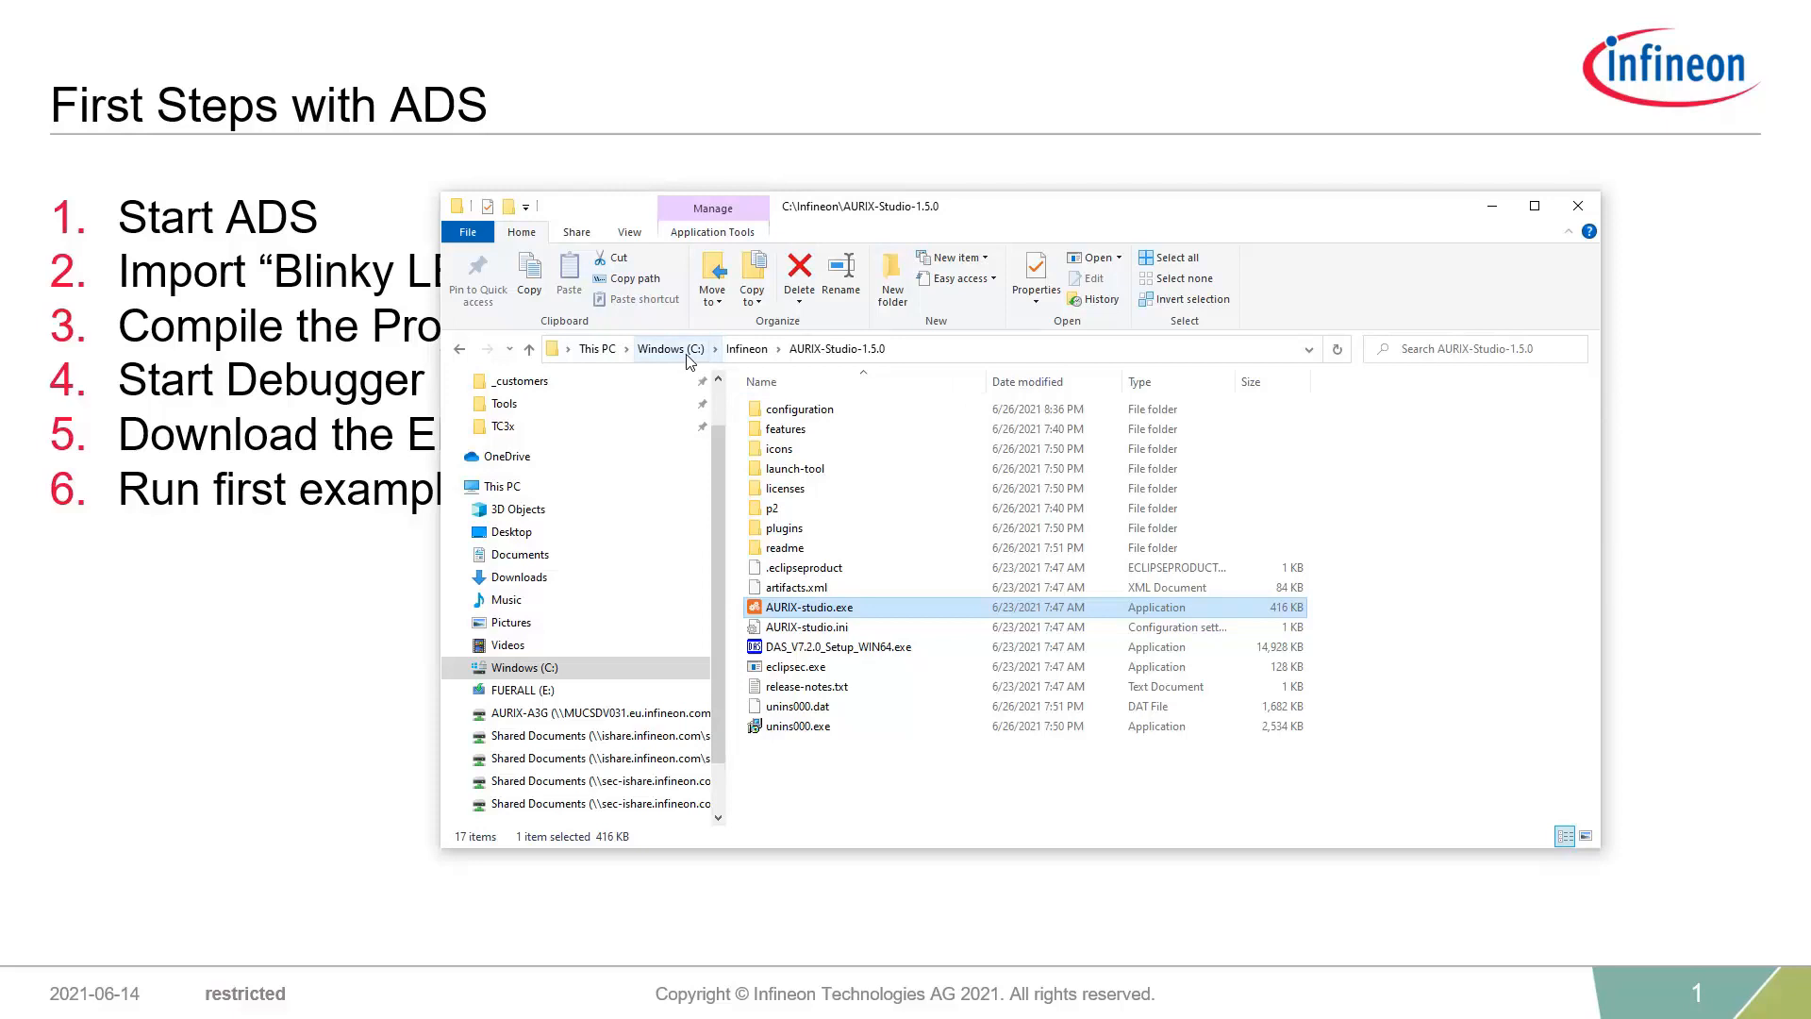
mouse_move(814, 359)
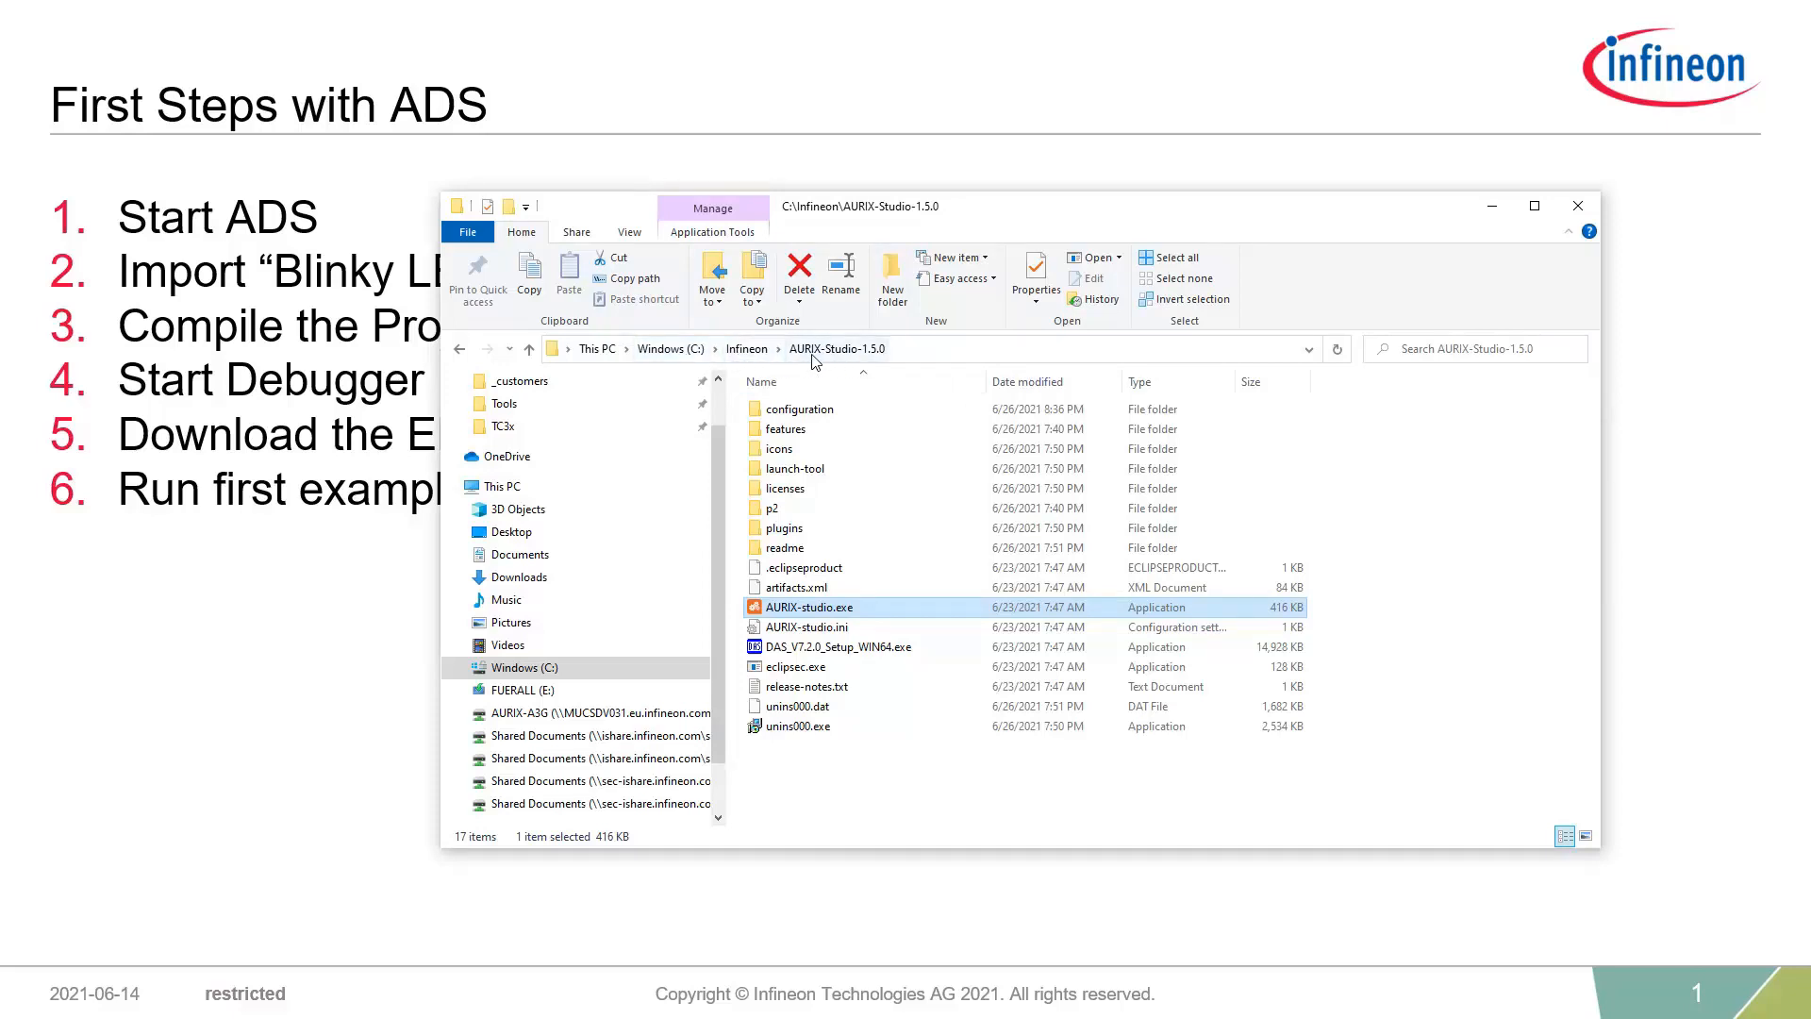
mouse_move(883, 362)
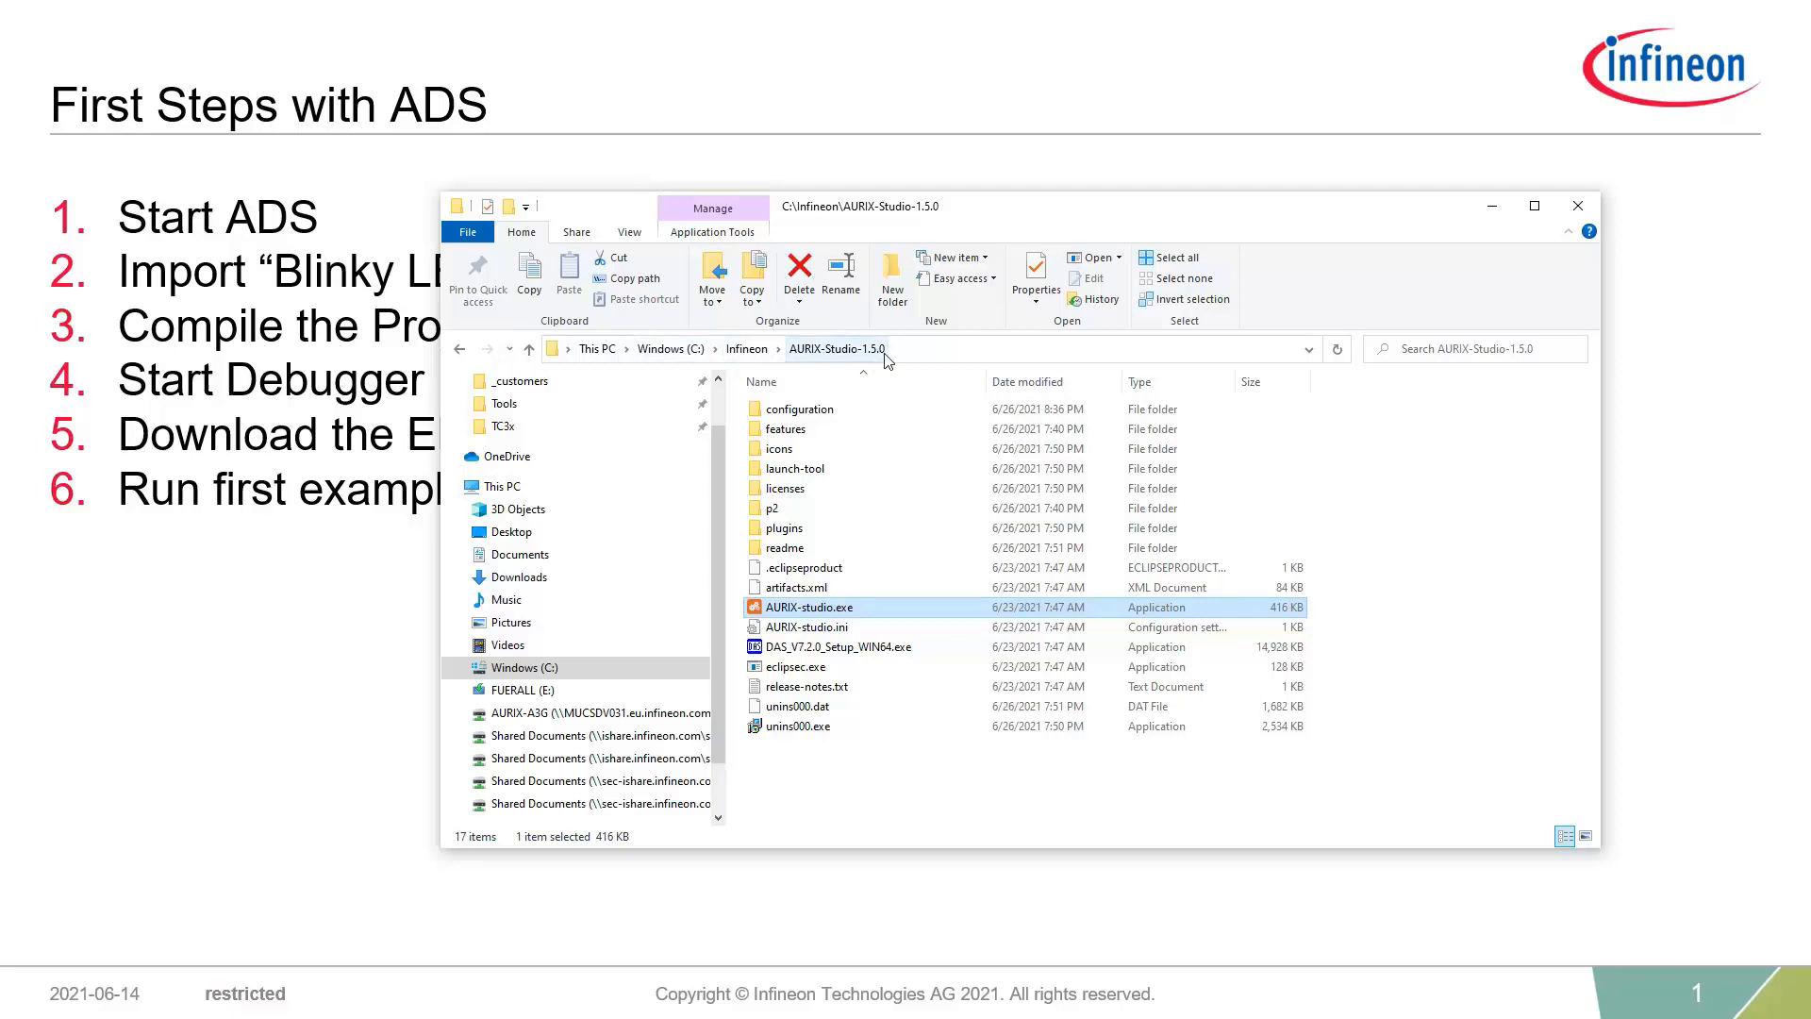
mouse_move(911, 362)
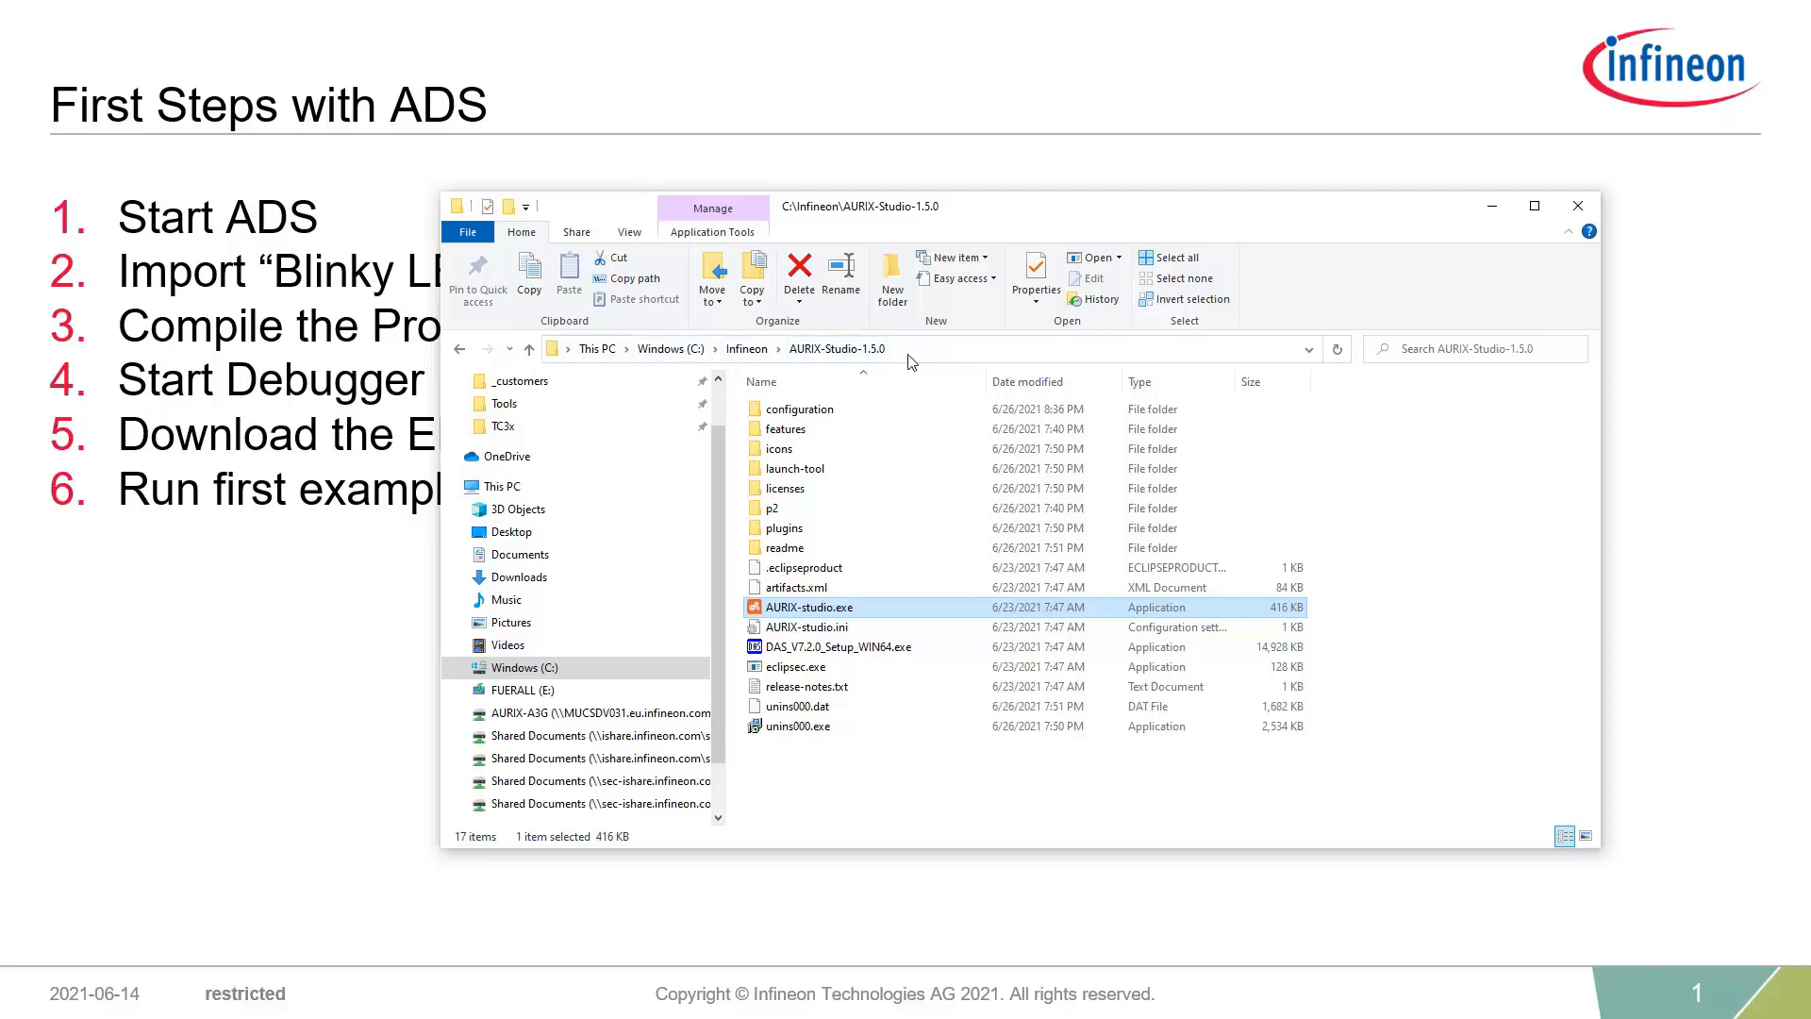
mouse_move(779, 626)
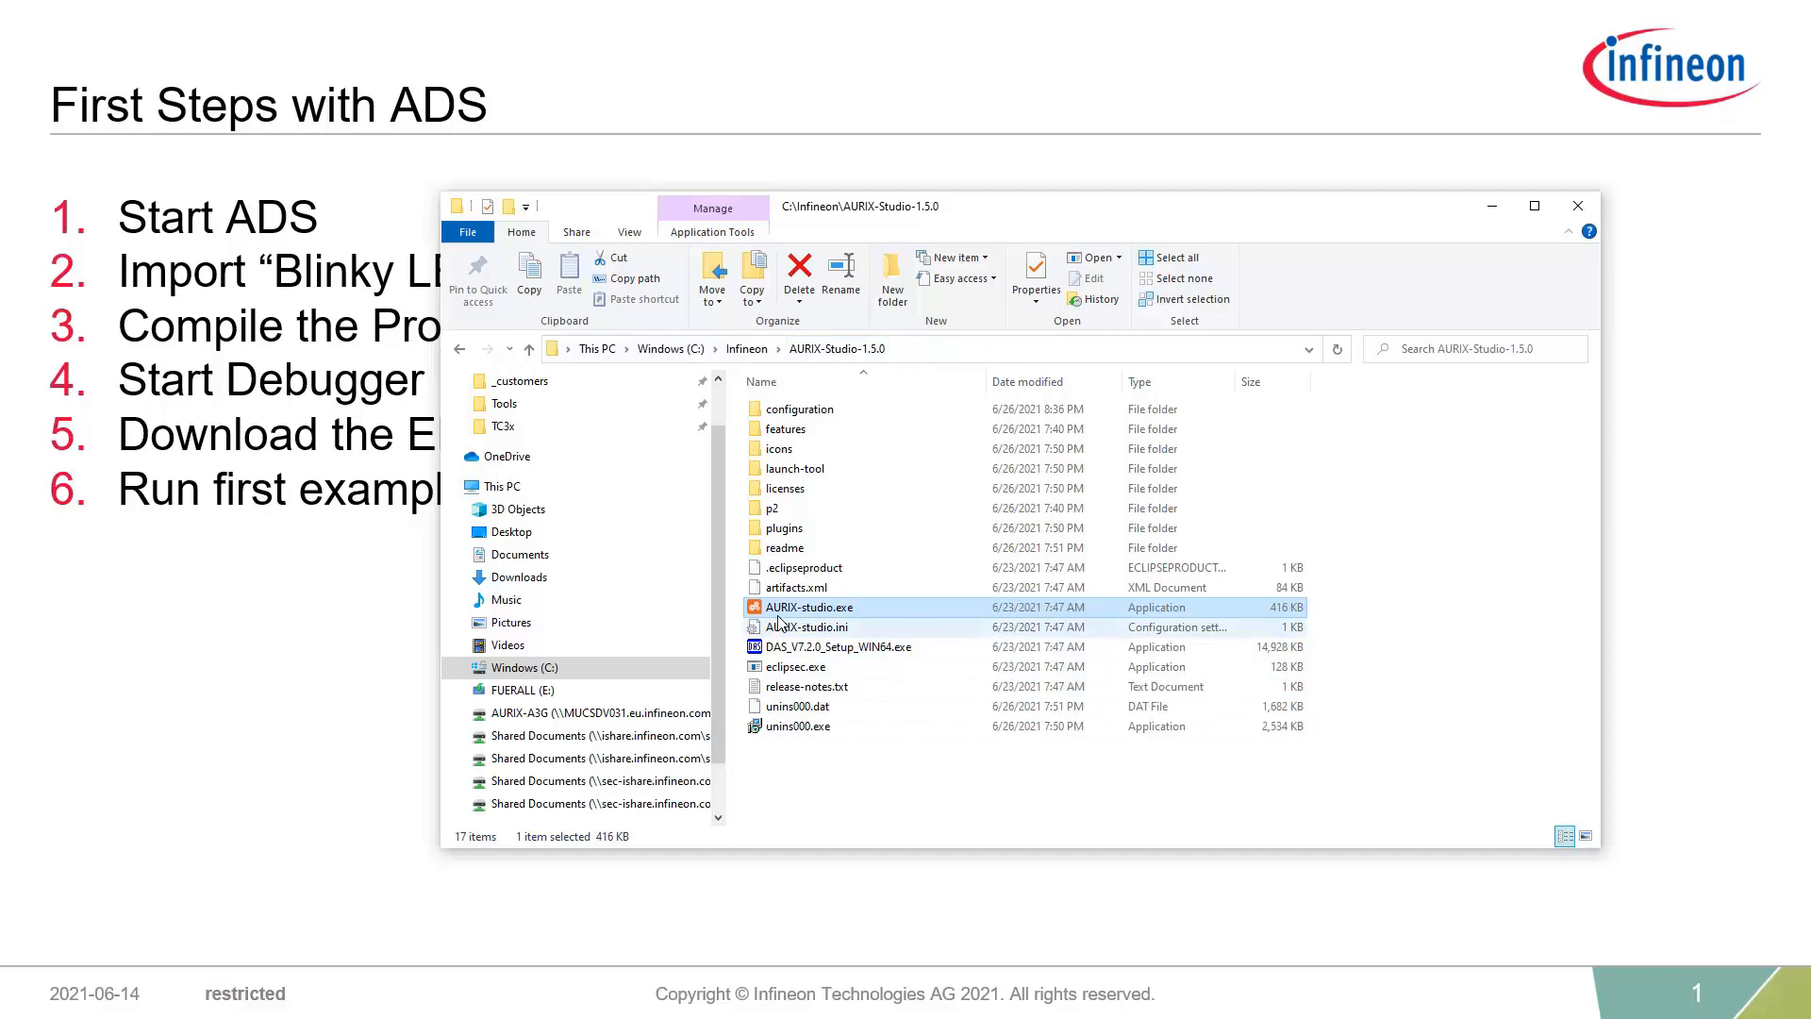
mouse_move(1119, 666)
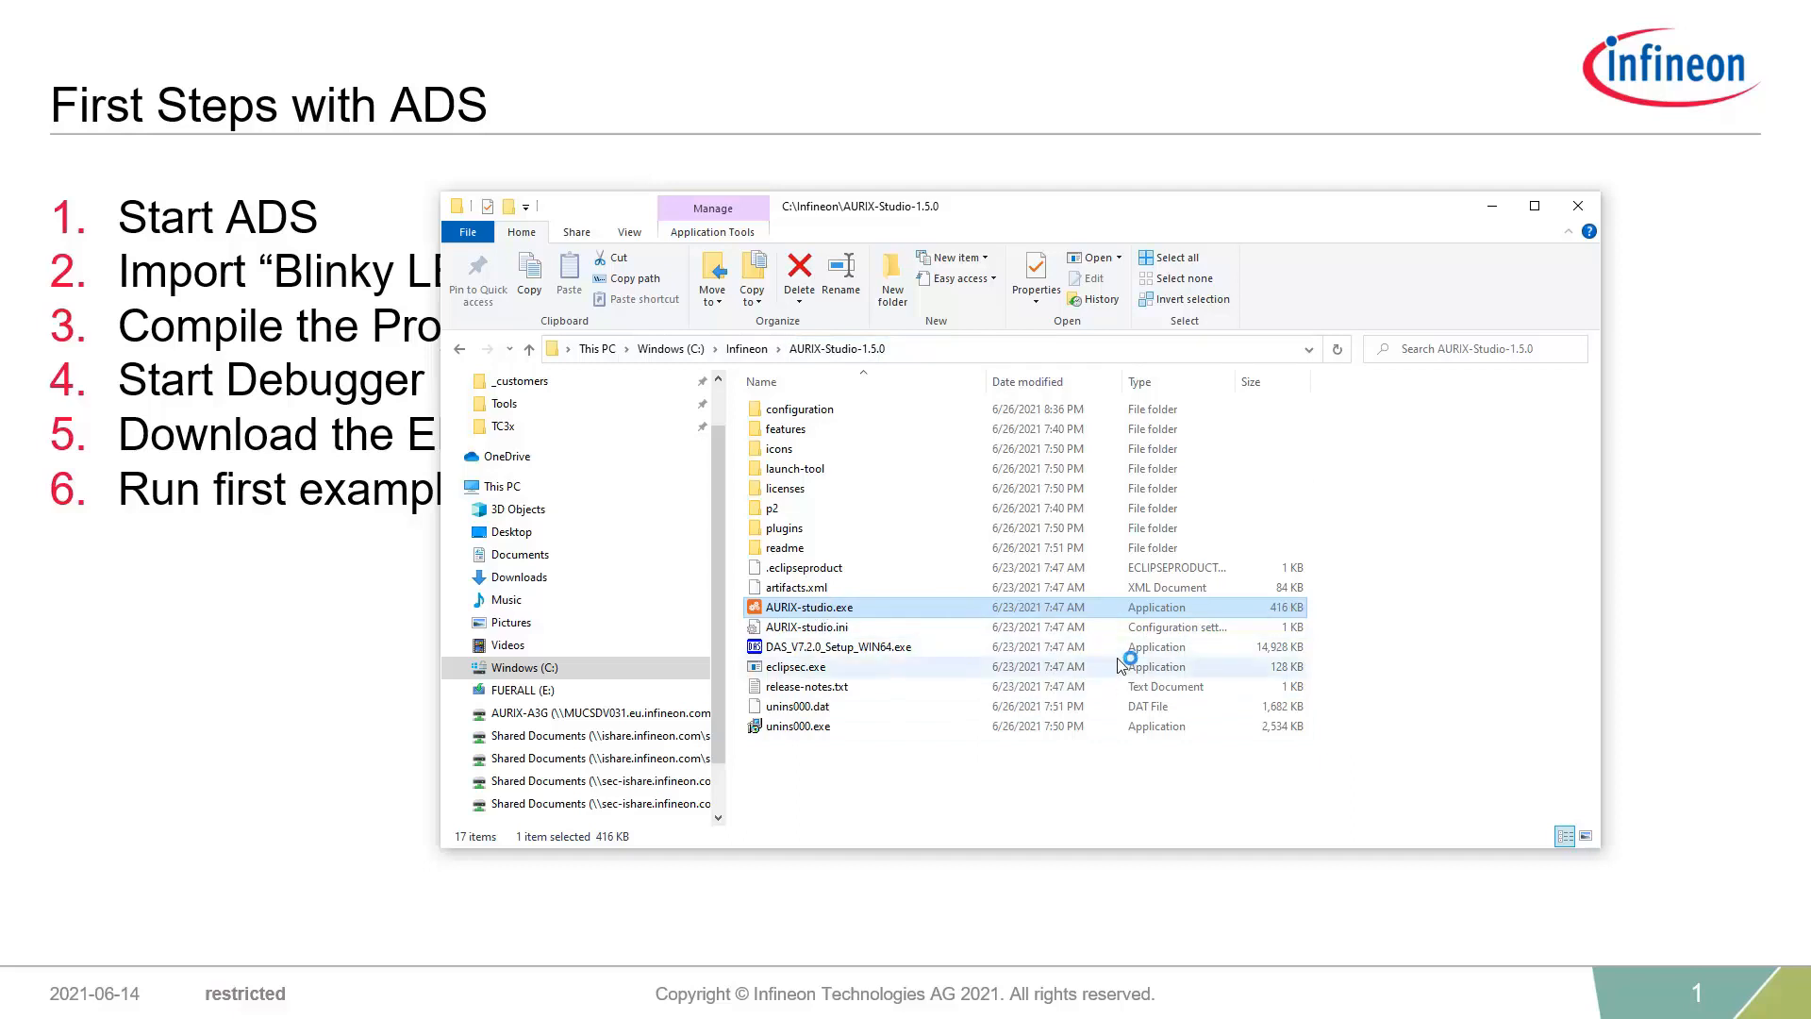
mouse_move(1117, 666)
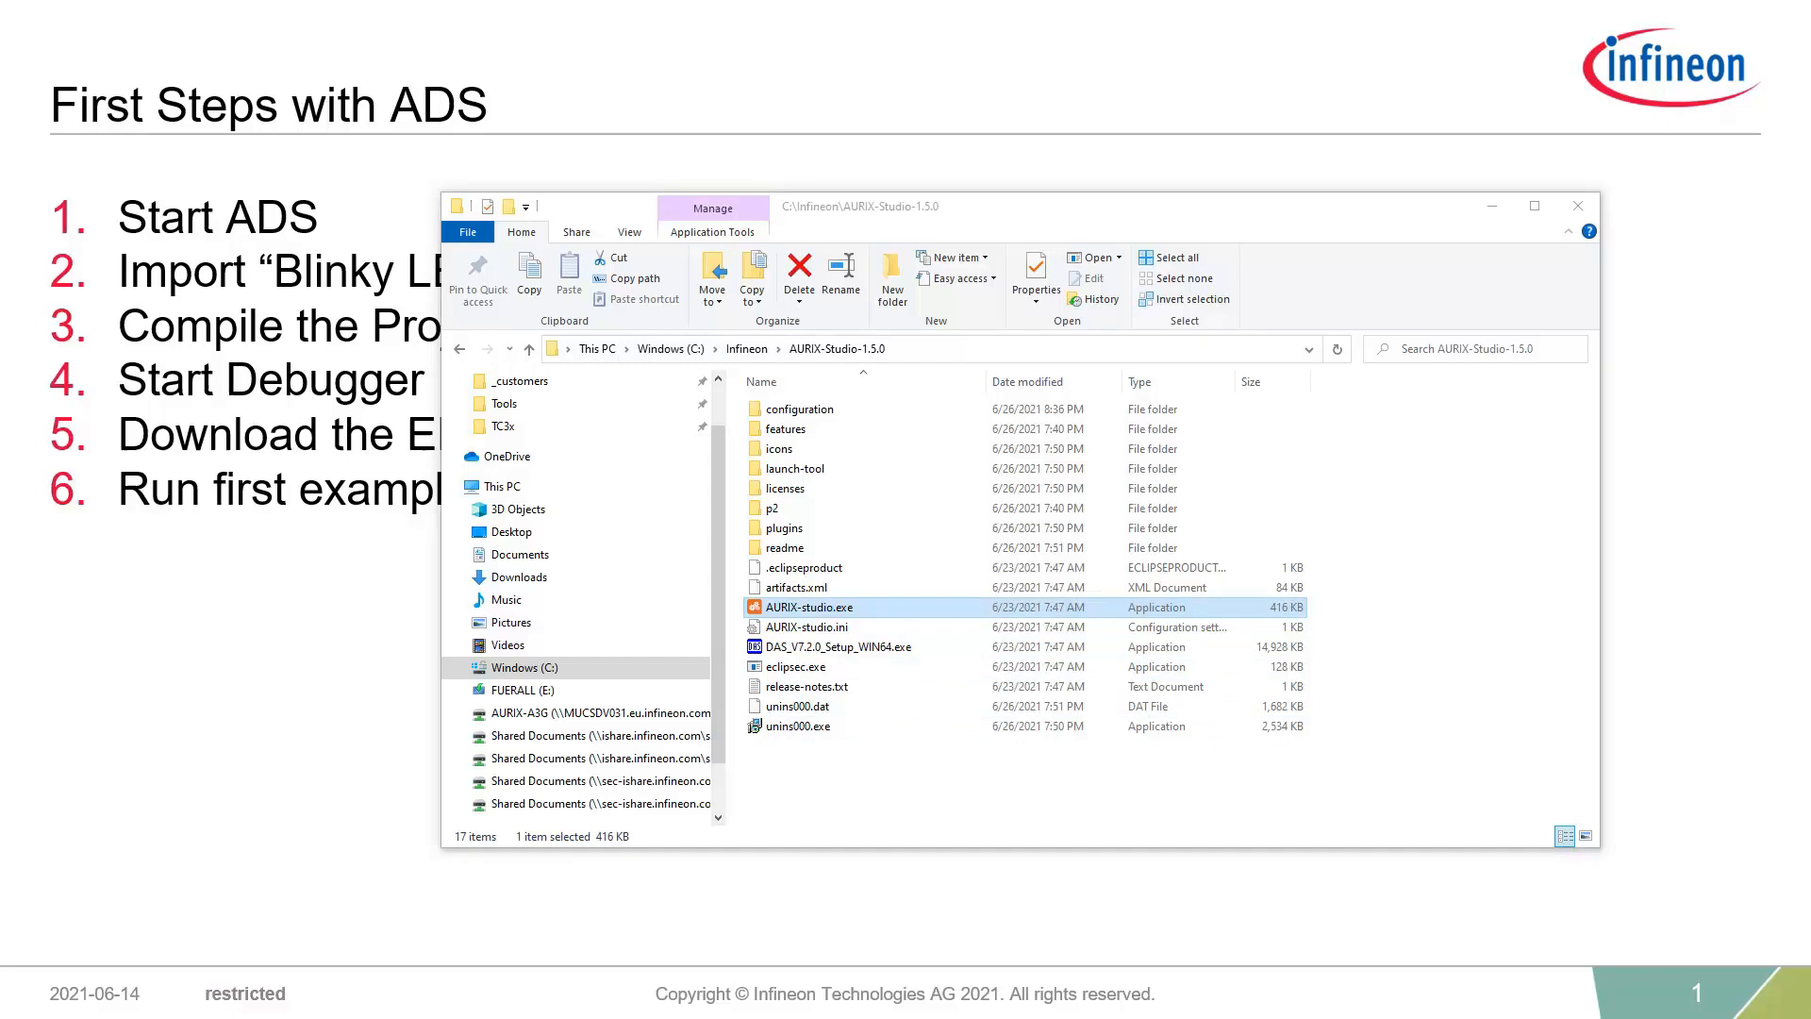
- Launch AURIX-studio.exe so the workspace launcher appears with the default workspace
double_click(809, 605)
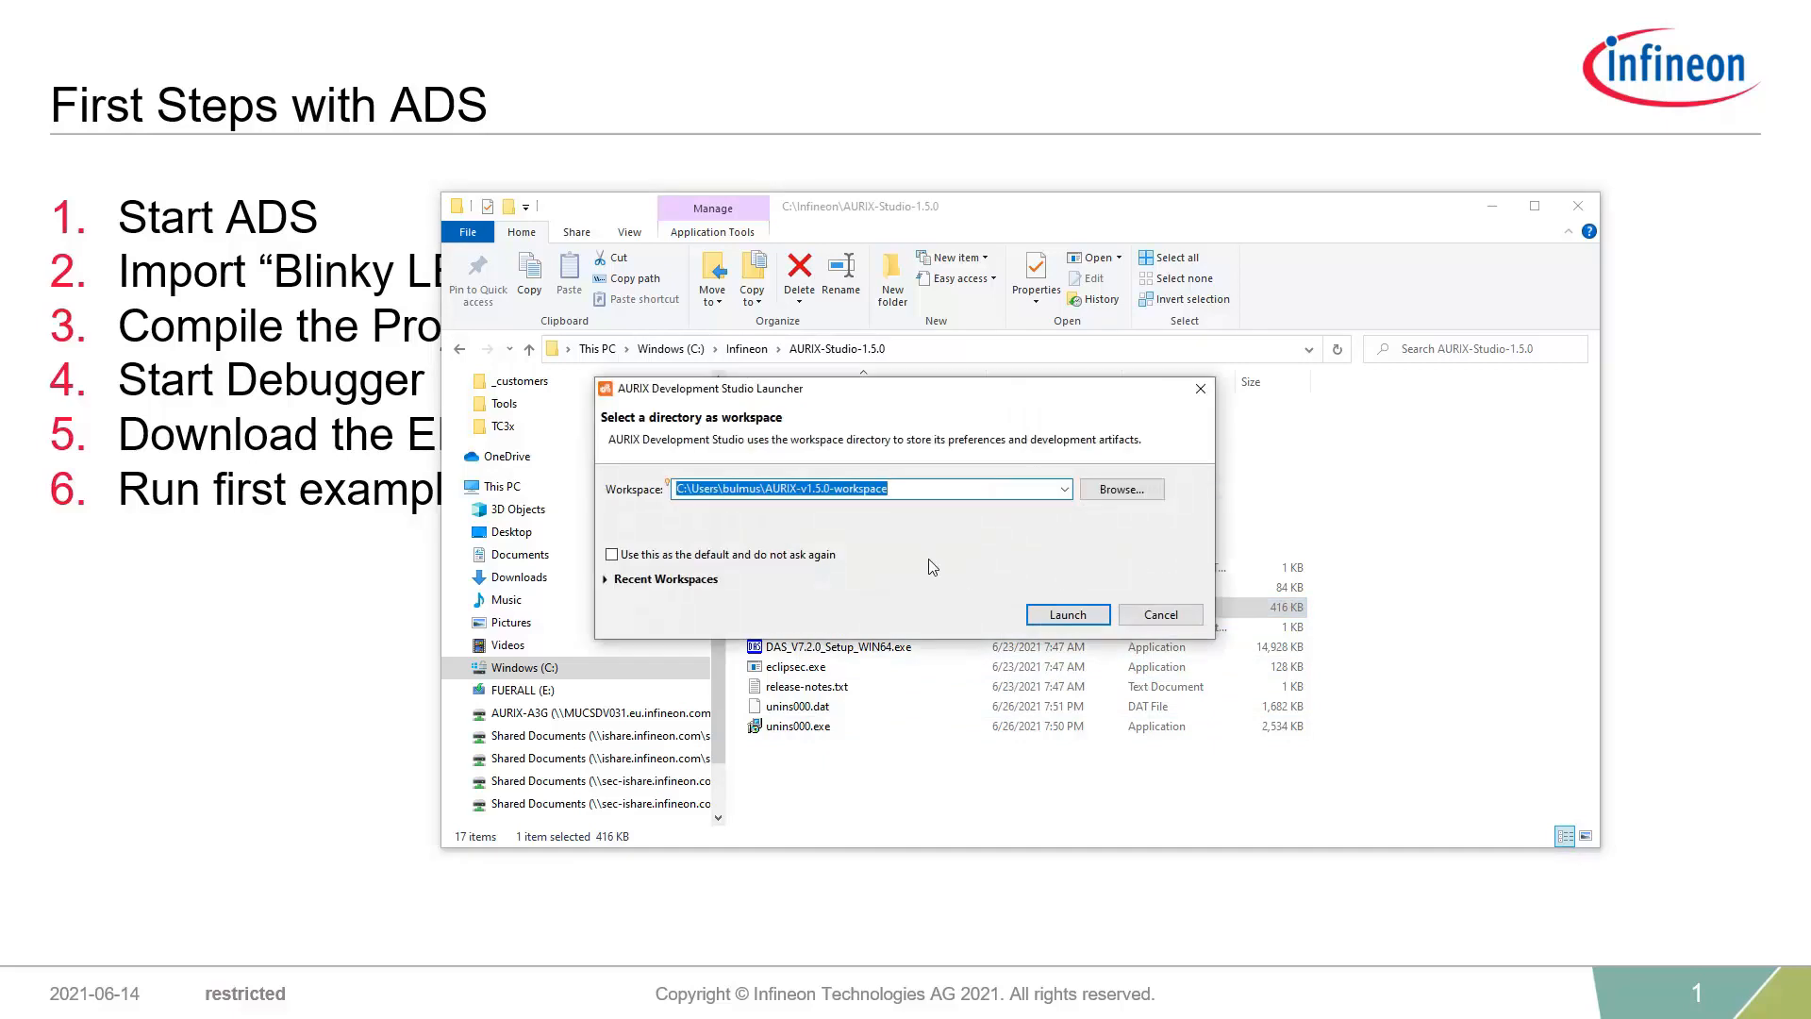
mouse_move(928, 522)
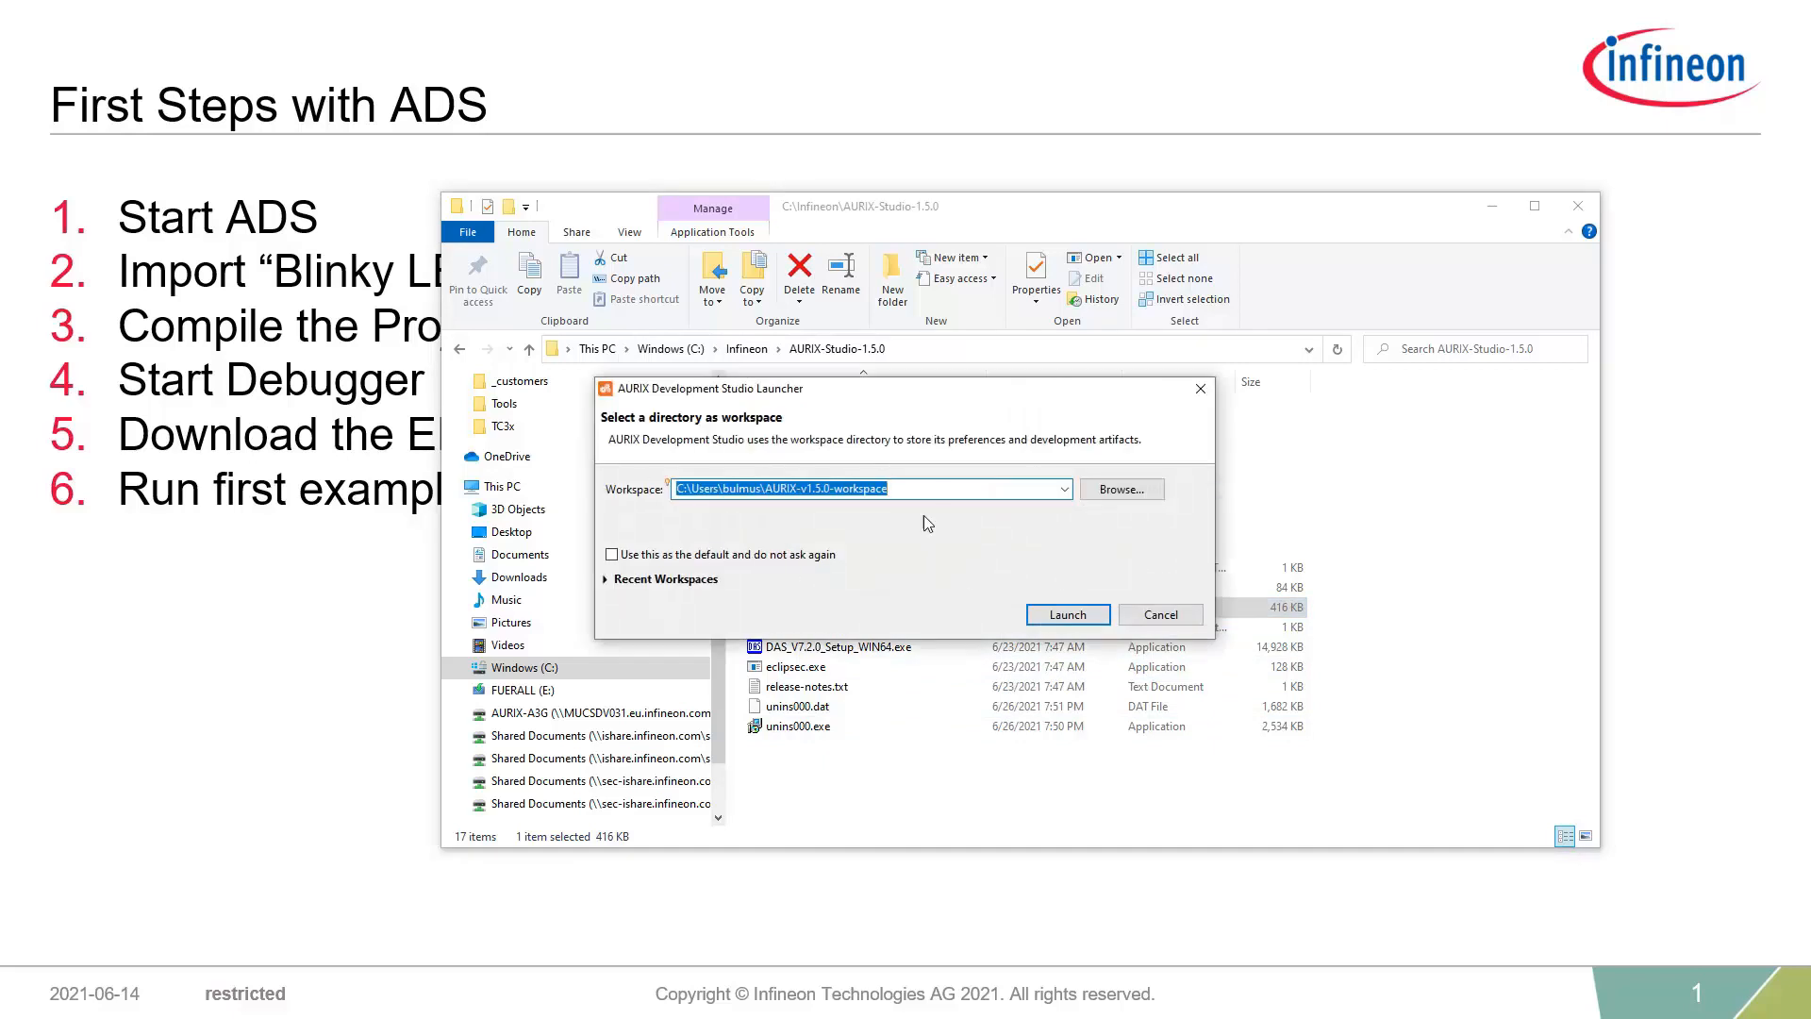
mouse_move(764, 538)
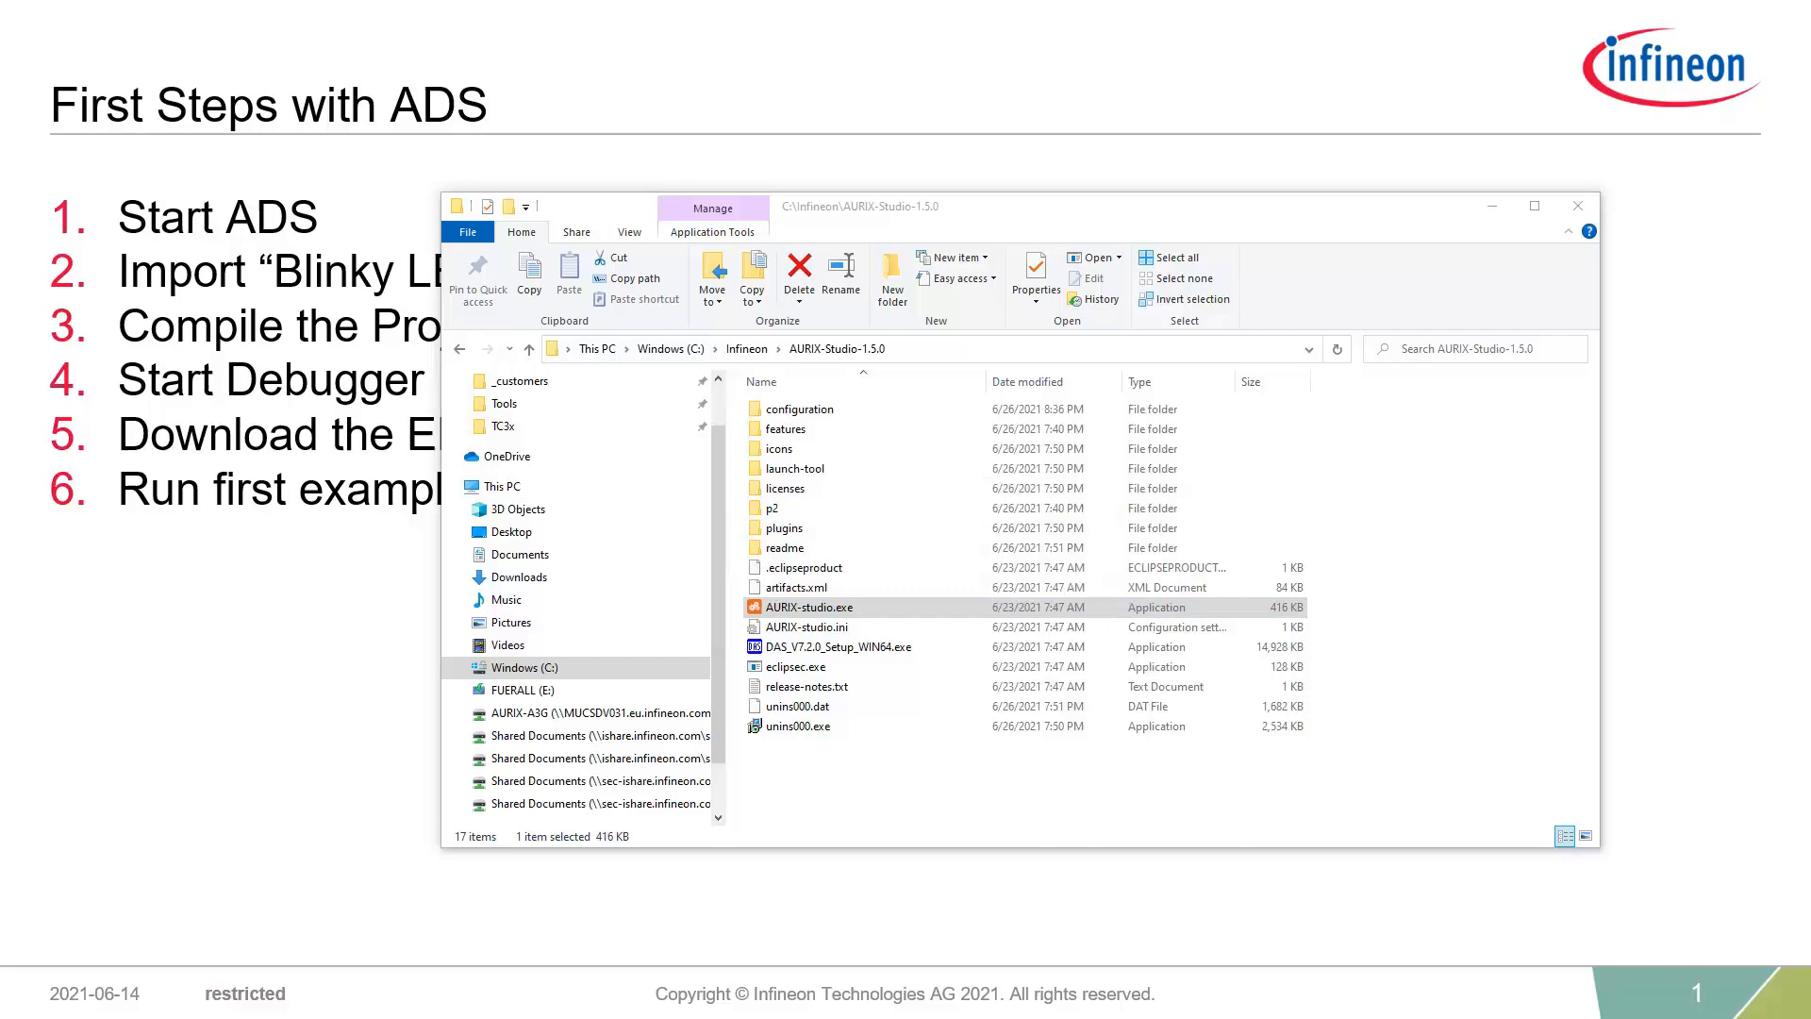
- Maximize the studio window and start the Import wizard from the File menu
double_click(811, 605)
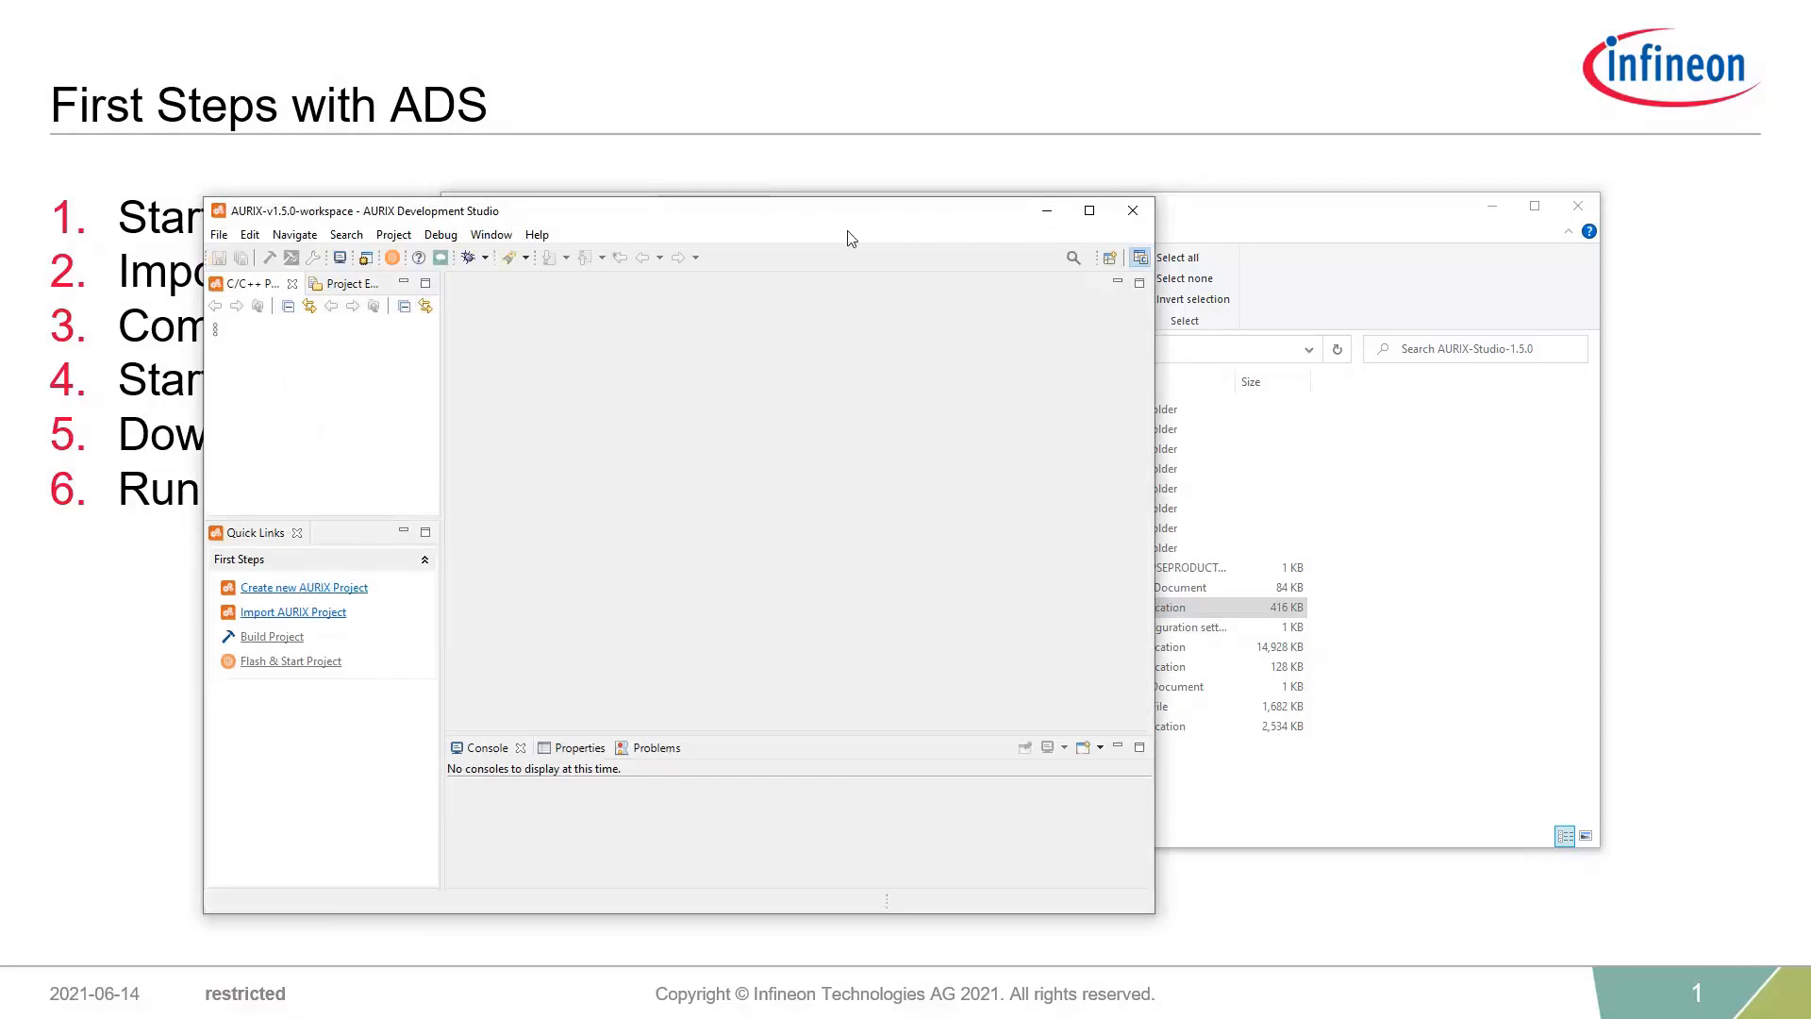
click(1087, 210)
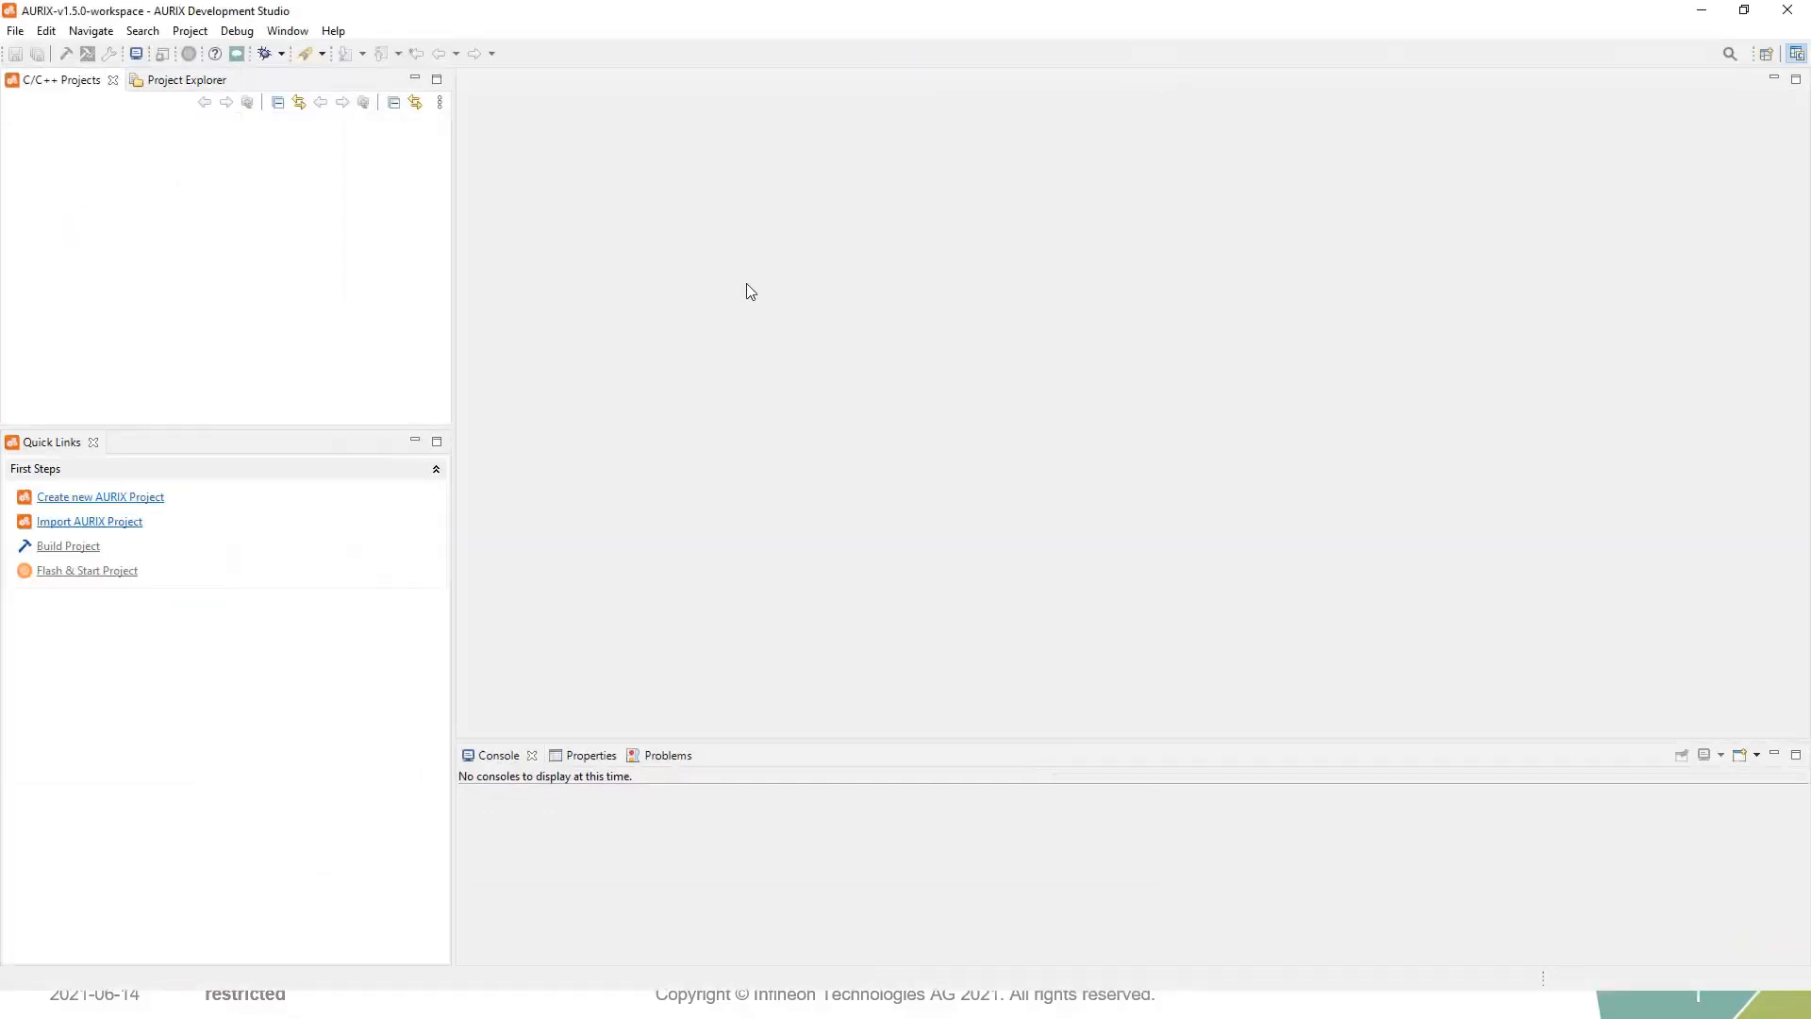
mouse_move(207, 336)
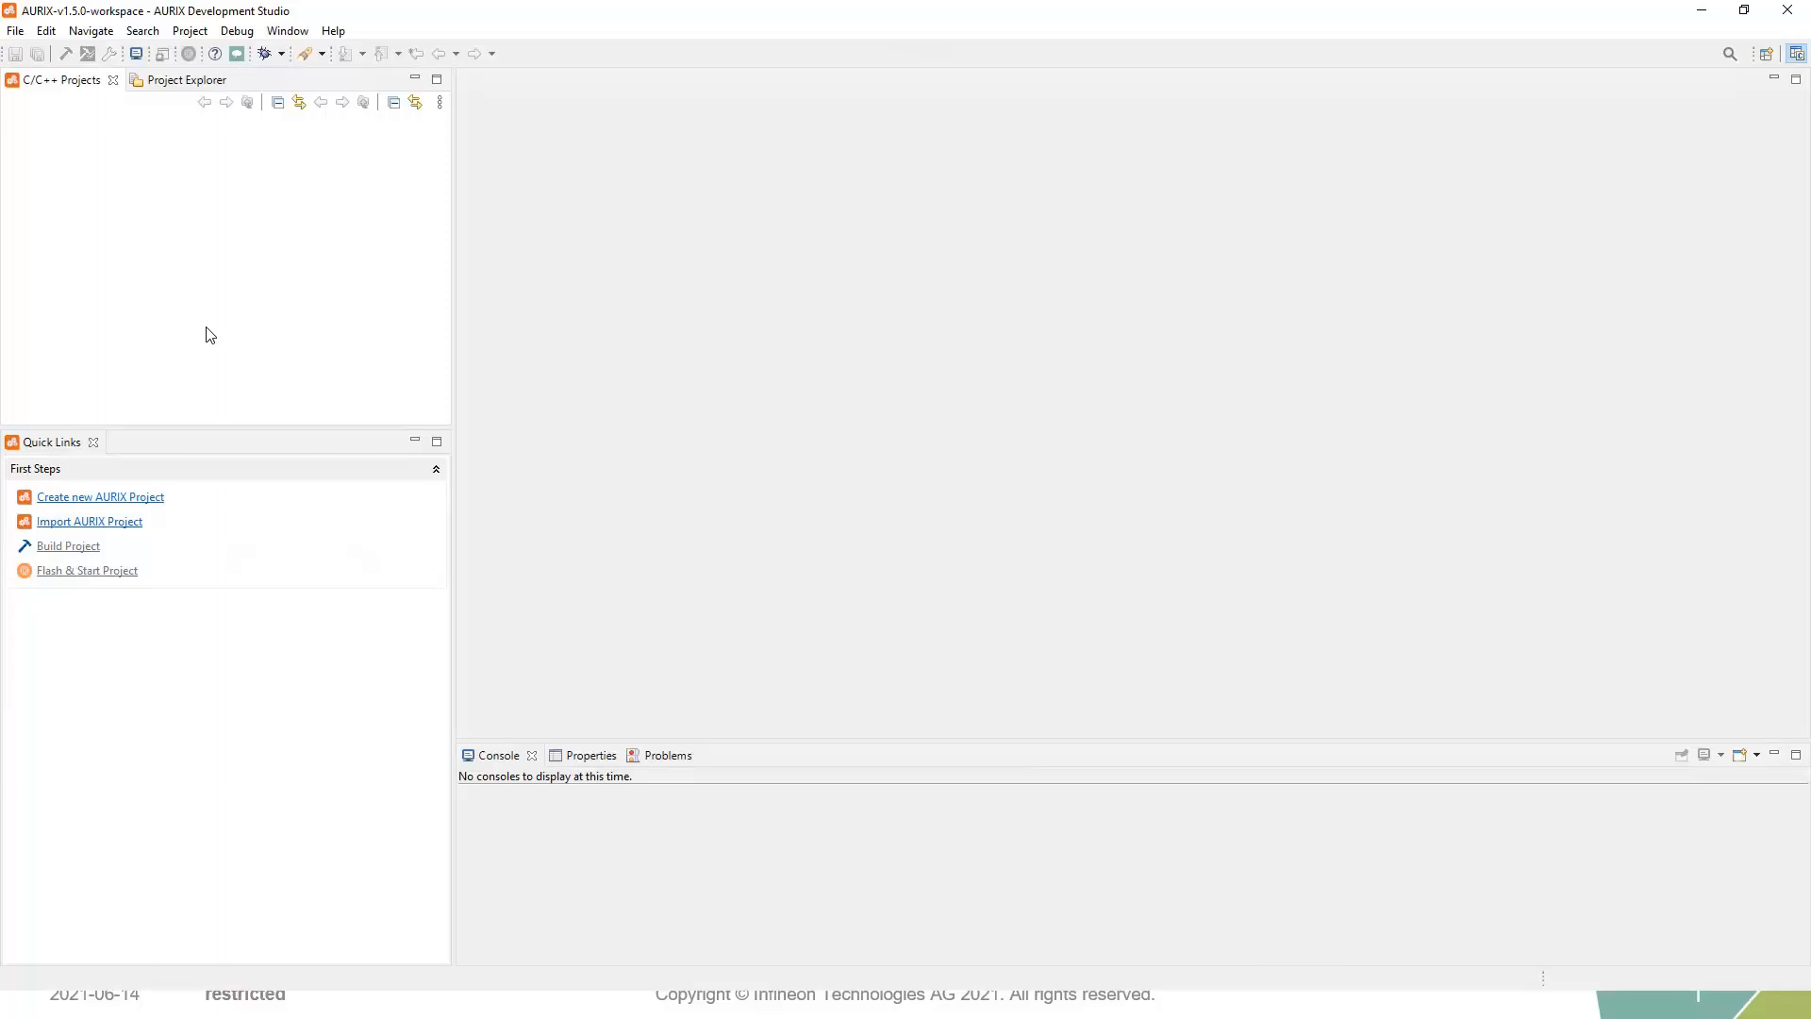
mouse_move(17, 43)
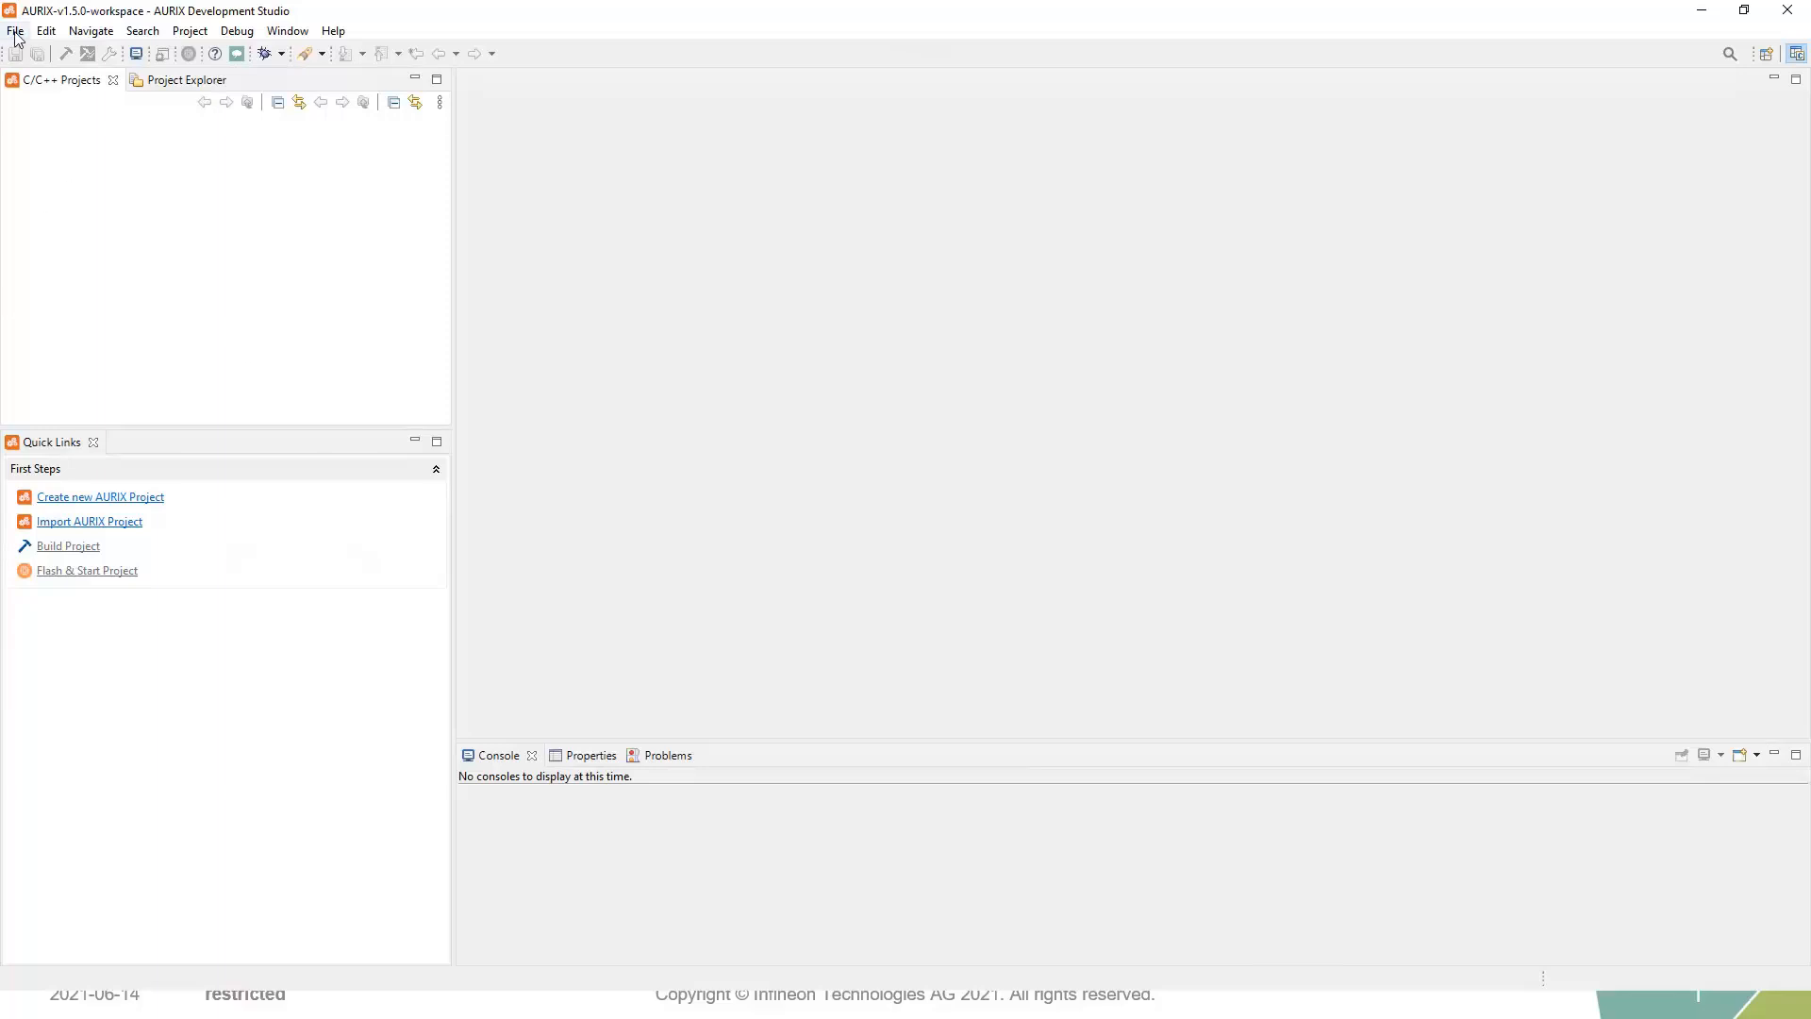
click(16, 30)
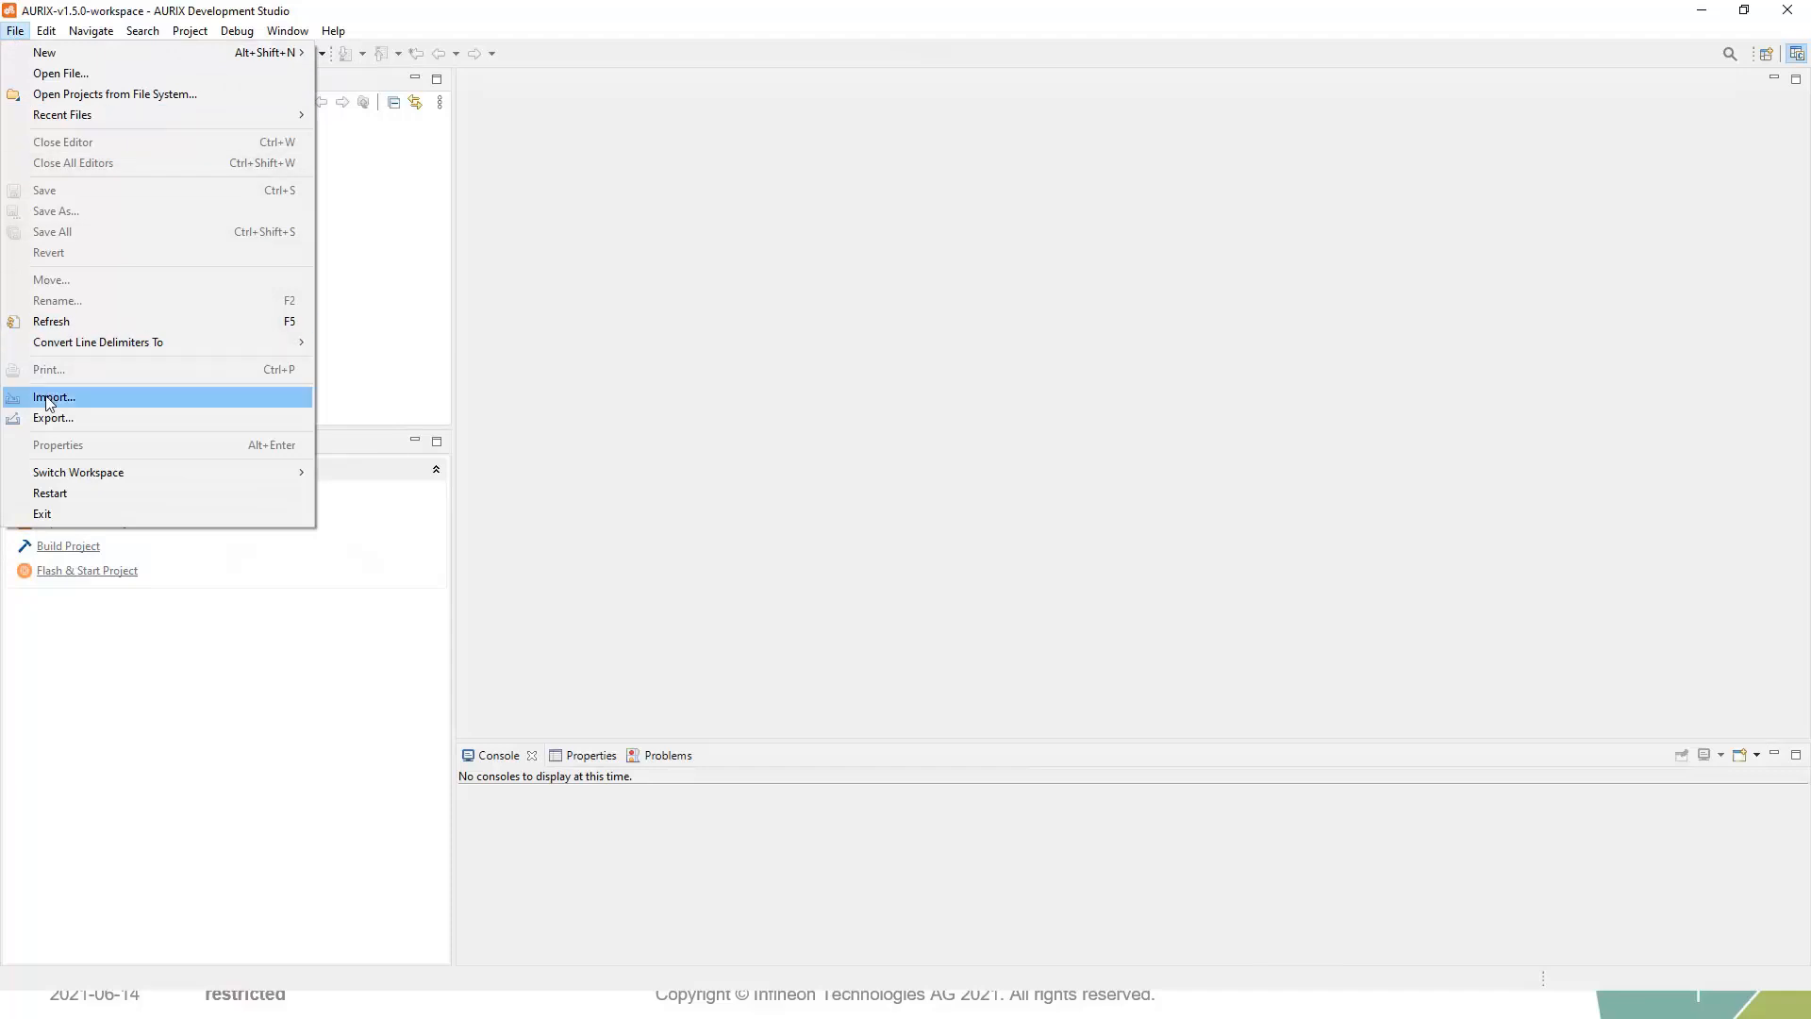
click(53, 398)
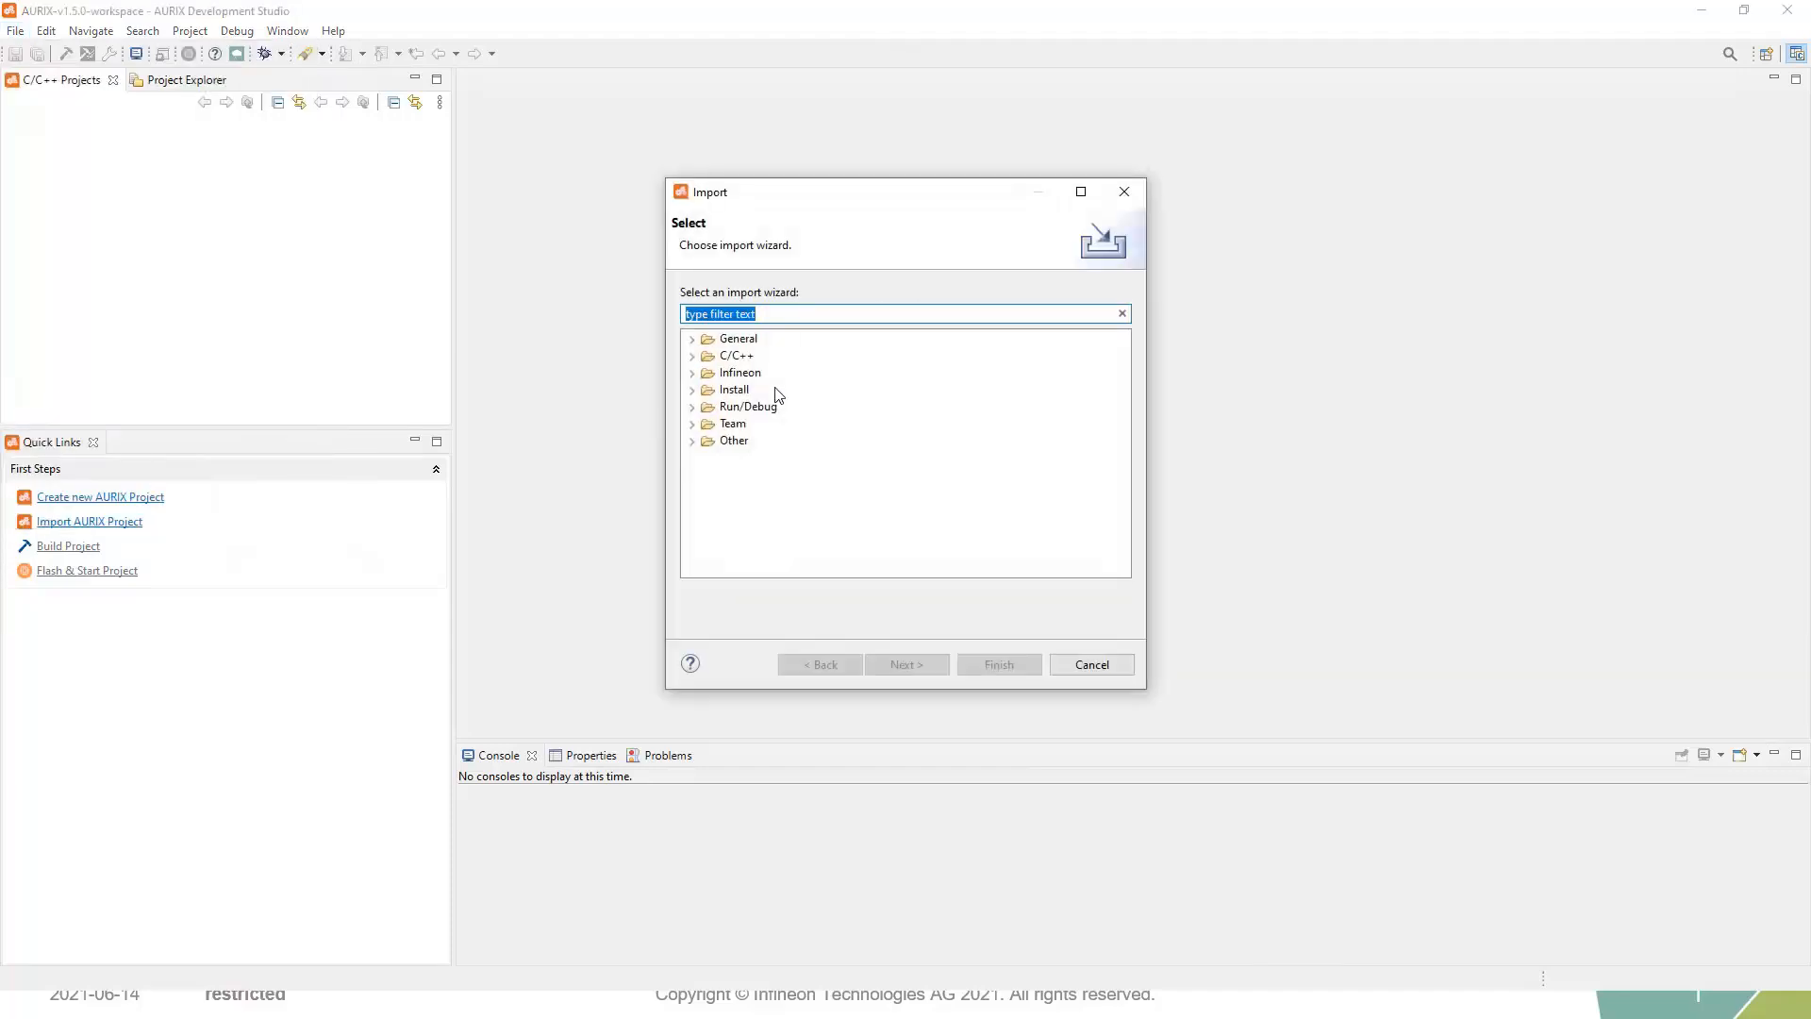
mouse_move(692, 389)
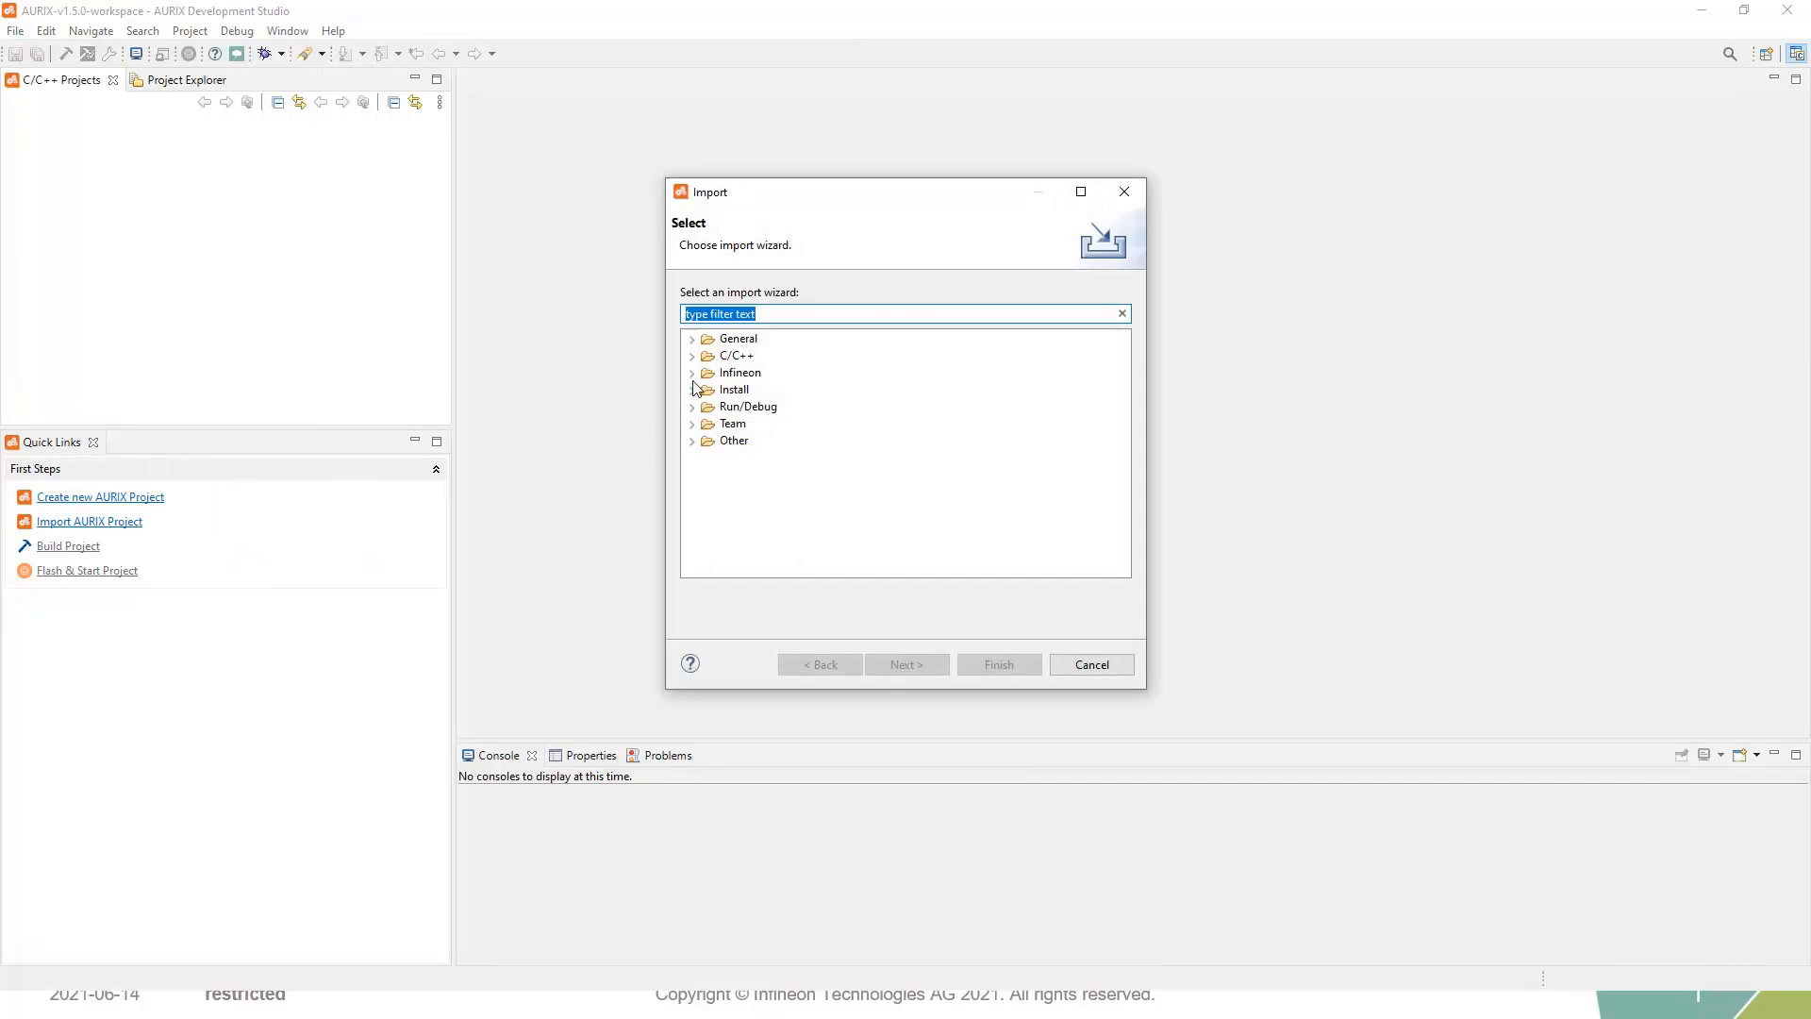
- Select AURIX Development Studio Project under the Infineon import category
click(692, 372)
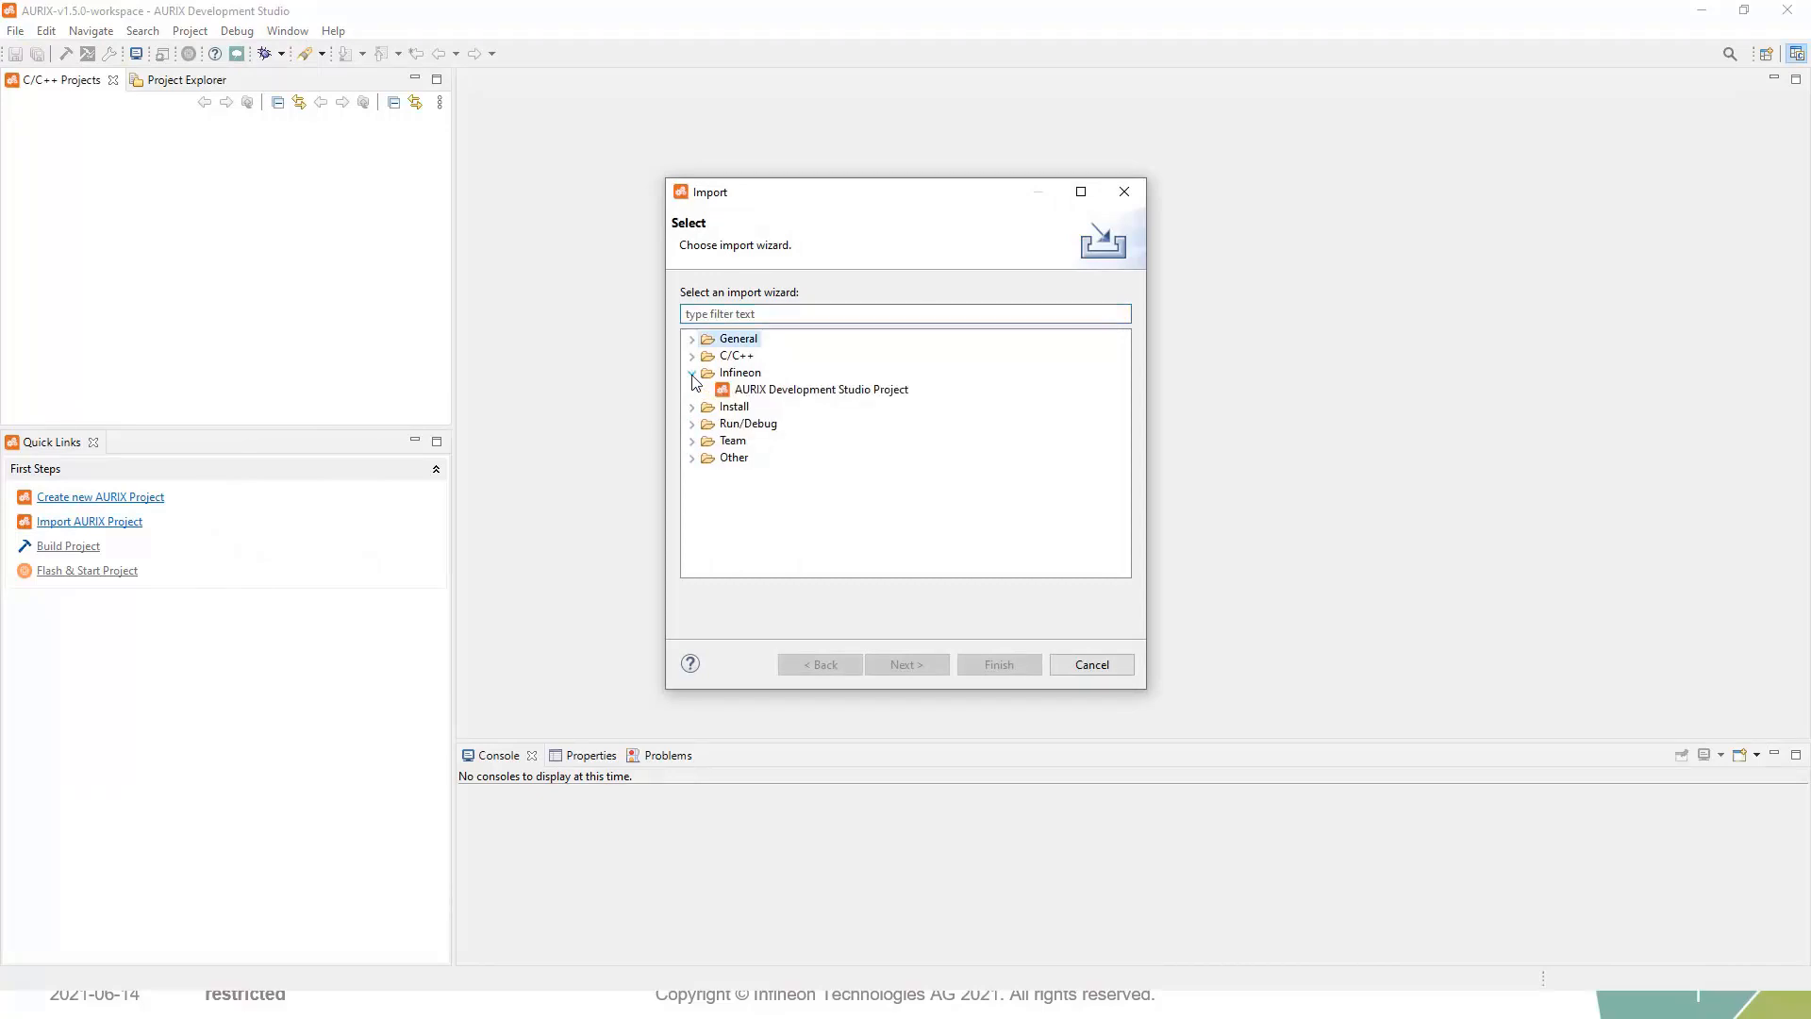
click(693, 371)
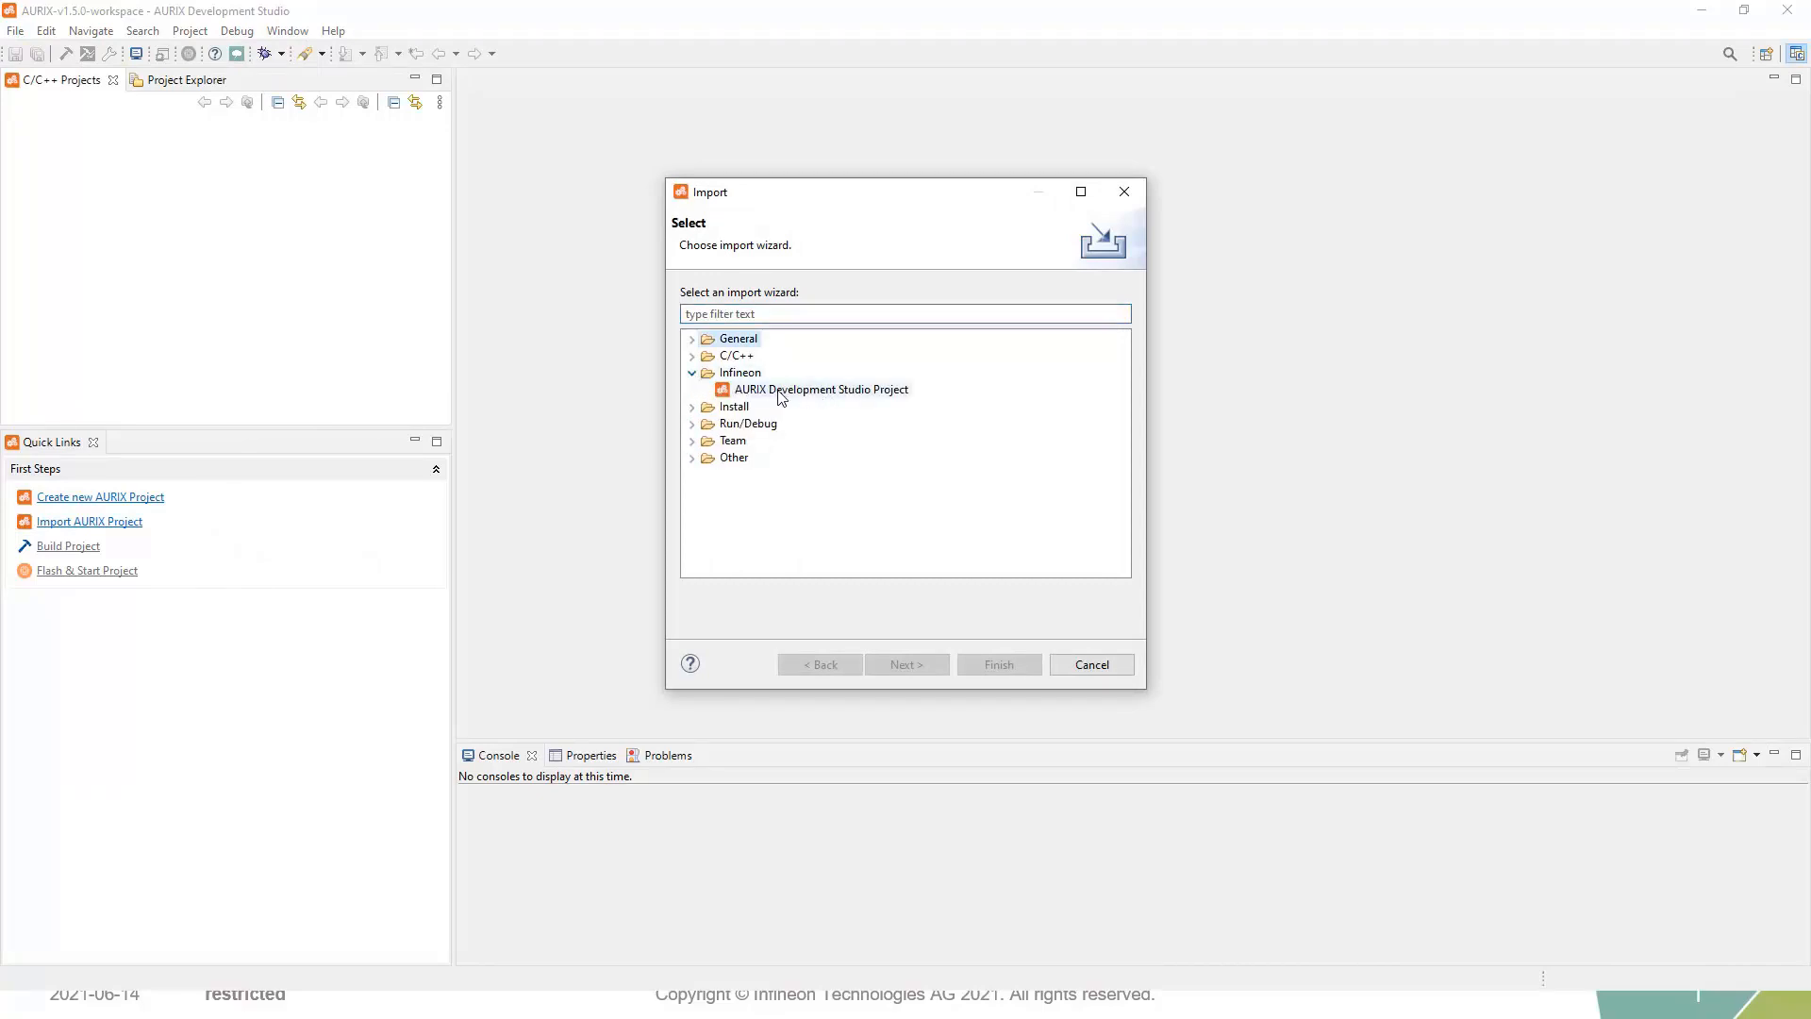
click(819, 388)
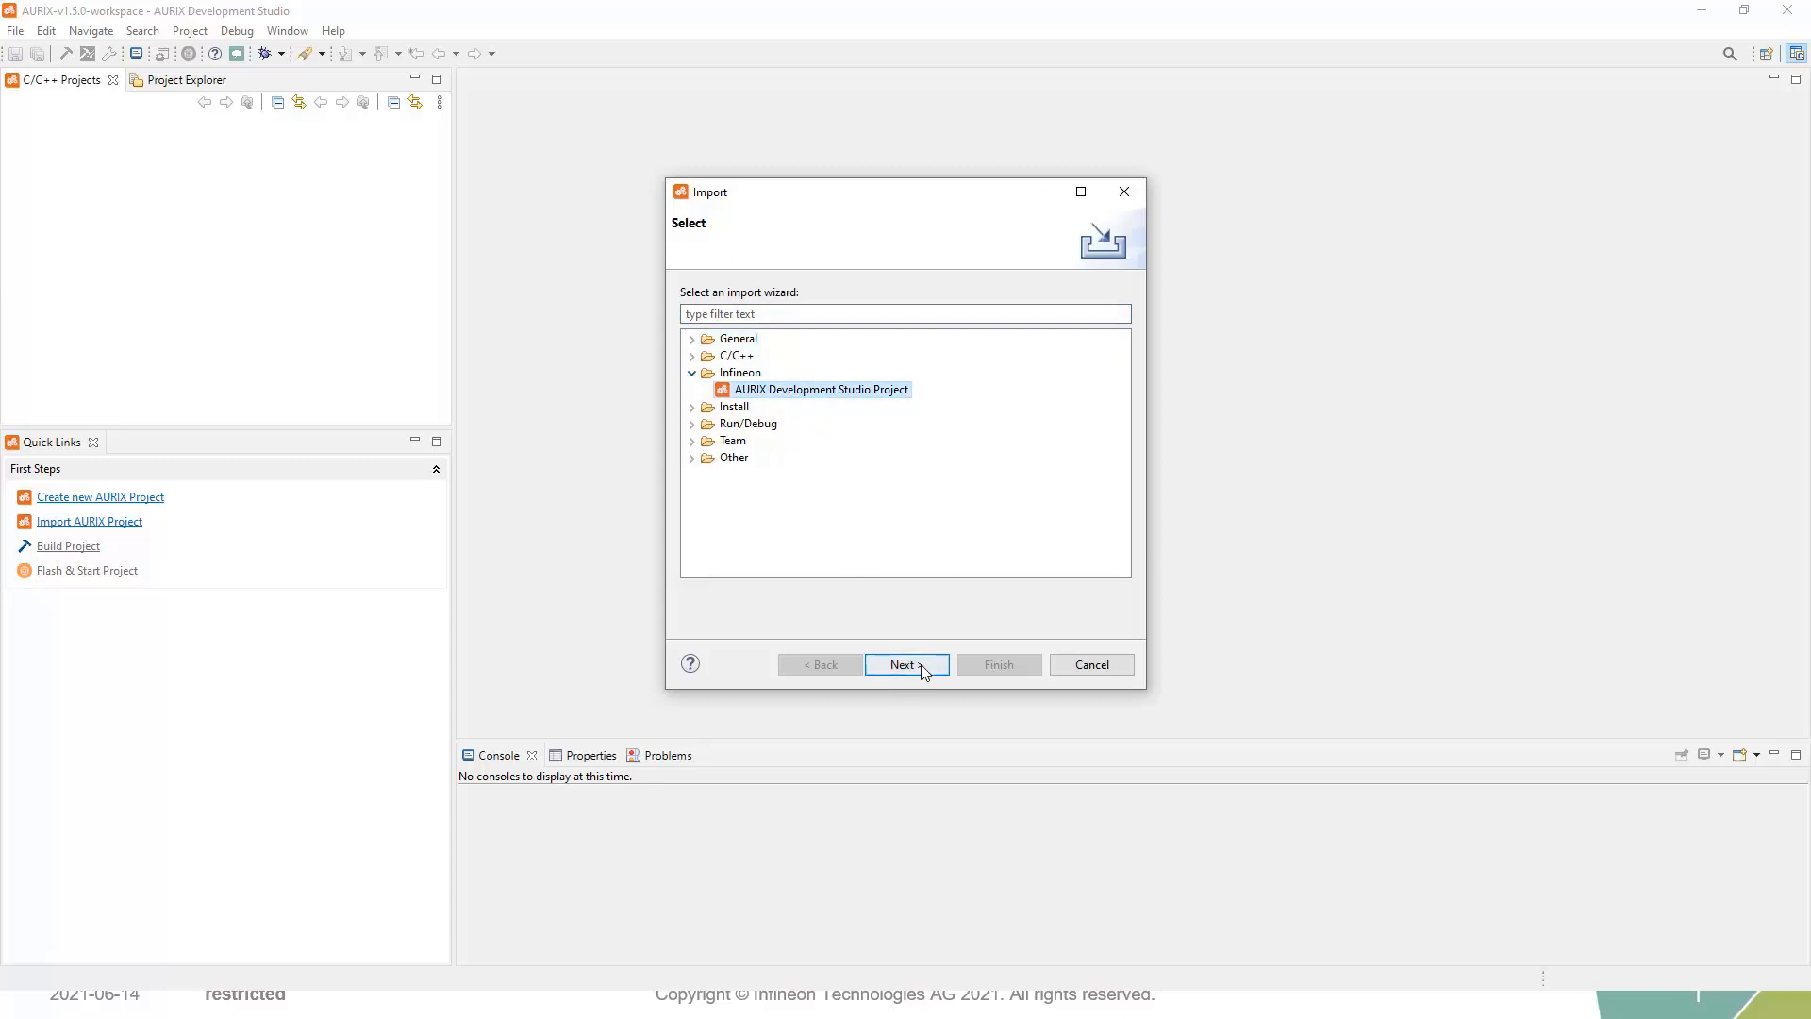
click(905, 664)
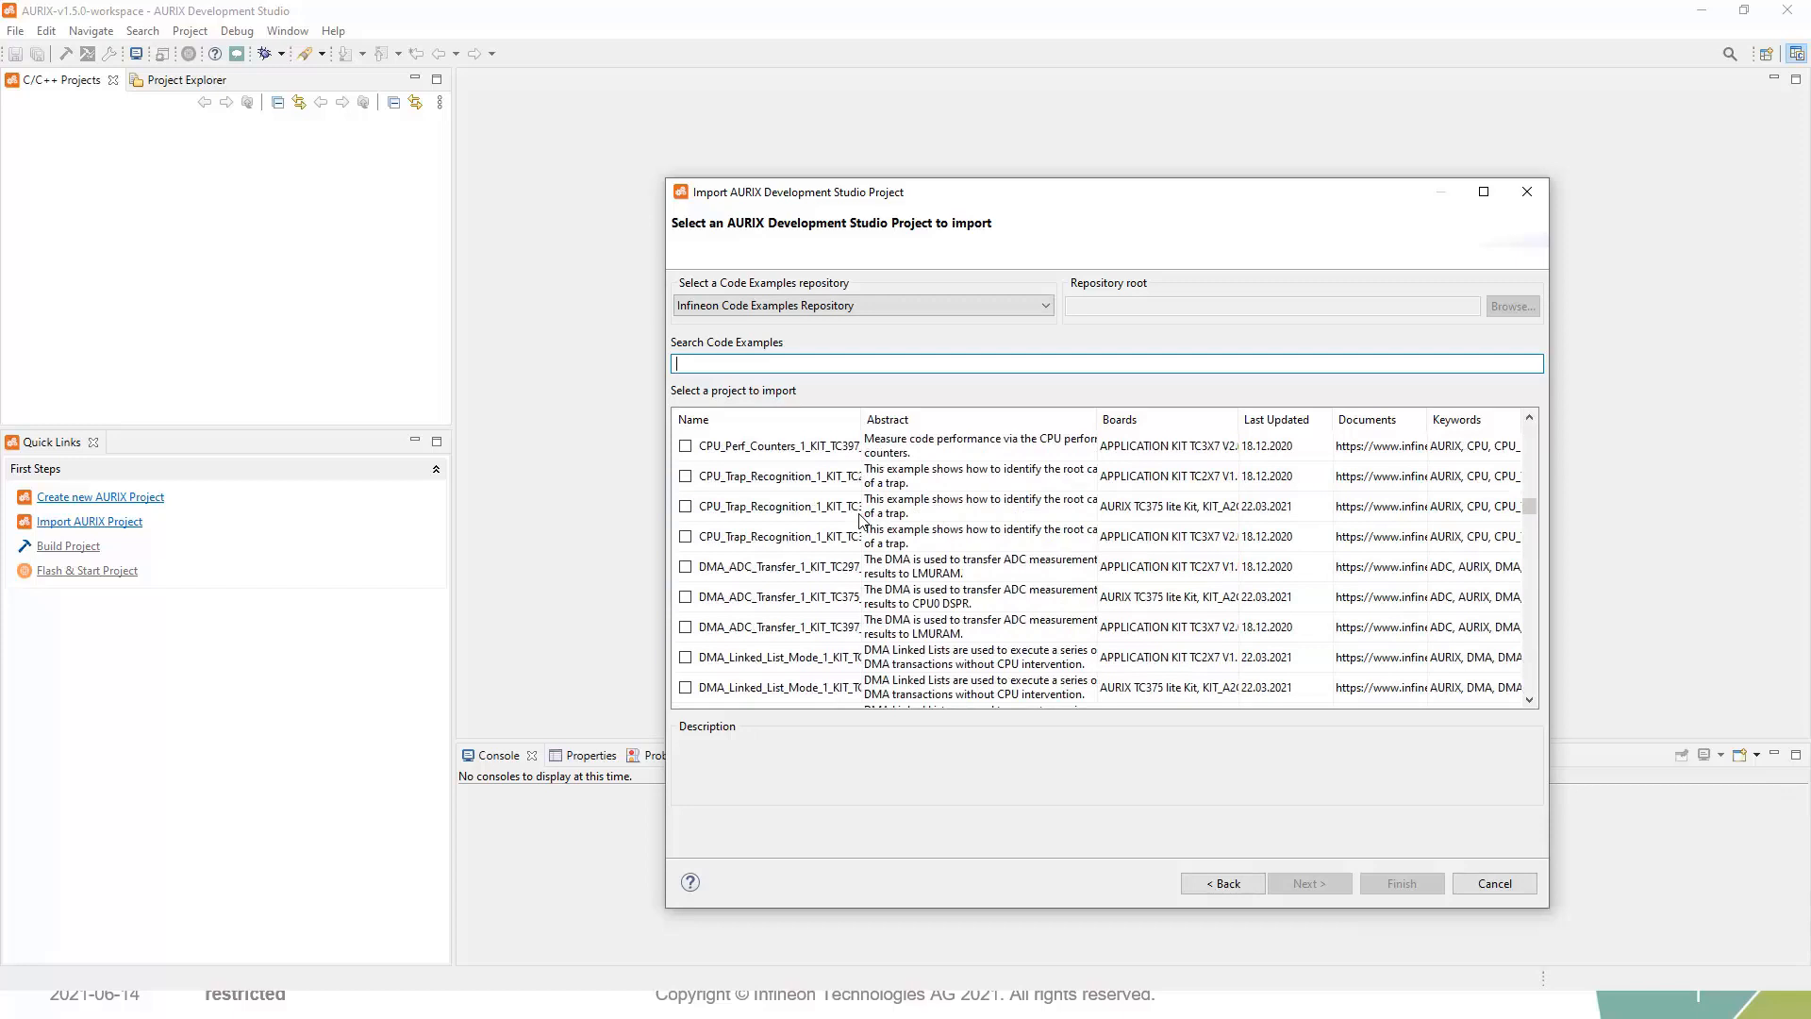
scroll(down, 3)
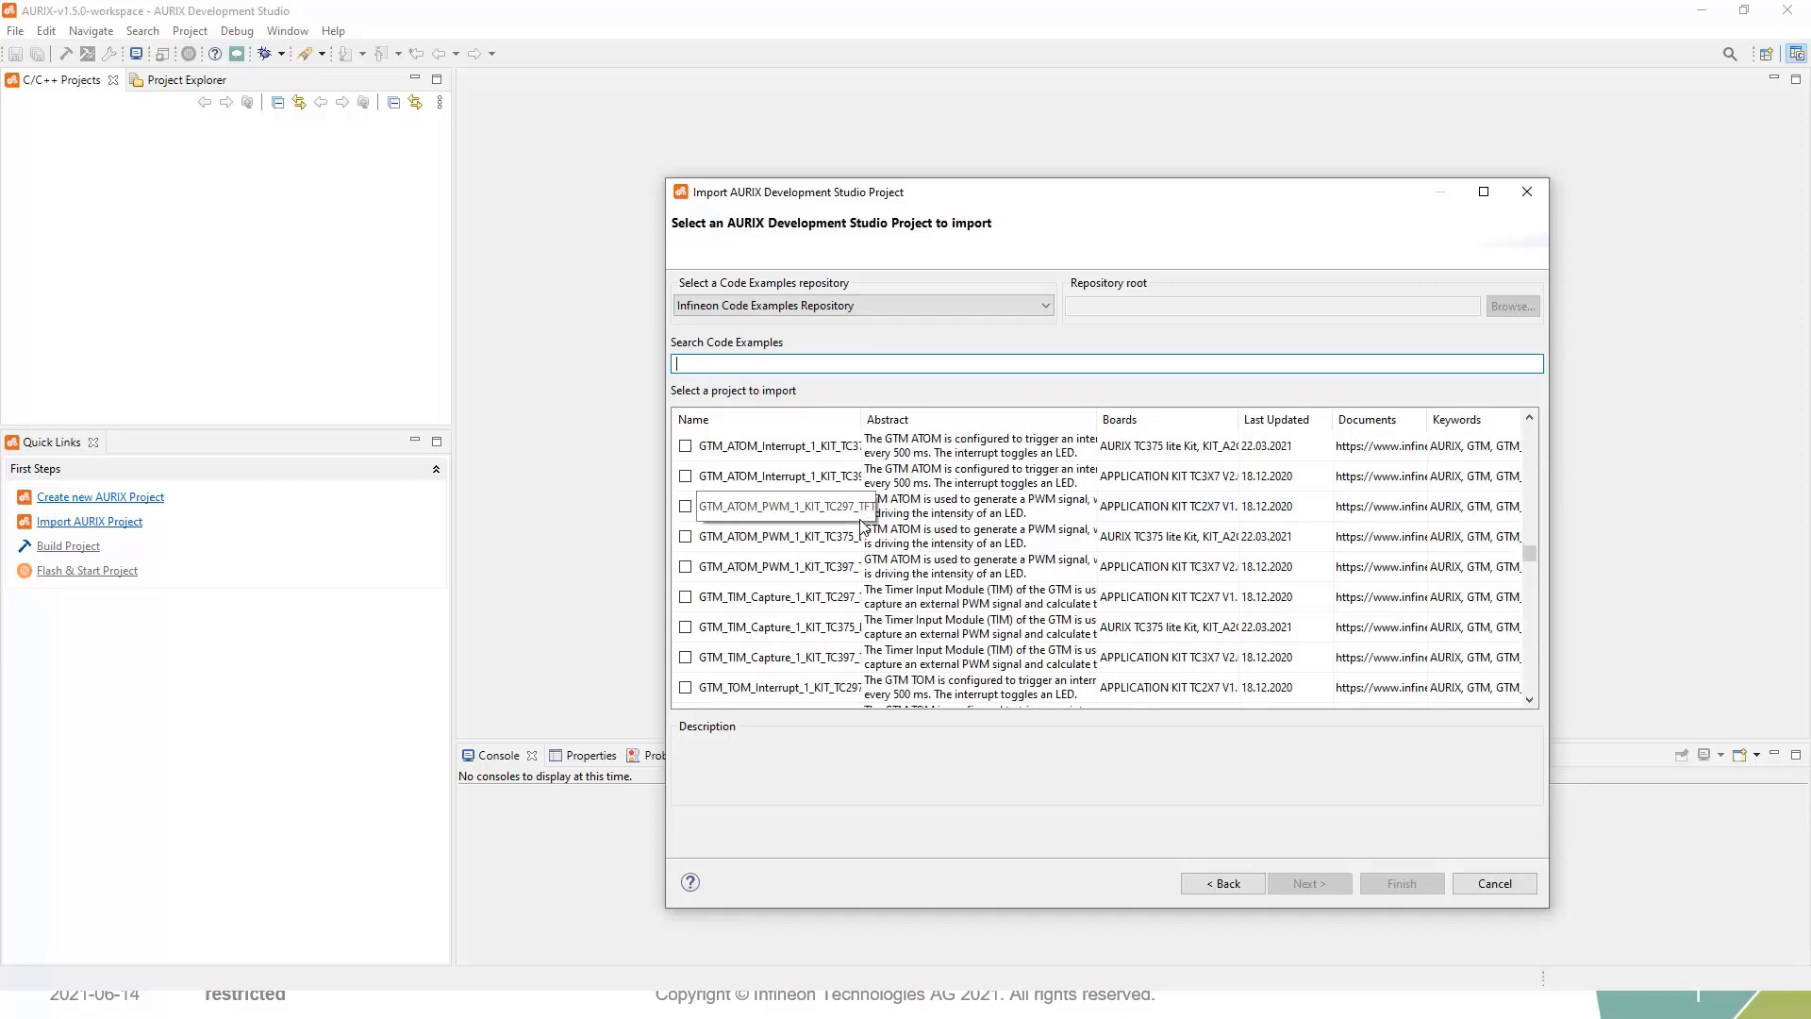
scroll(down, 3)
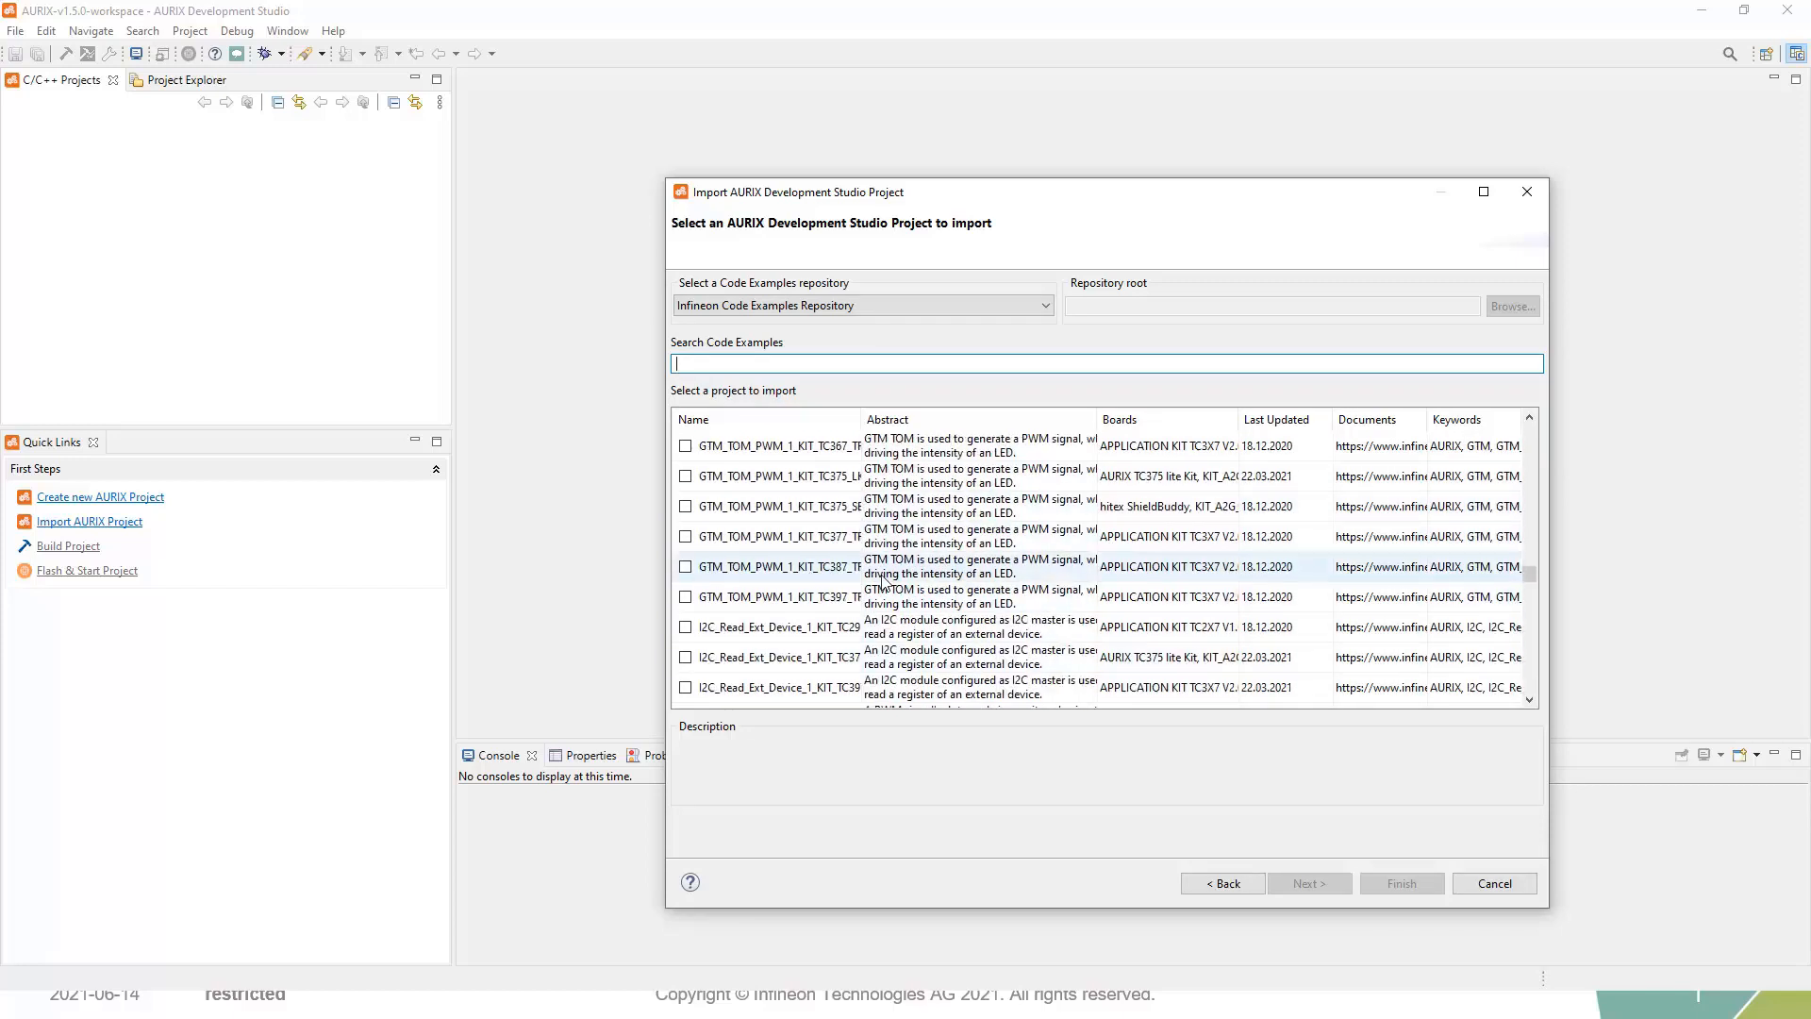
mouse_move(849, 475)
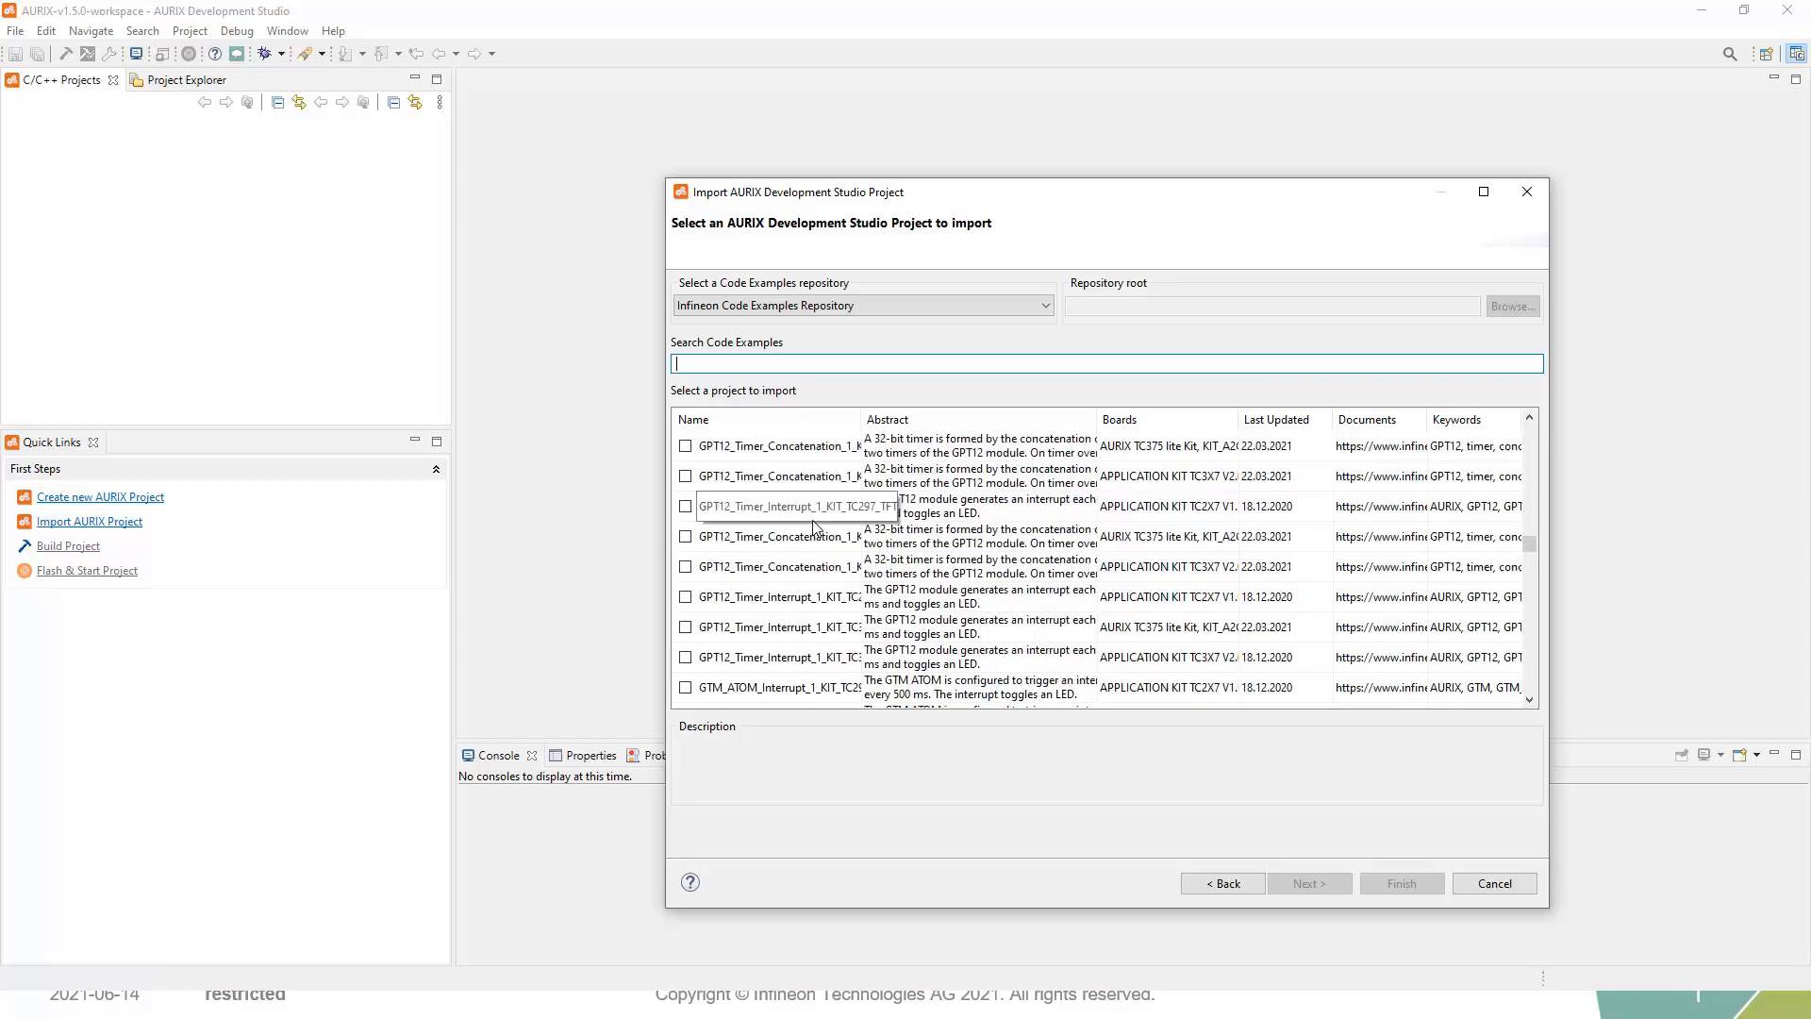
scroll(up, 3)
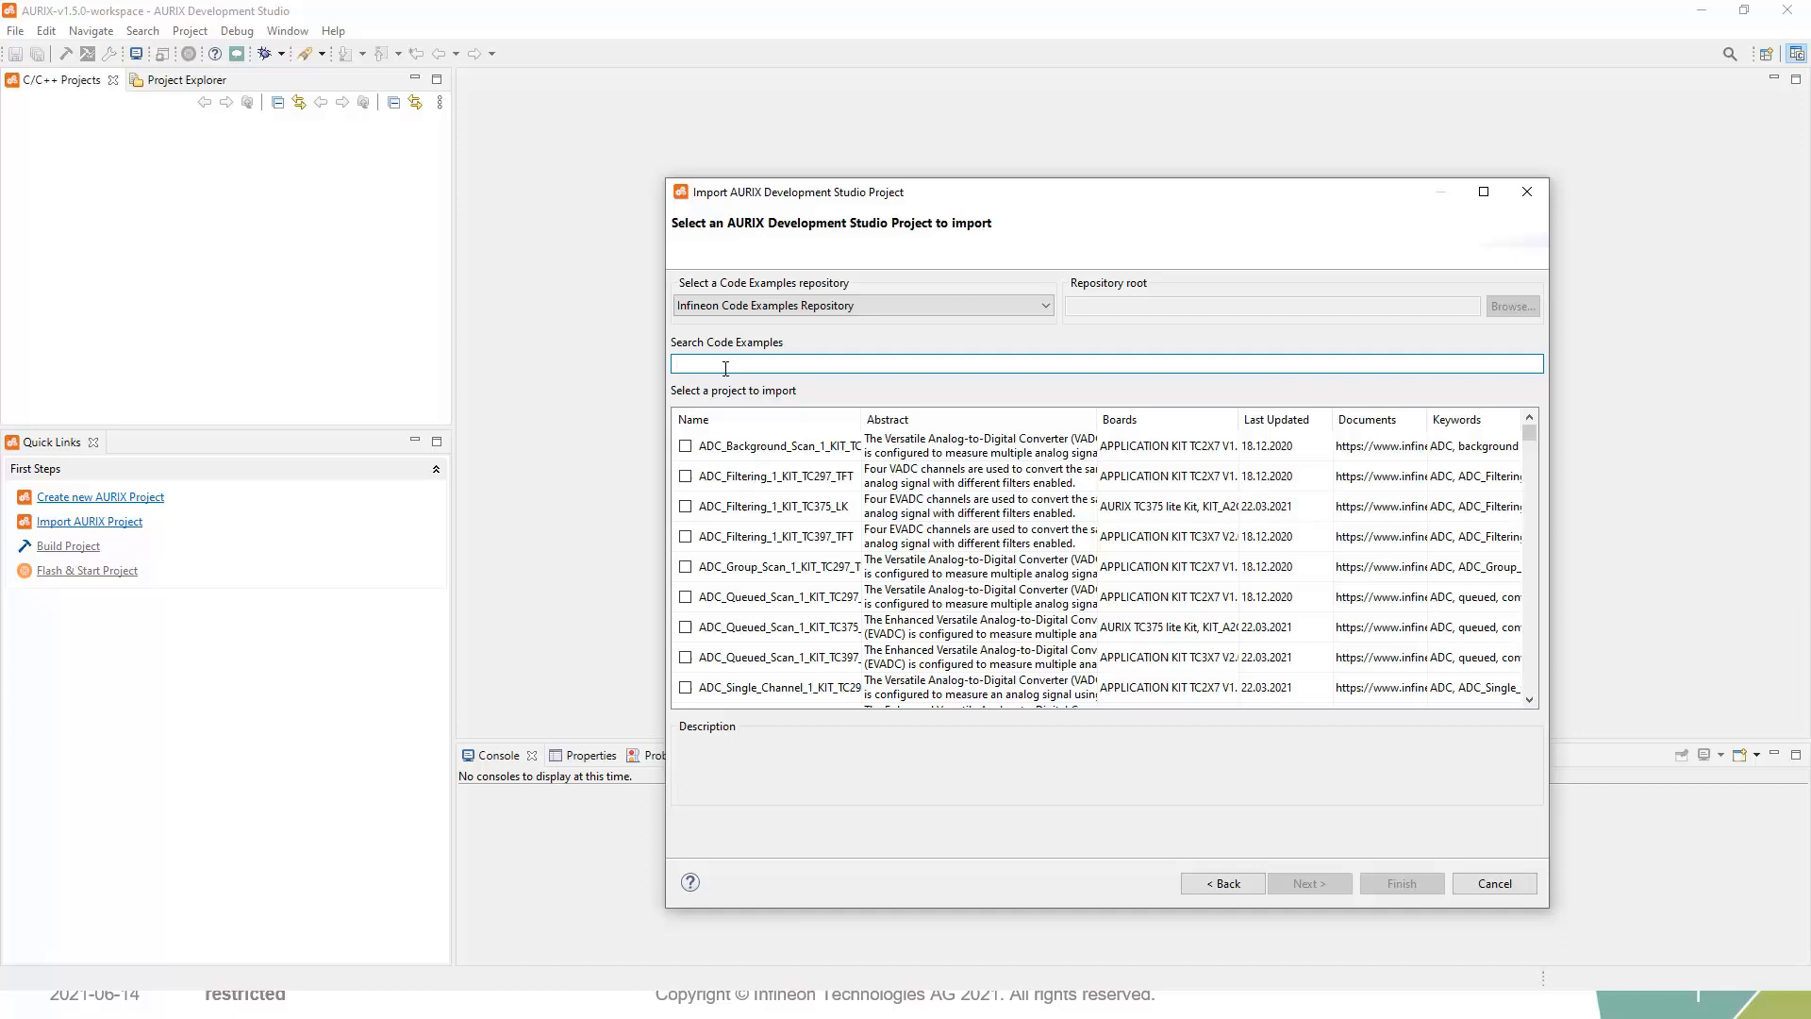
- Search the code examples for 'LED' and tick Blinky_LED_1_KIT_TC375_LK
text(LED)
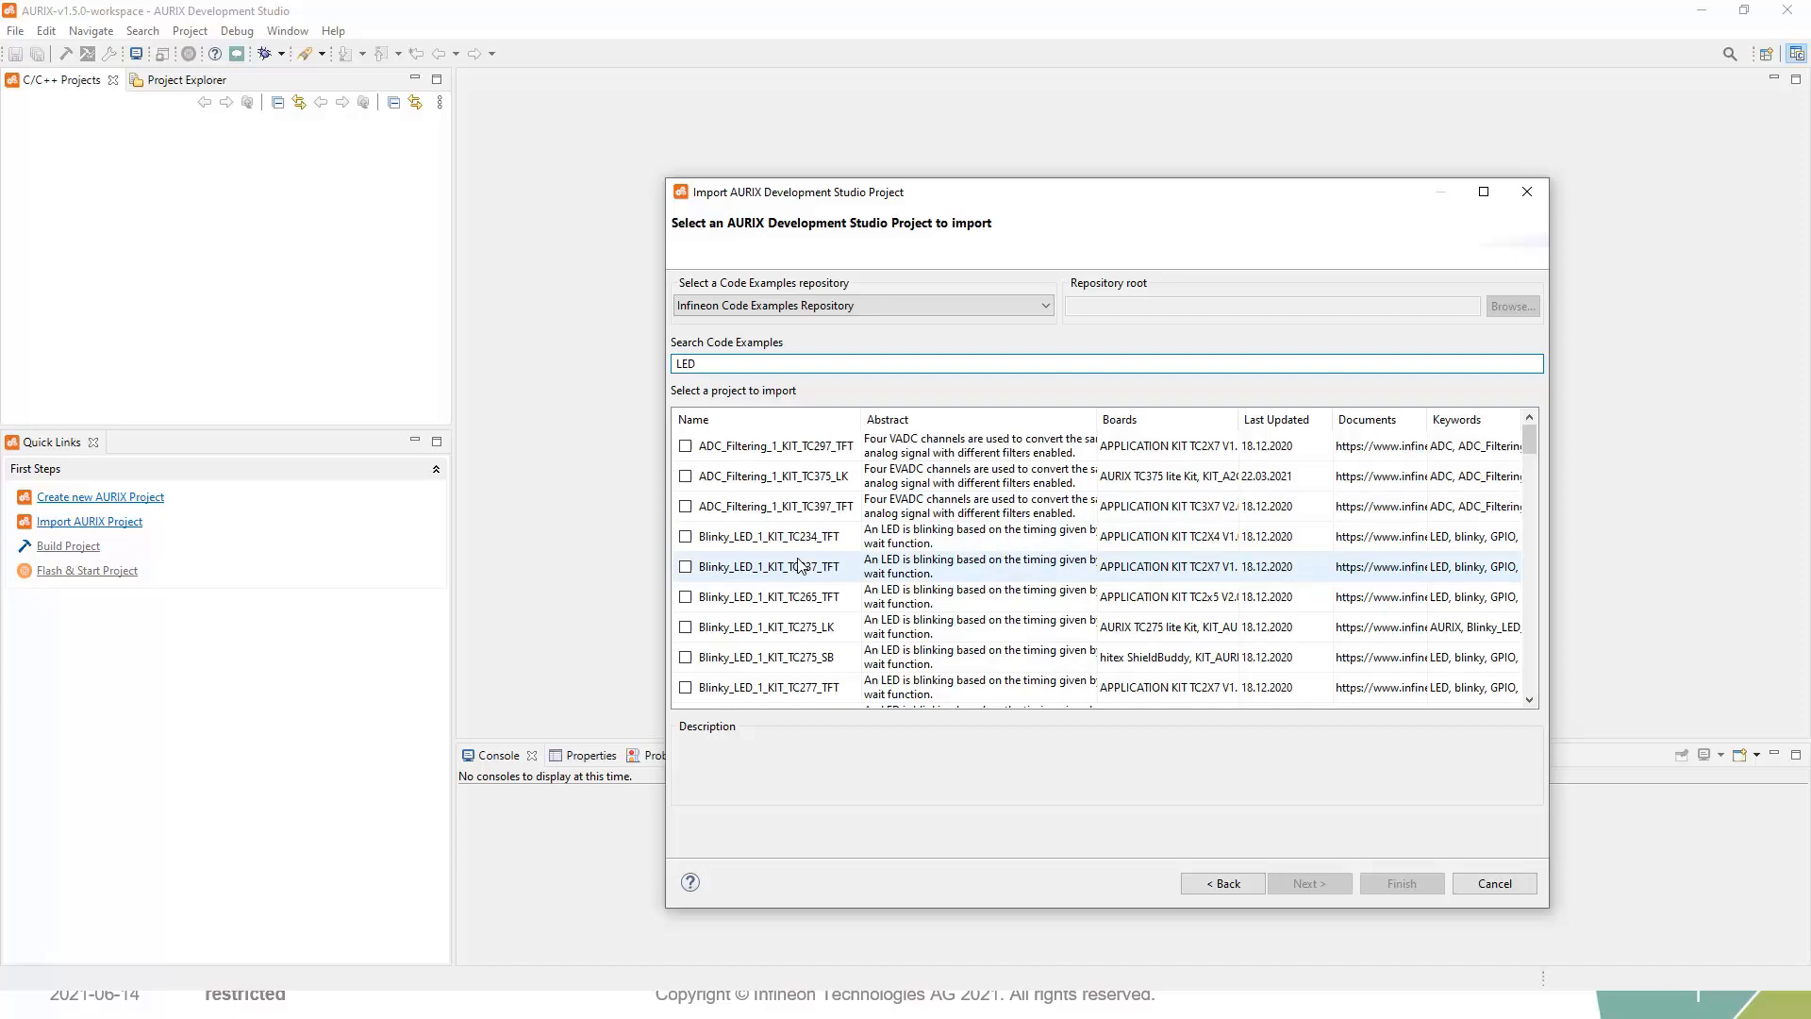
scroll(down, 3)
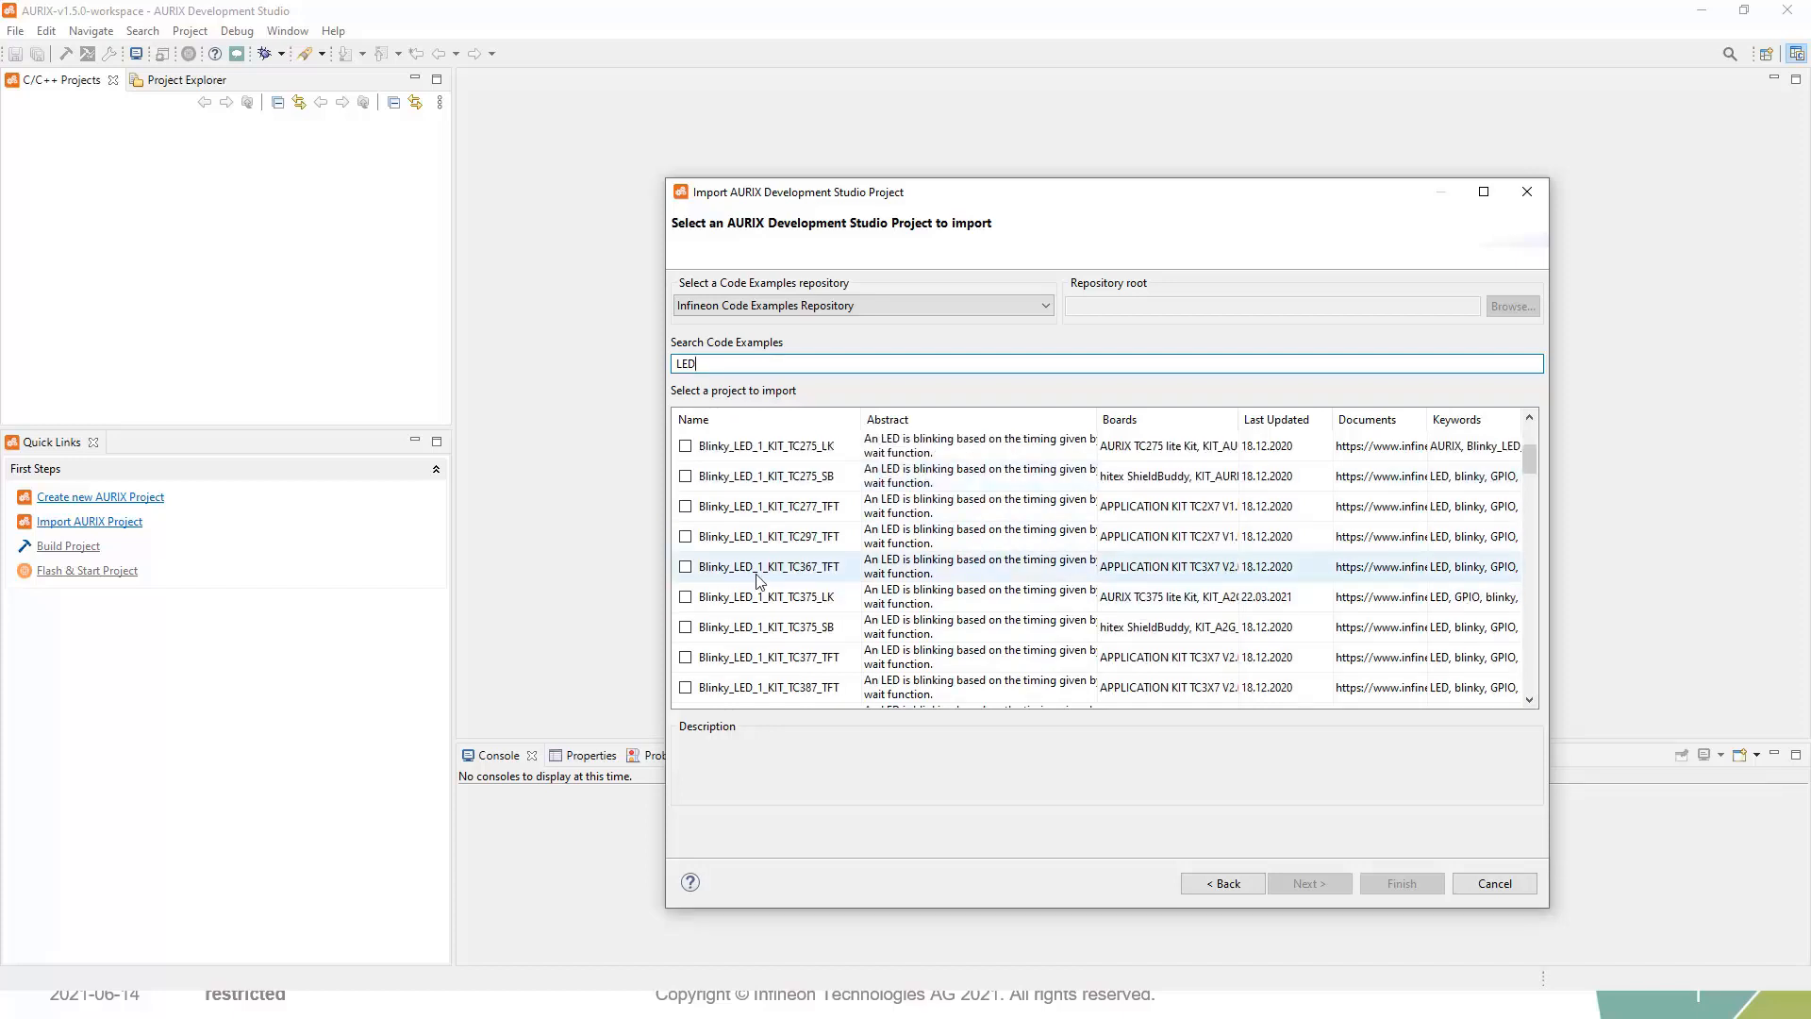
mouse_move(760, 598)
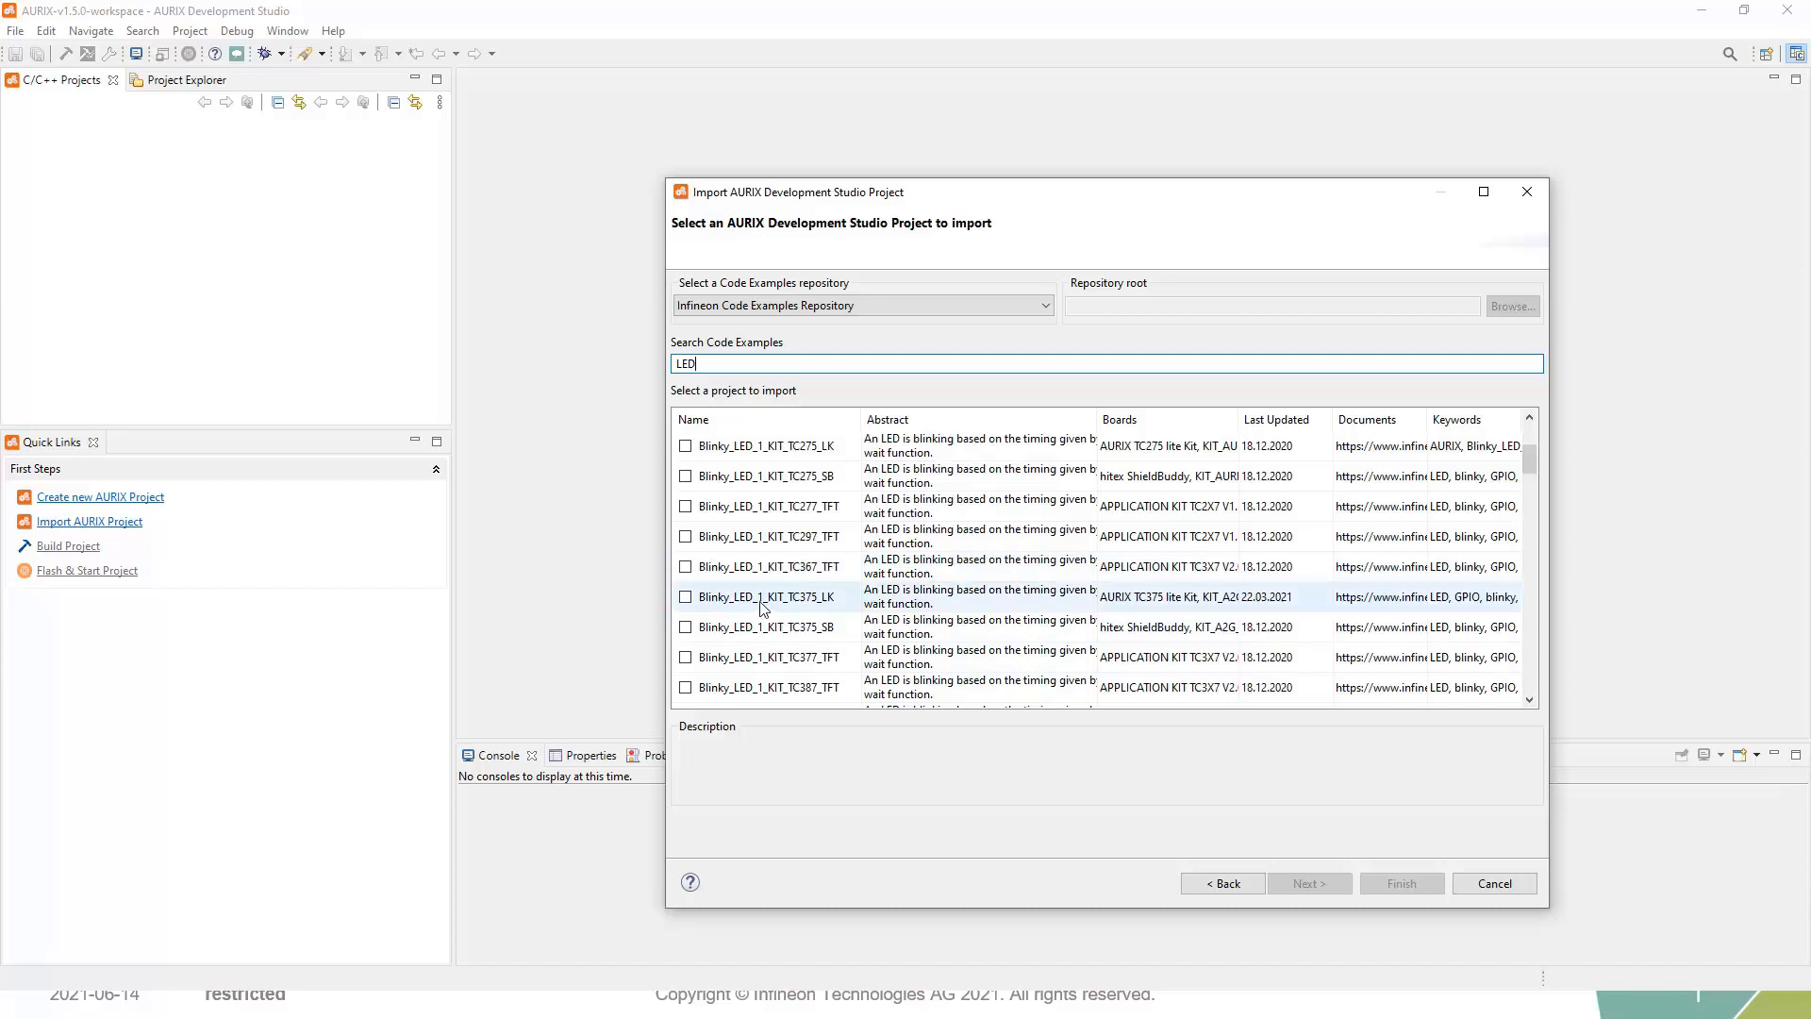
mouse_move(821, 605)
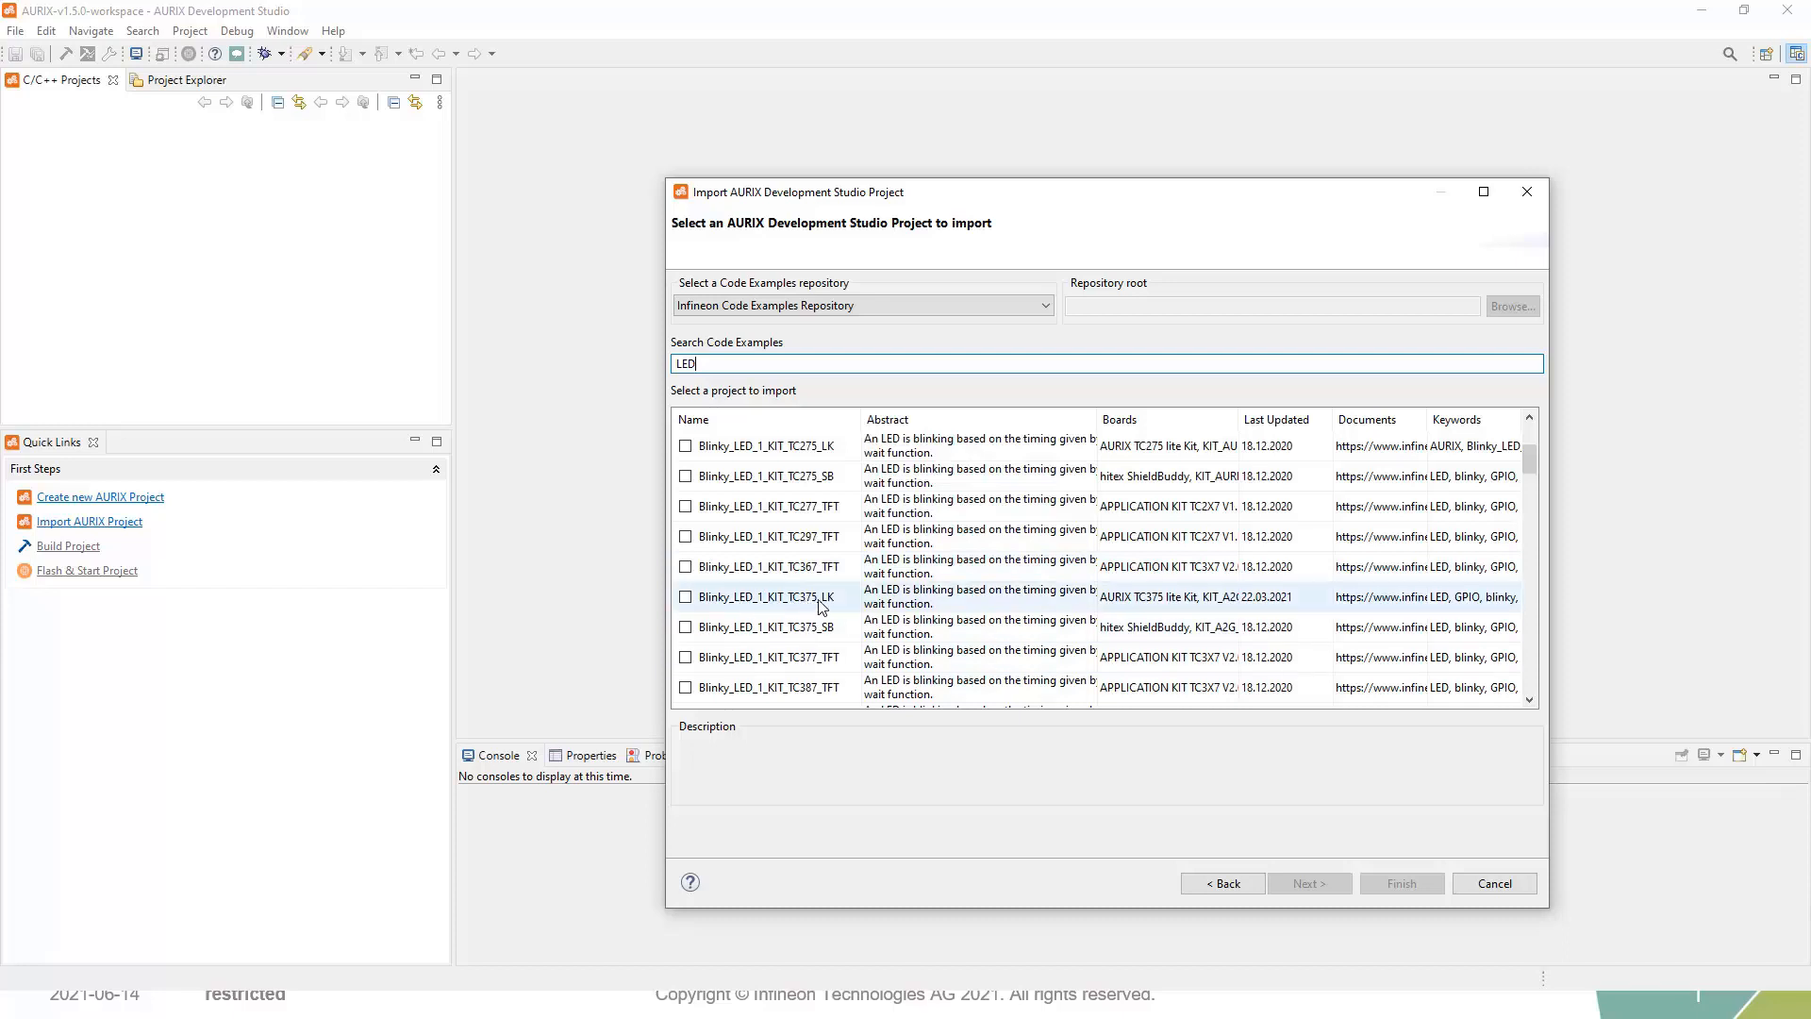
mouse_move(892, 627)
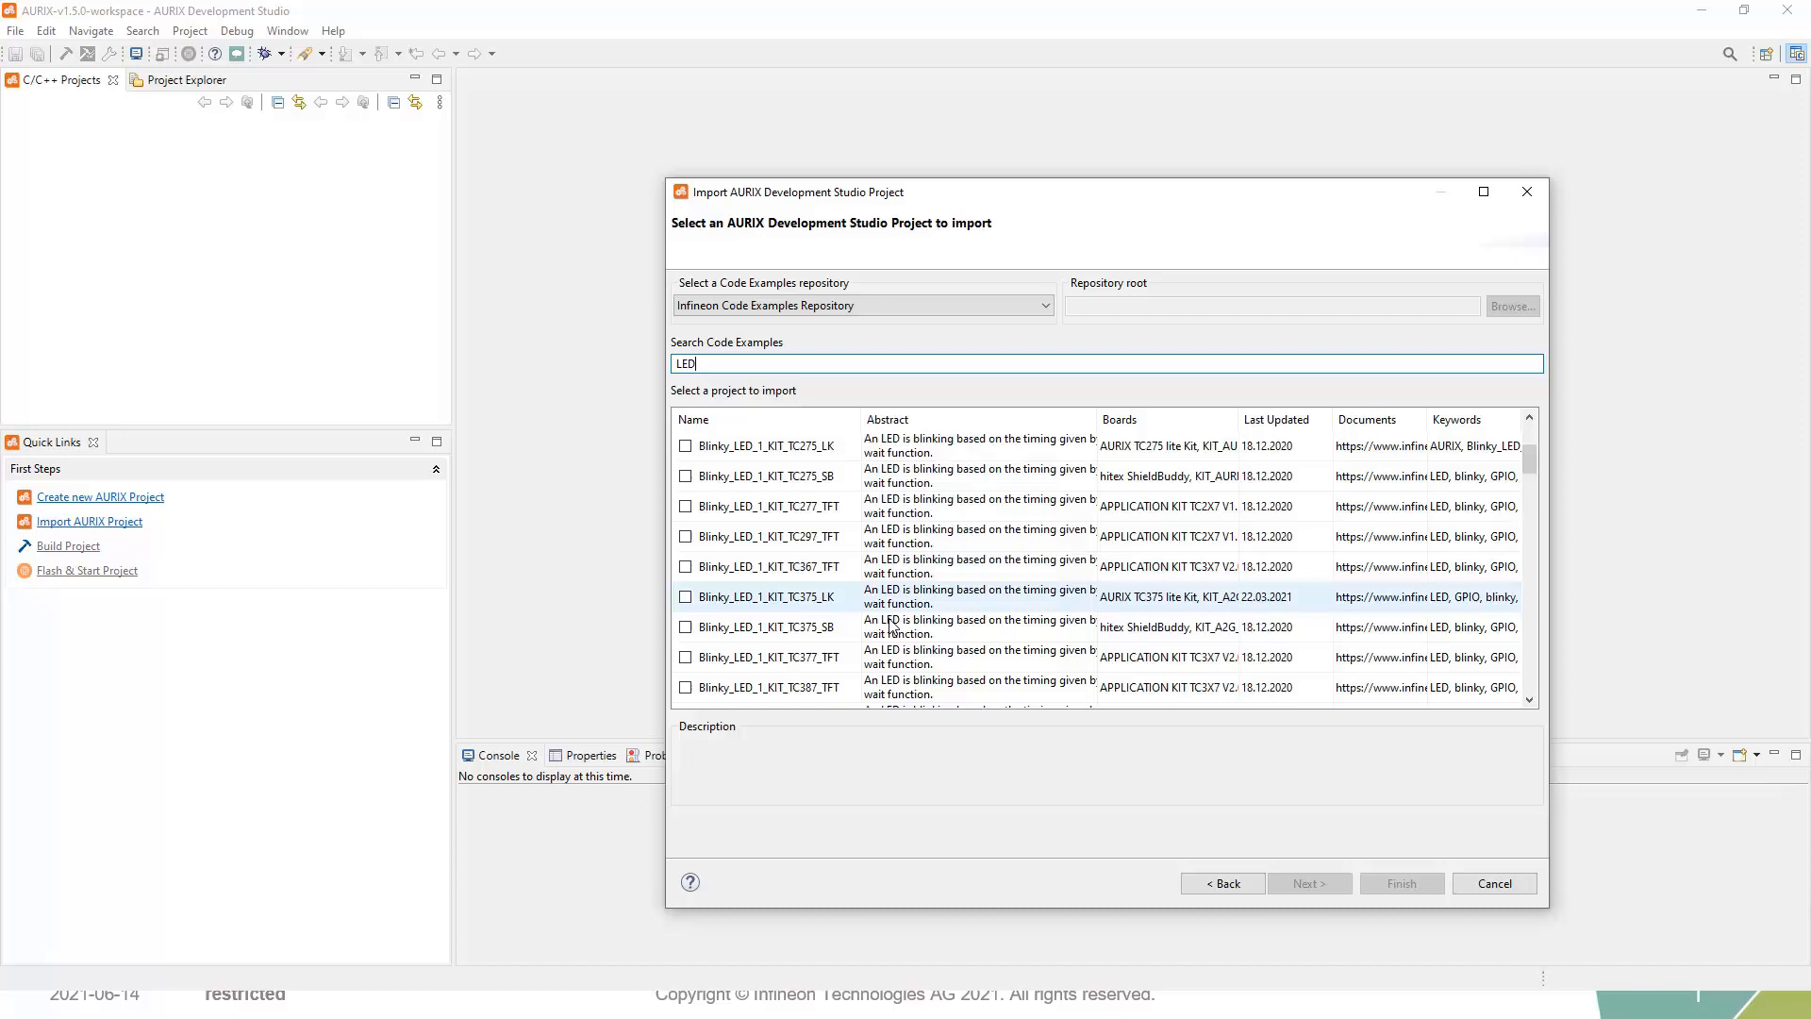
click(683, 598)
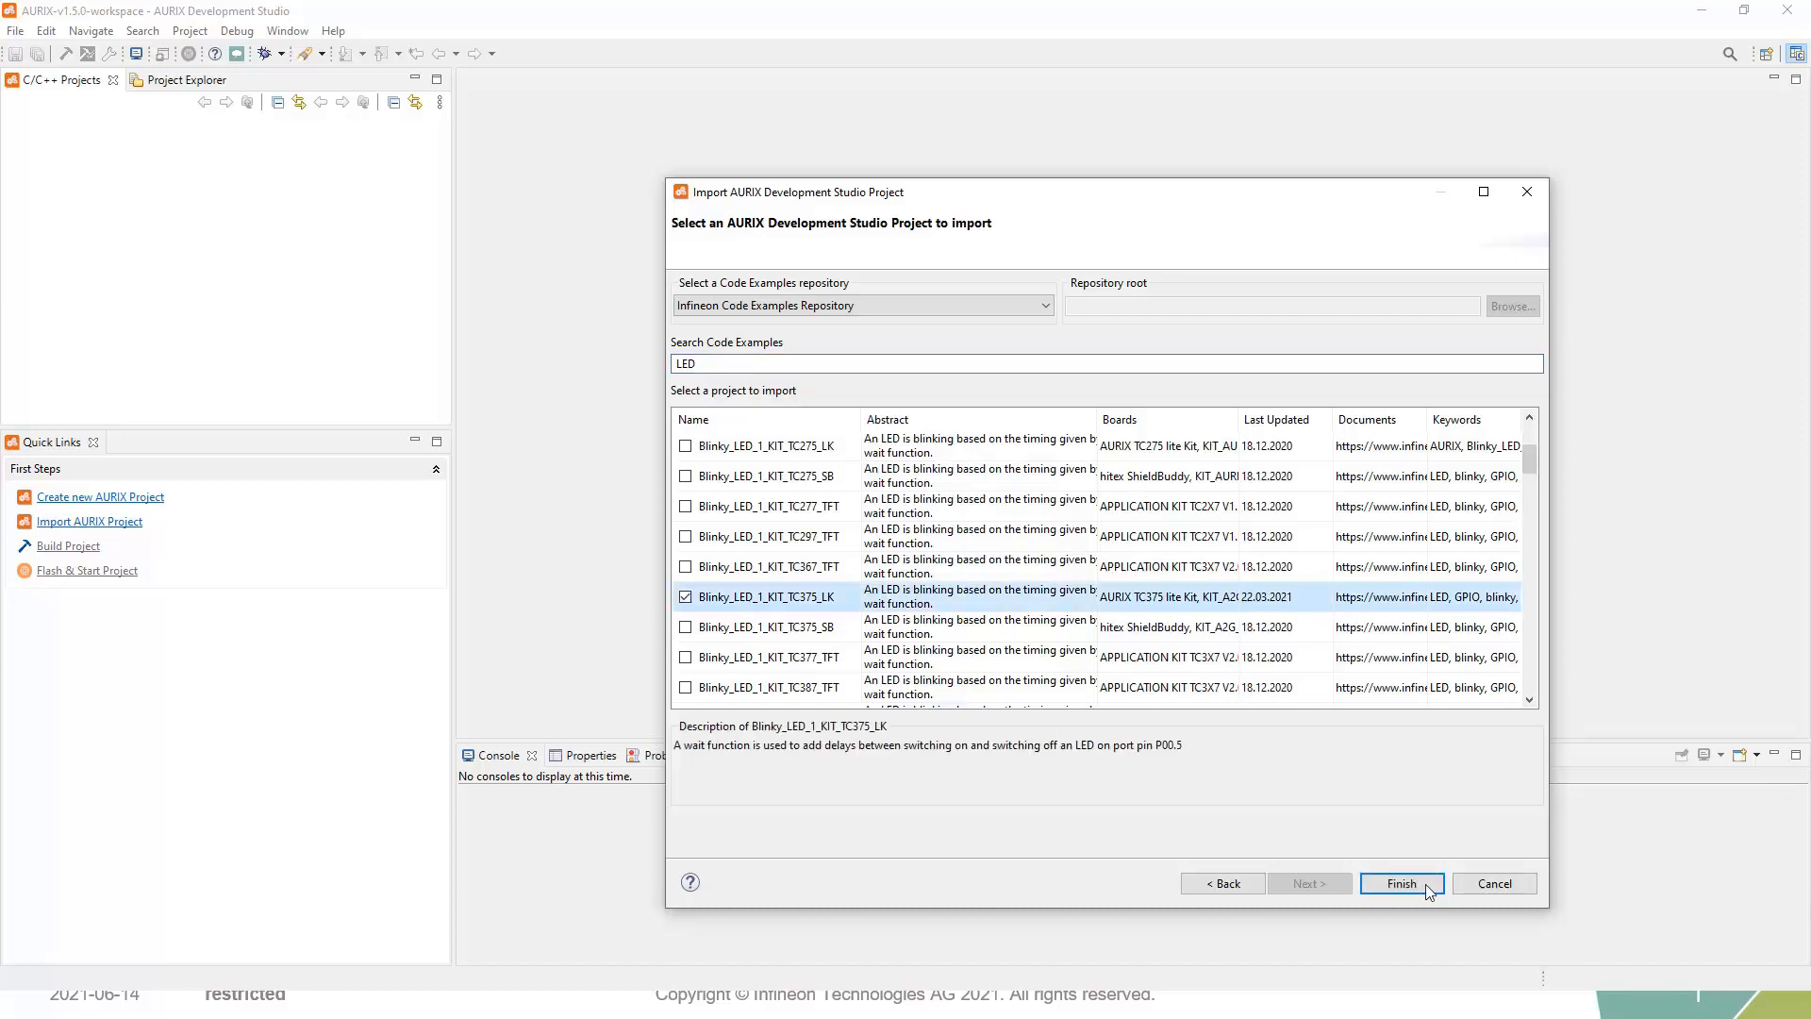
- Finish the import so Blinky_LED_1_KIT_TC375_LK becomes the active workspace project
click(1402, 883)
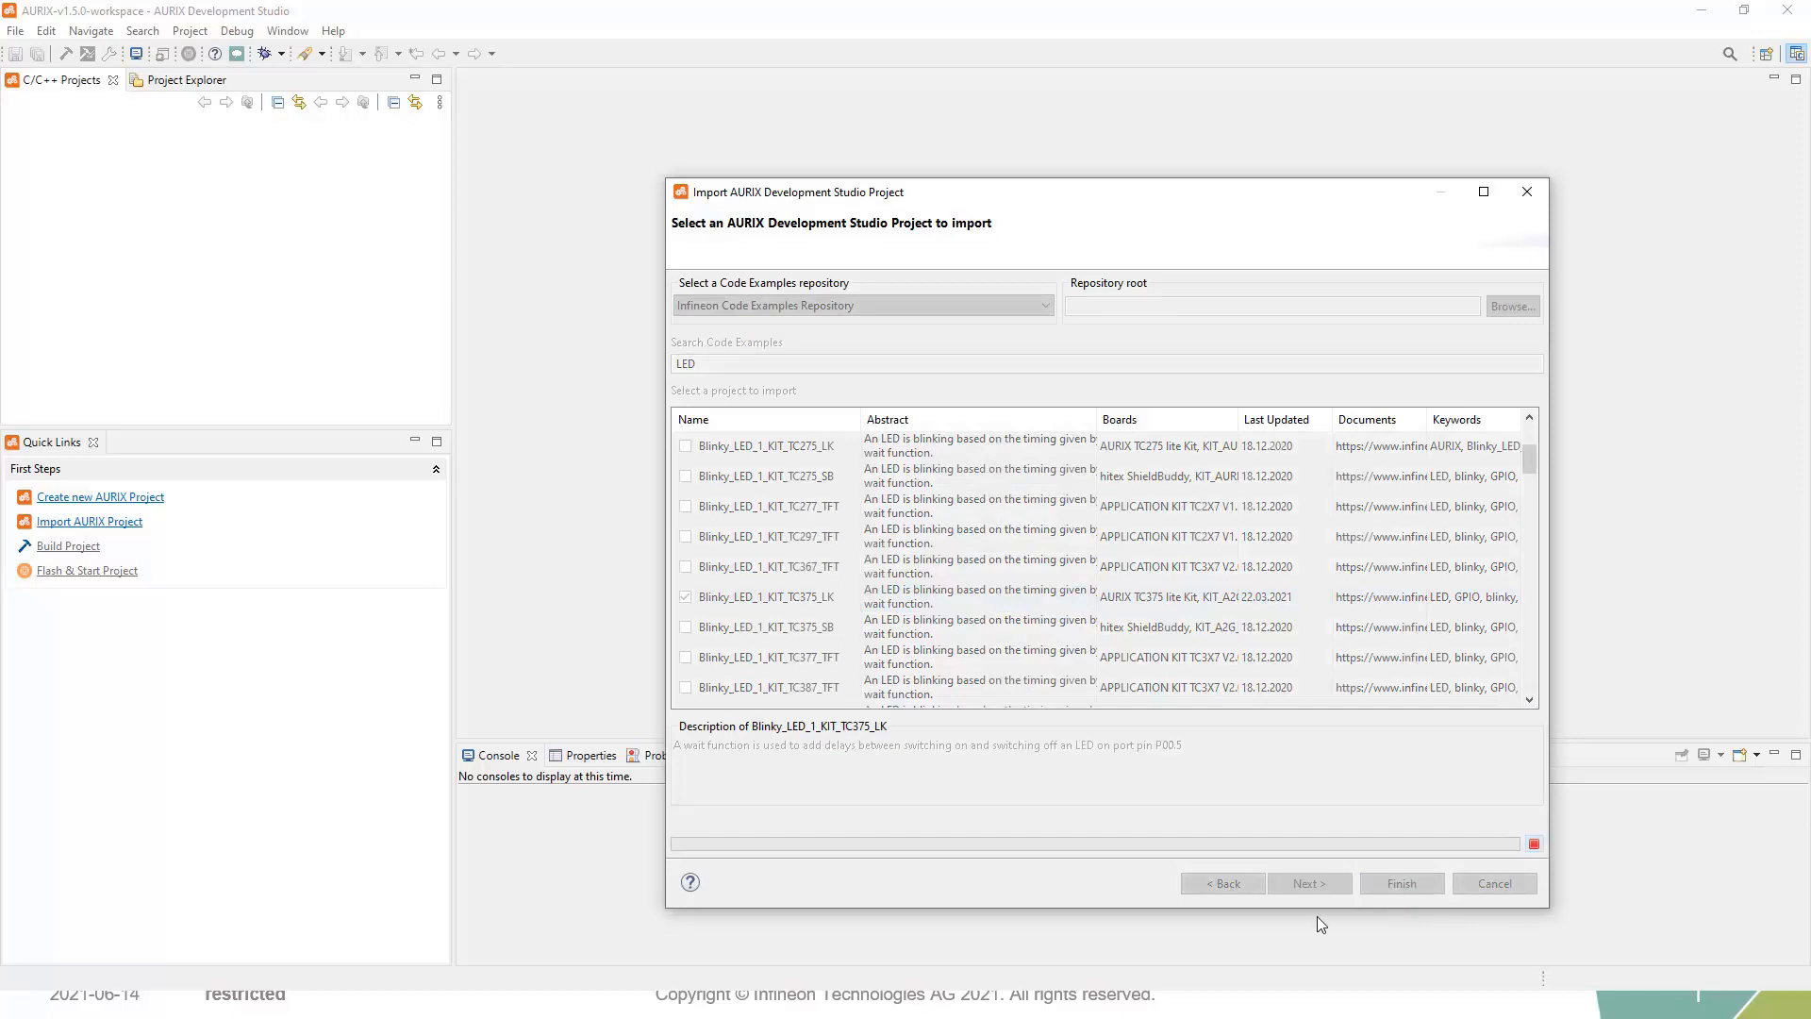
click(1309, 883)
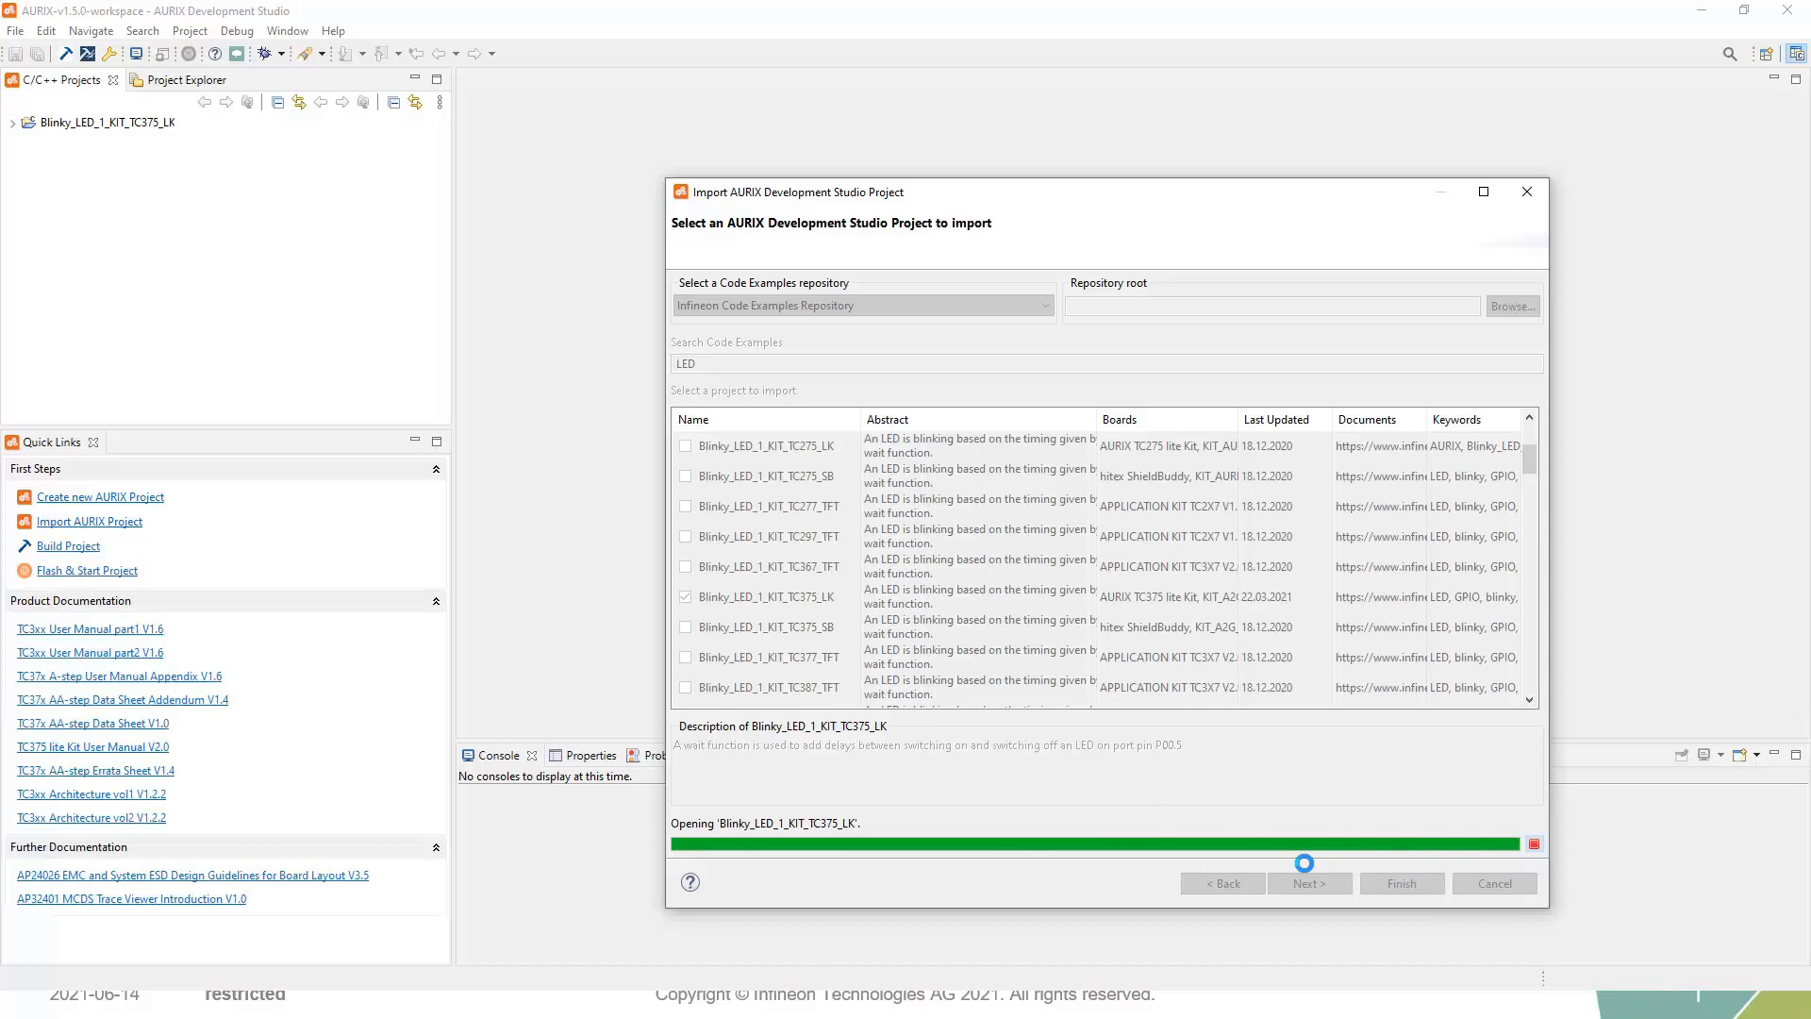
click(1401, 883)
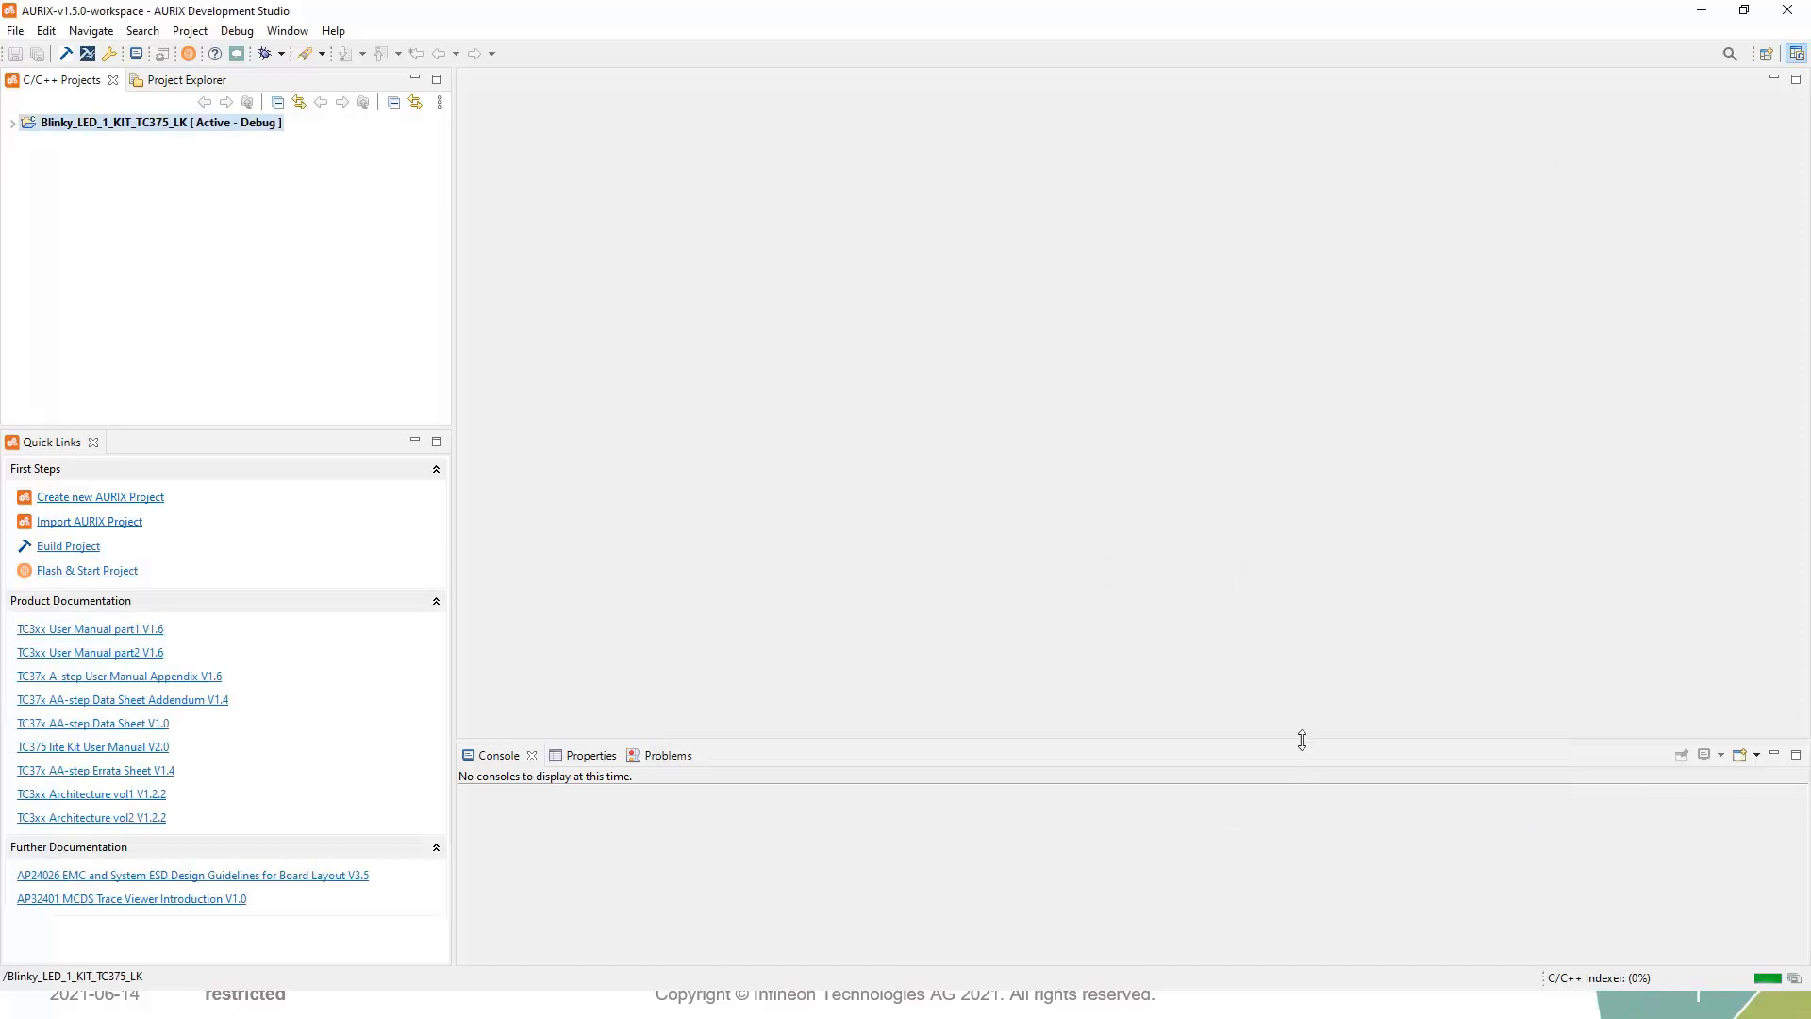
mouse_move(179, 337)
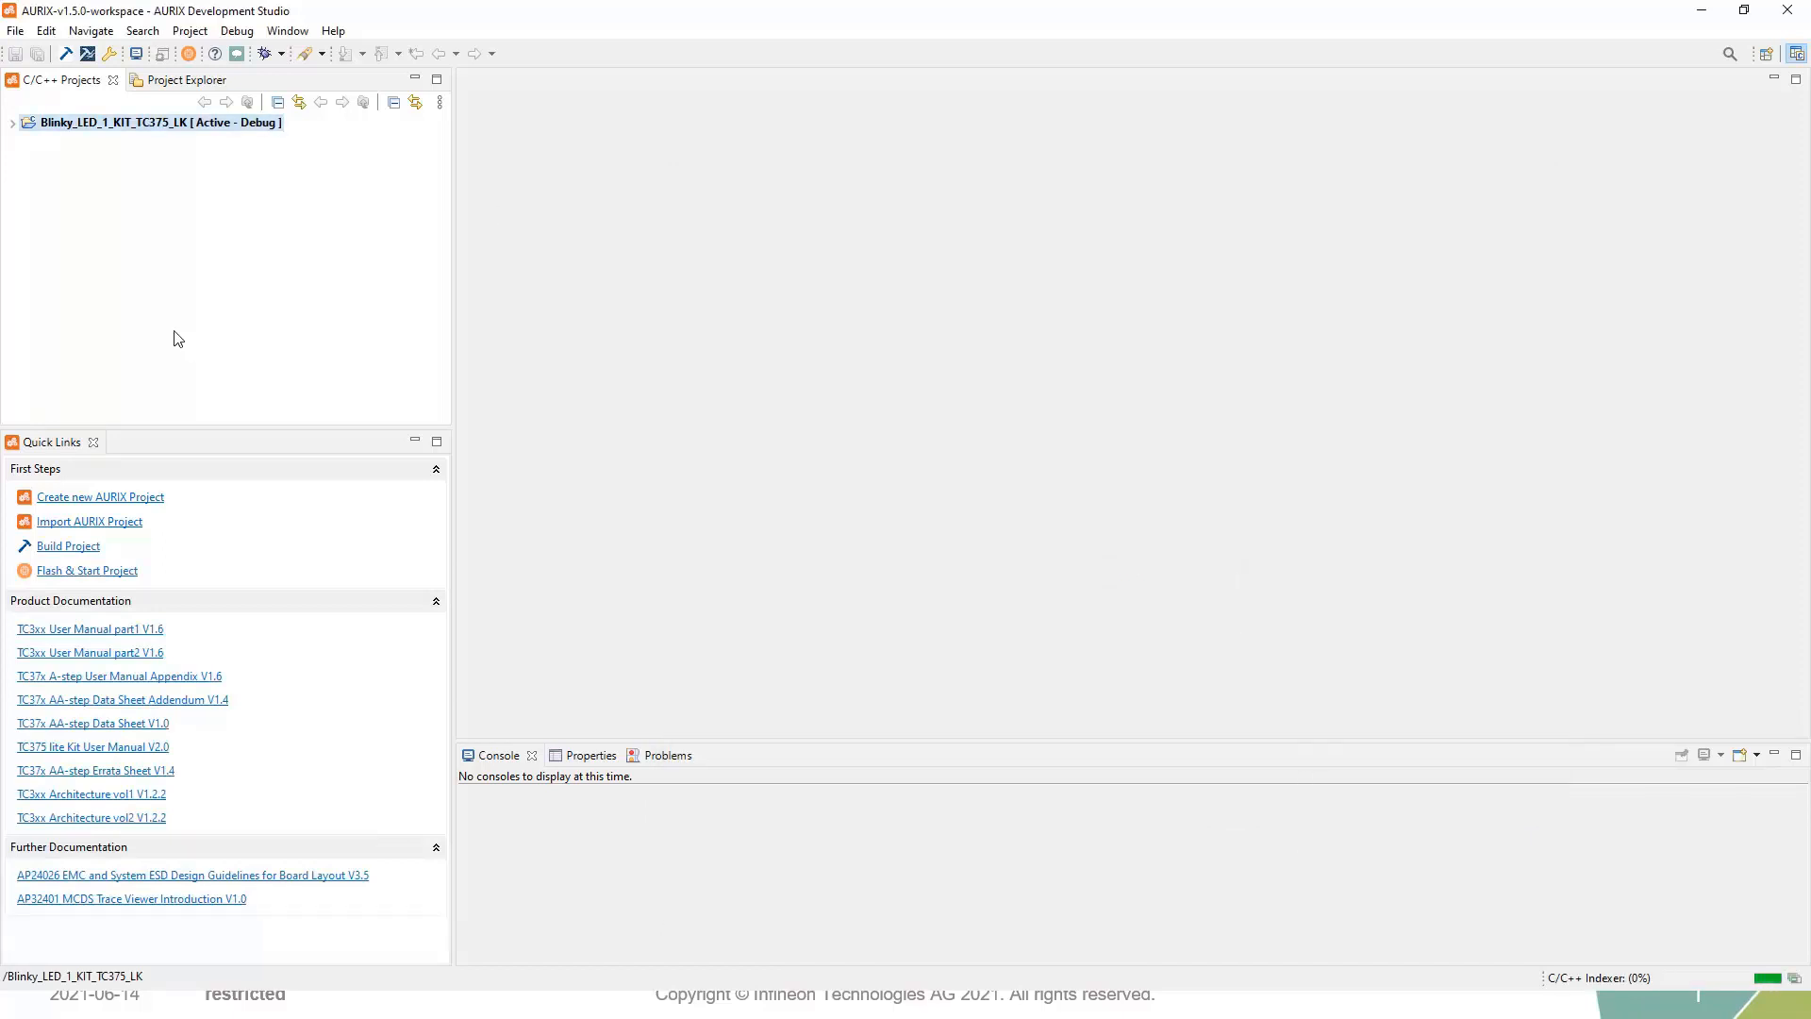
mouse_move(168, 332)
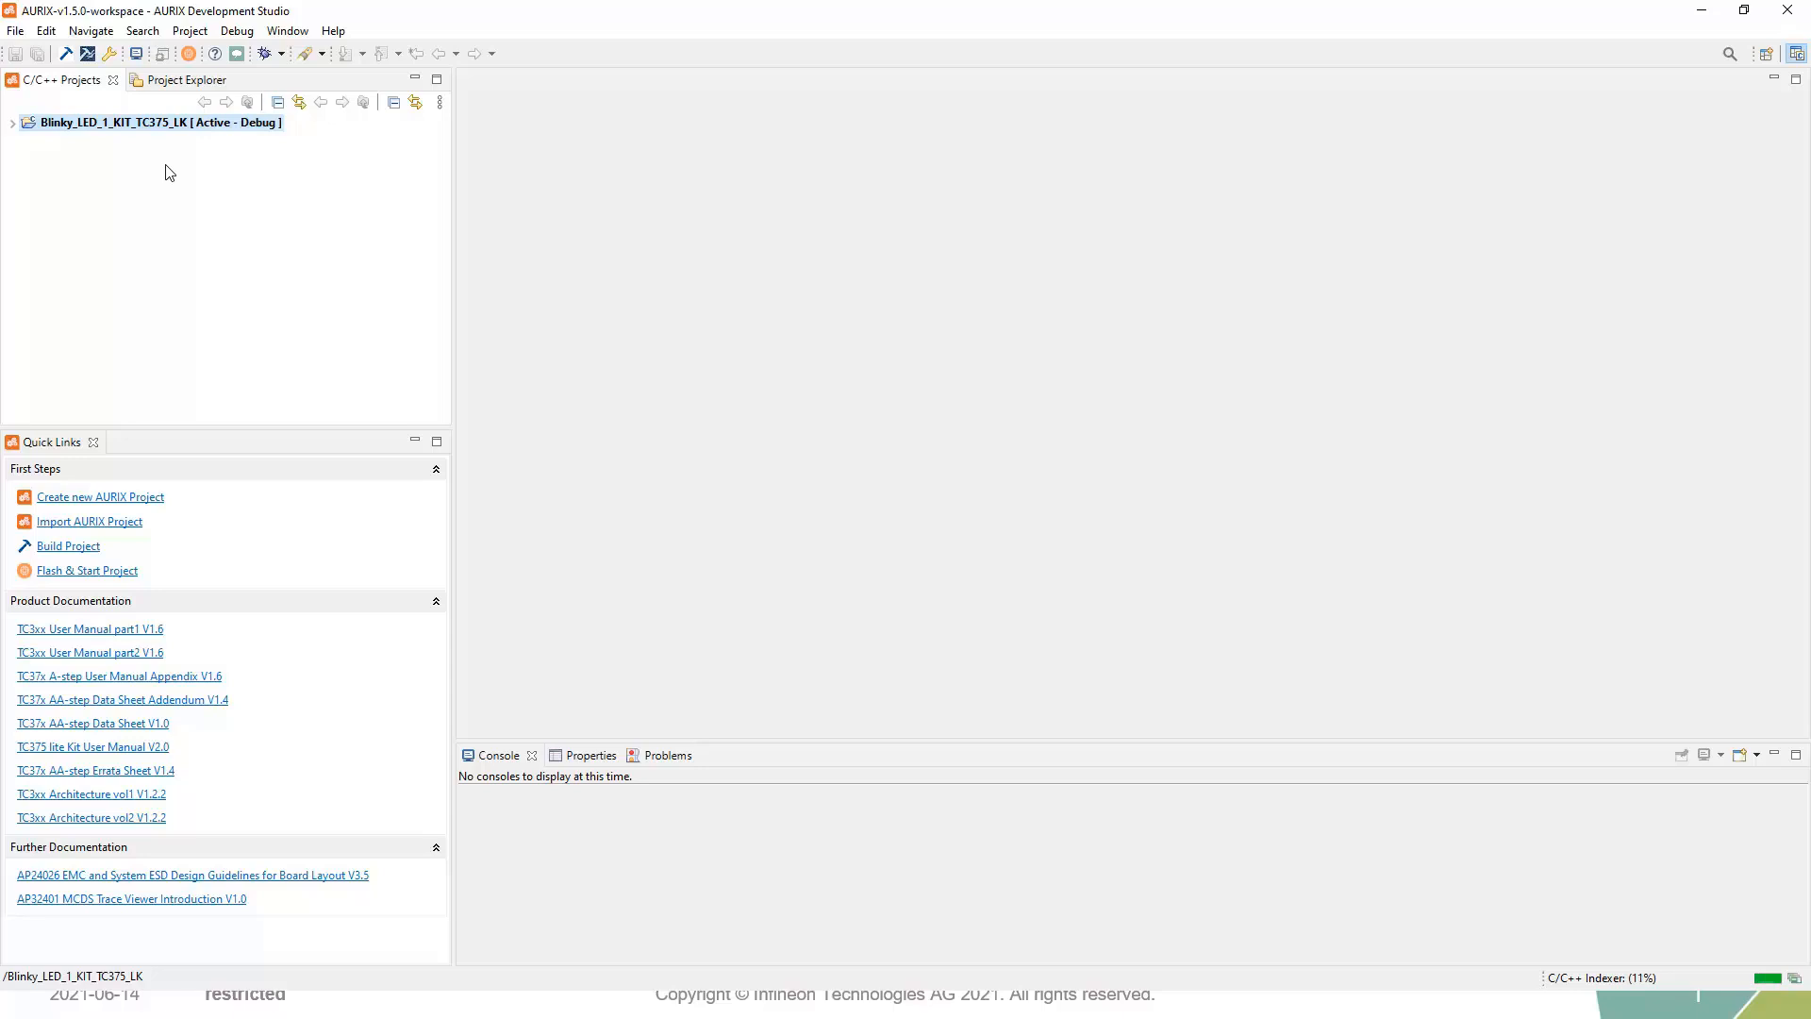
mouse_move(255, 191)
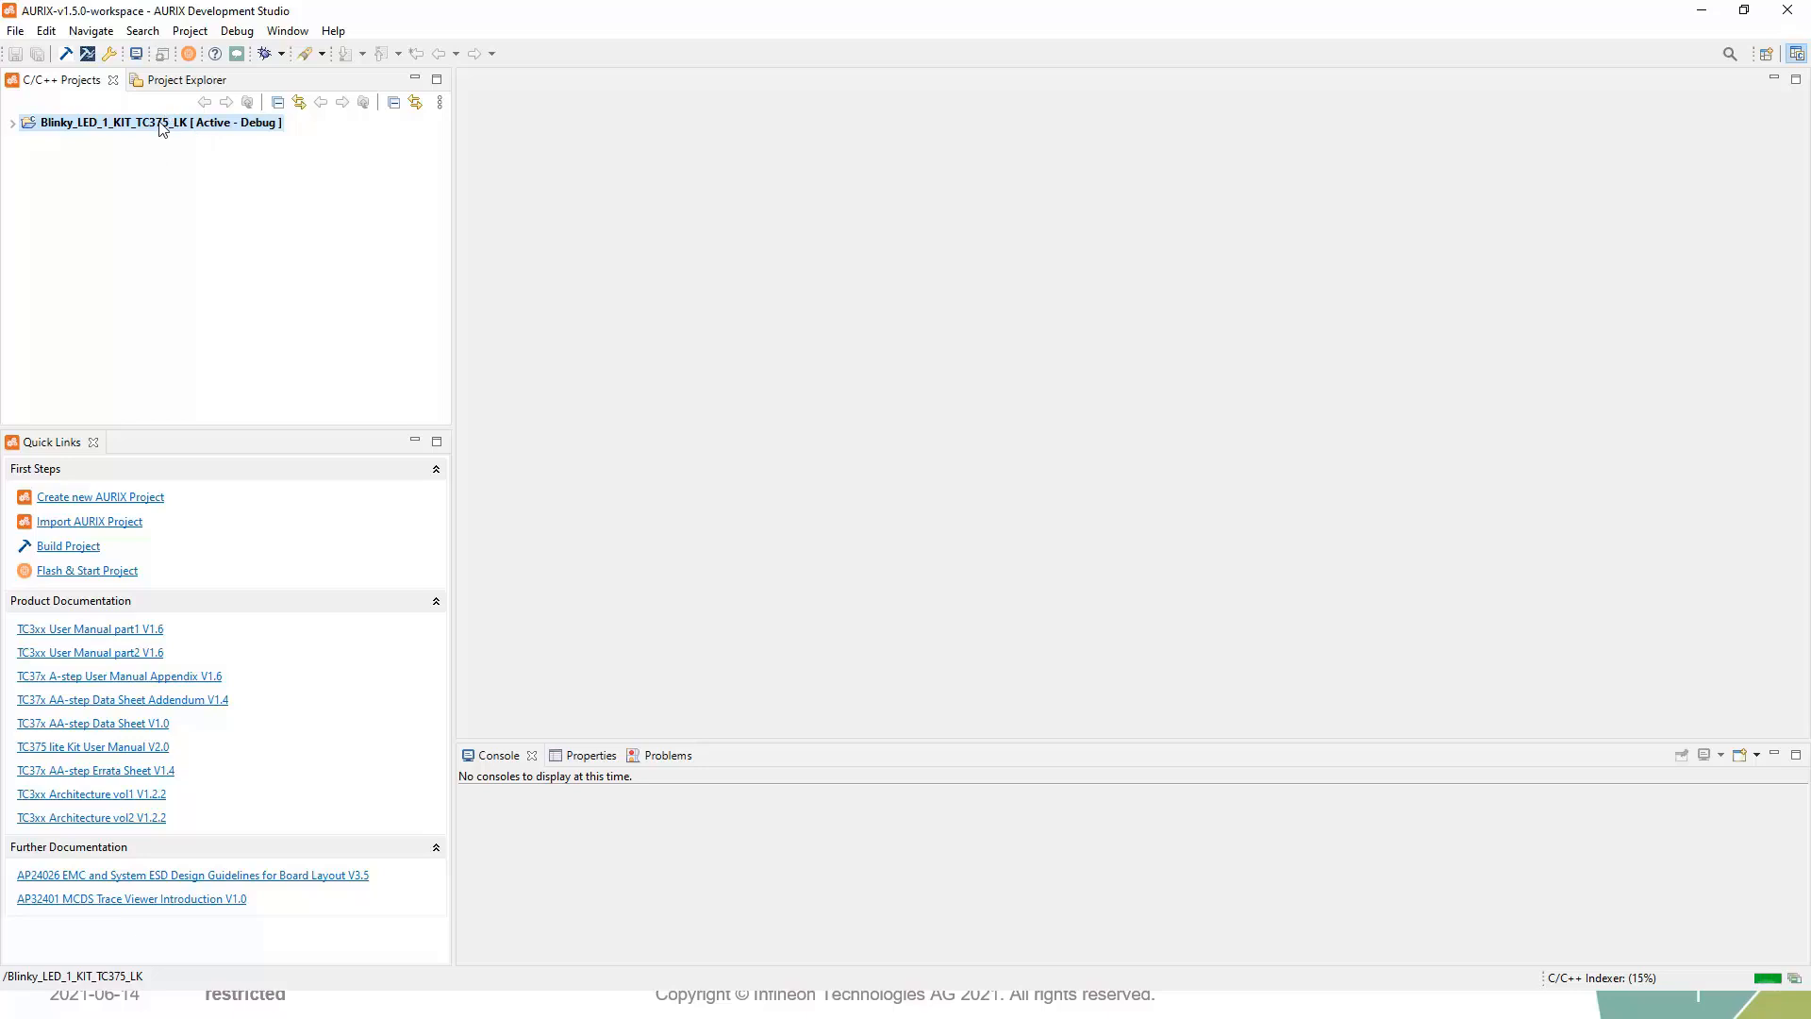
right_click(158, 122)
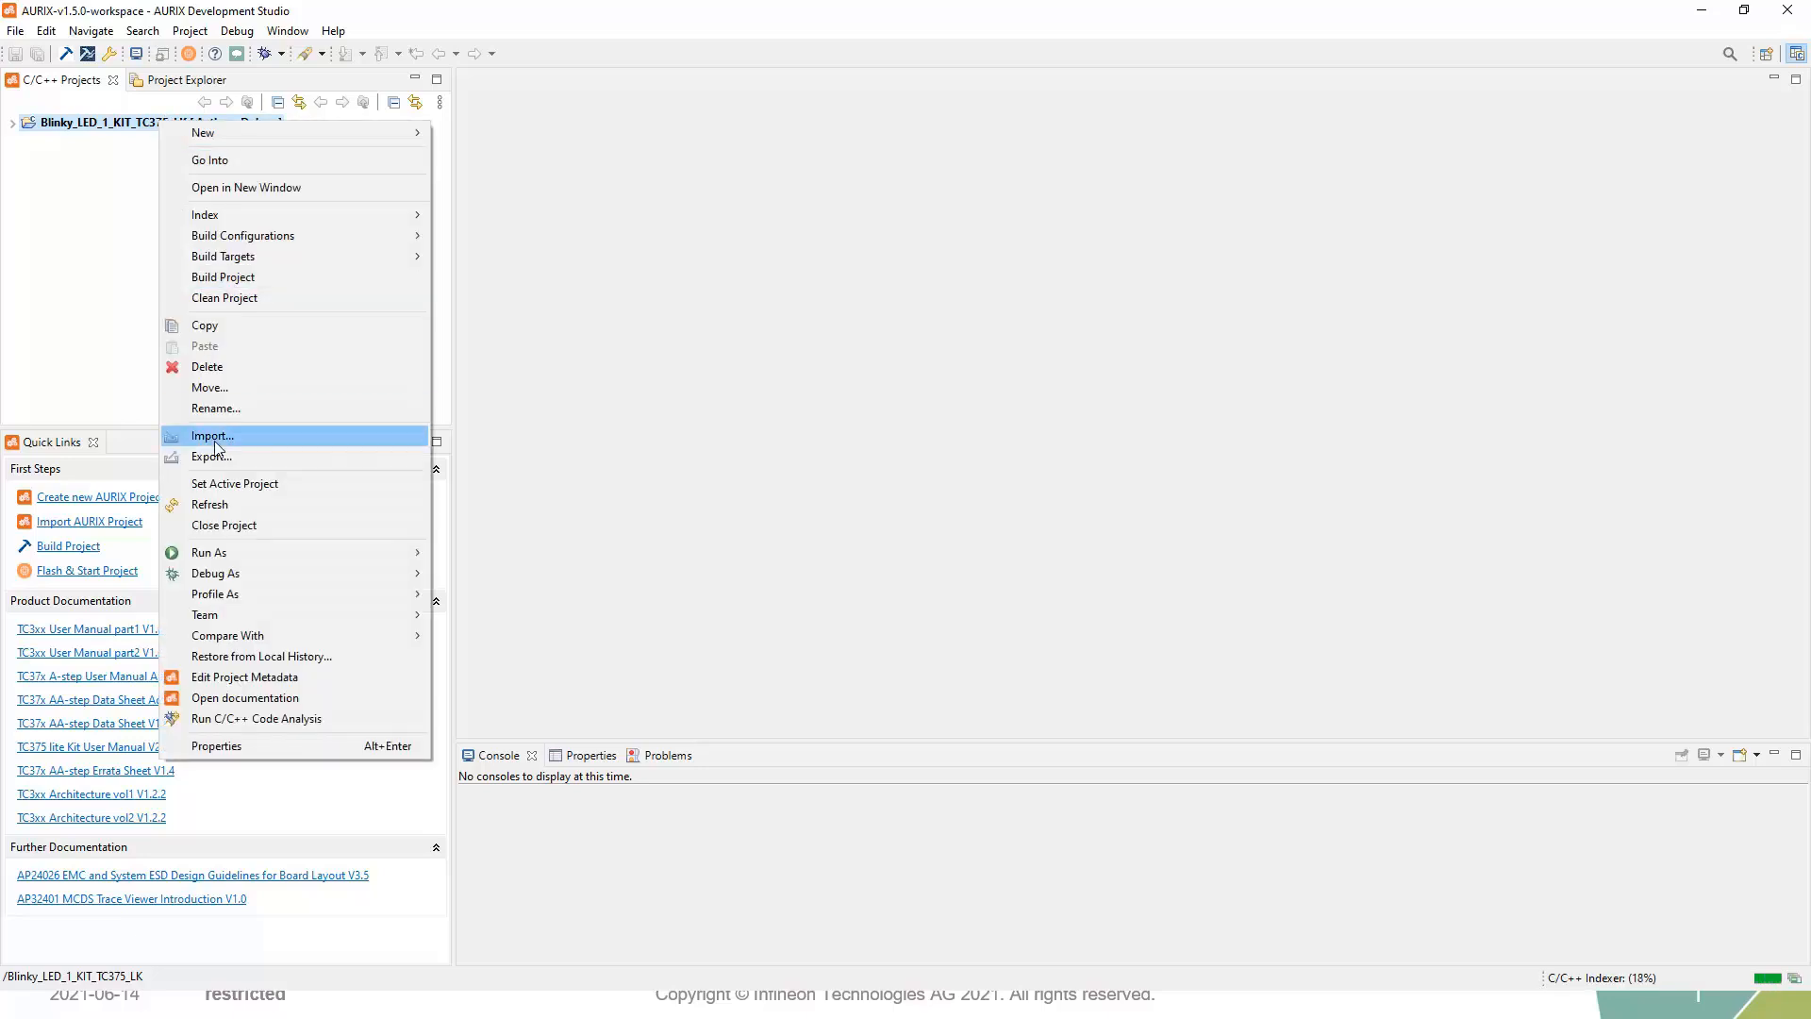
mouse_move(232, 613)
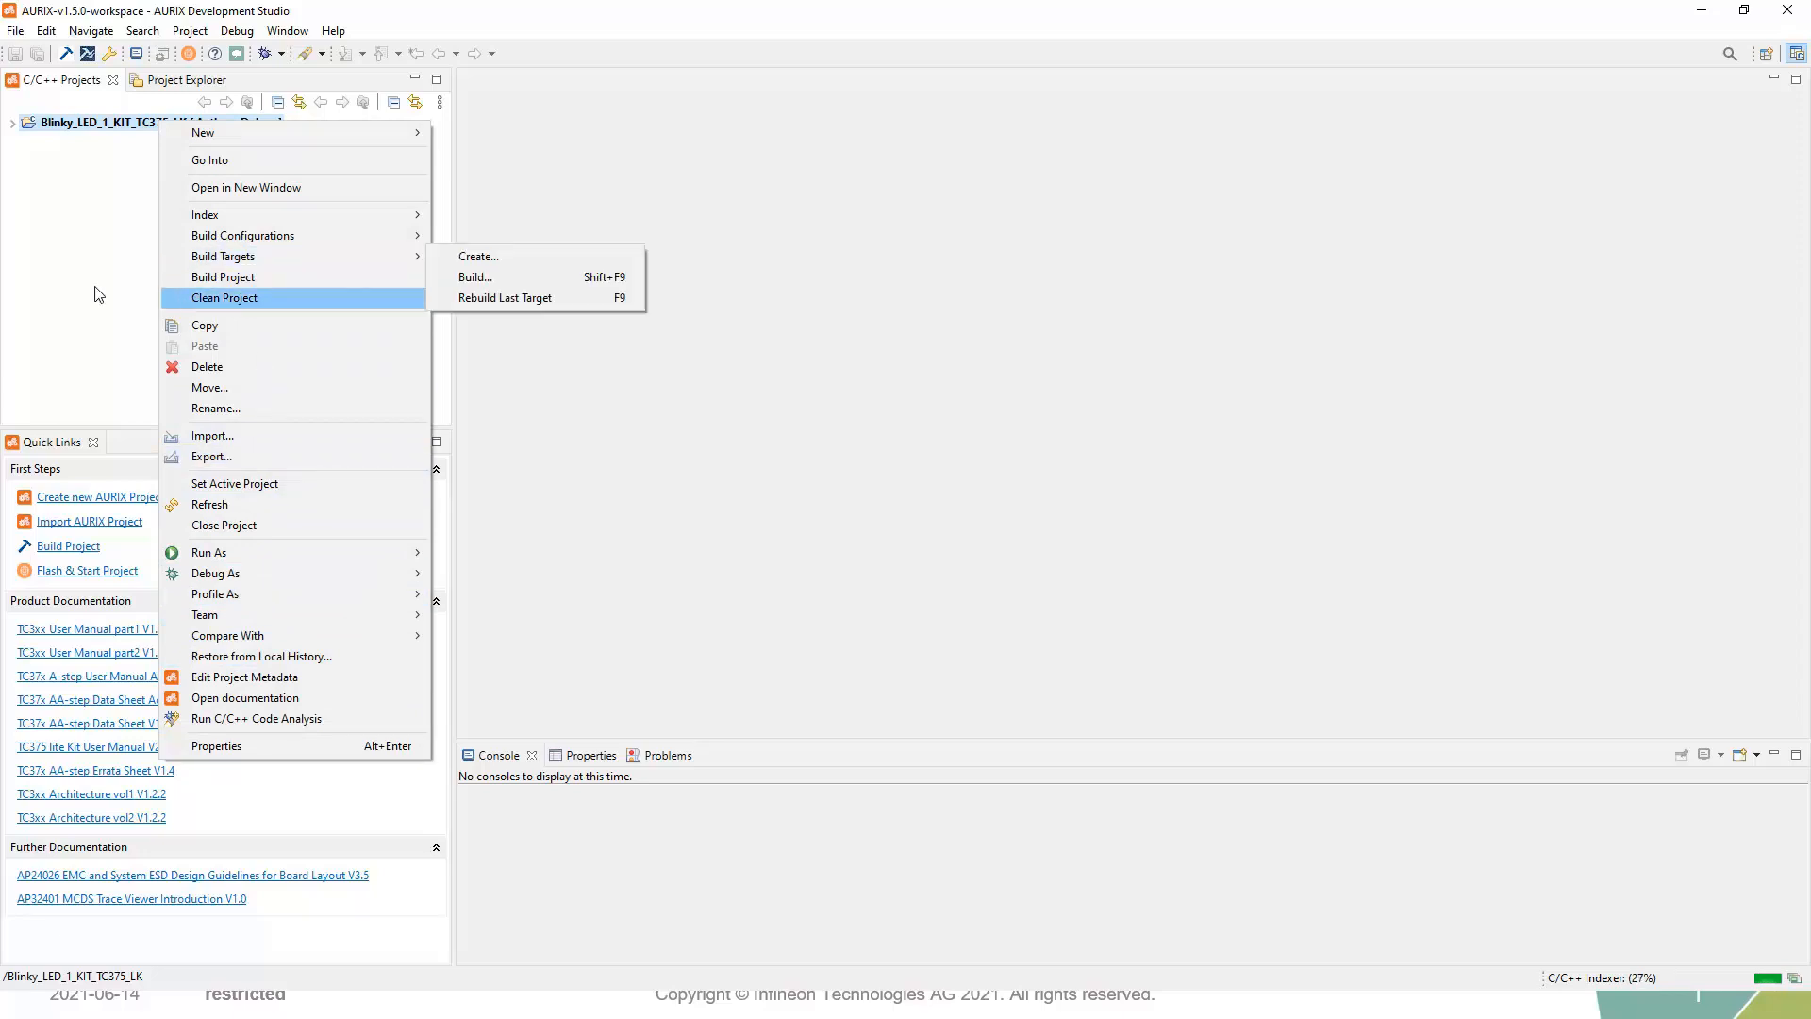
mouse_move(233, 483)
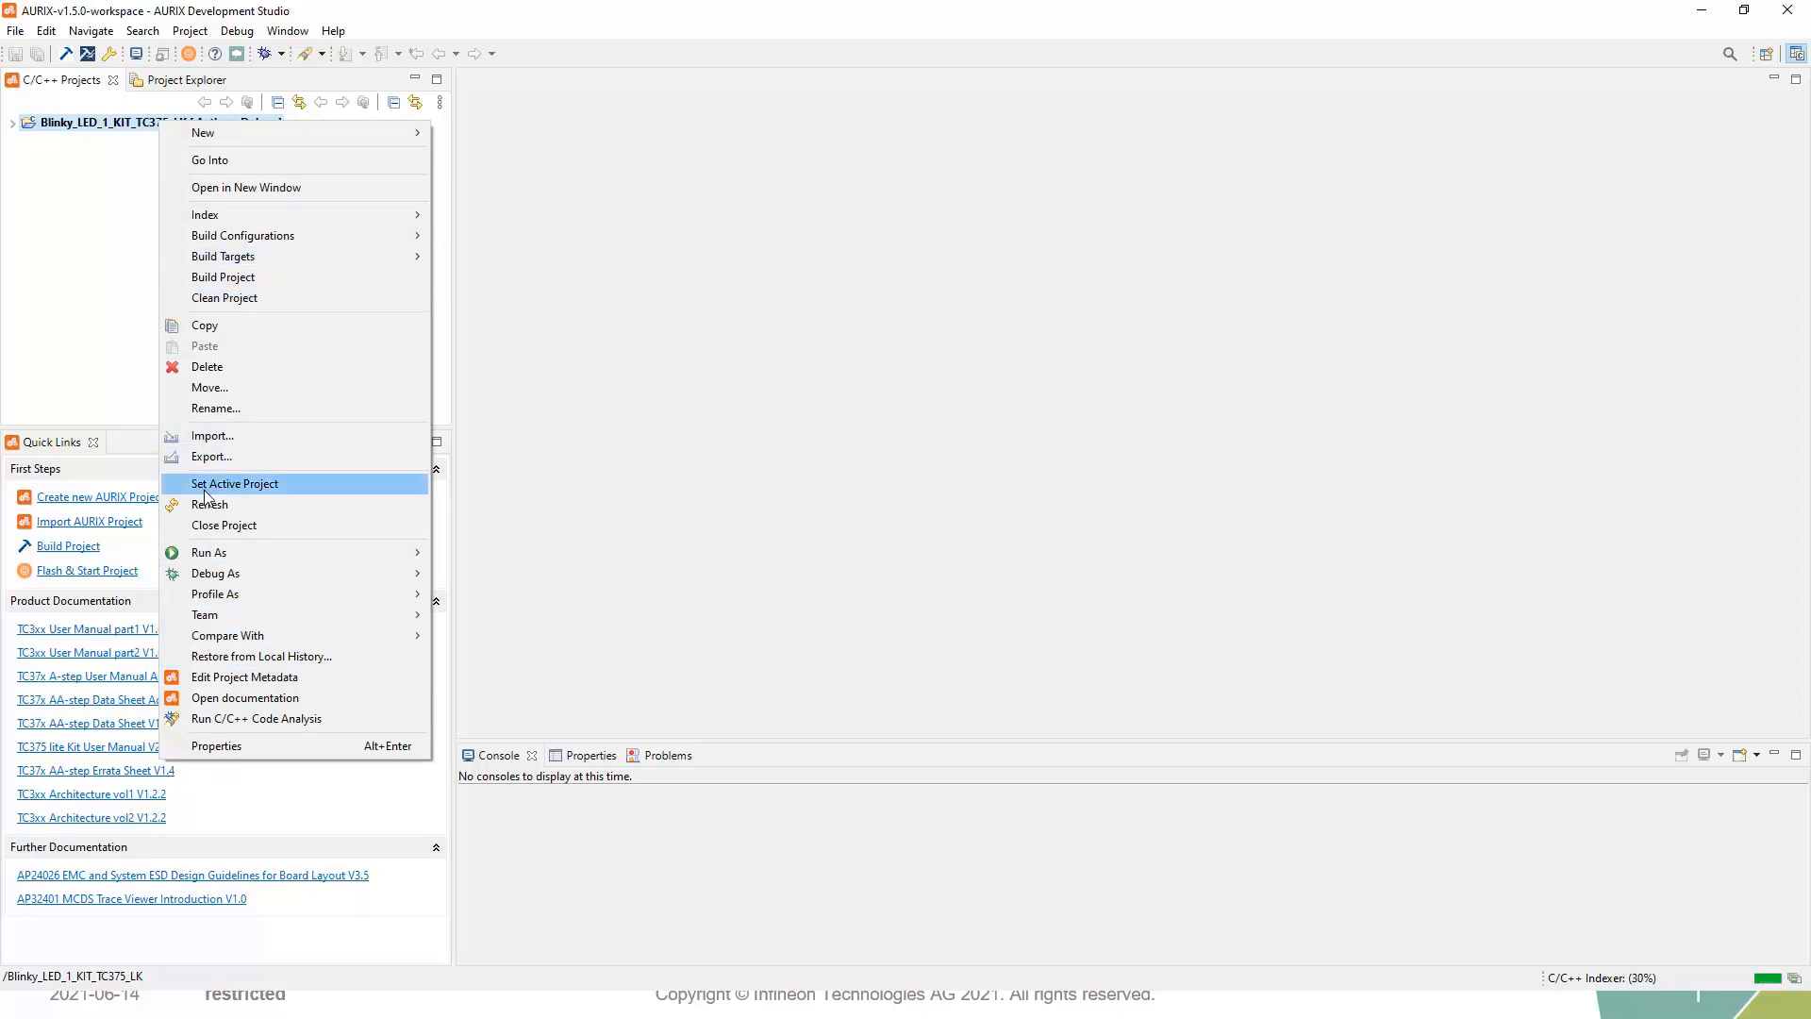
click(234, 483)
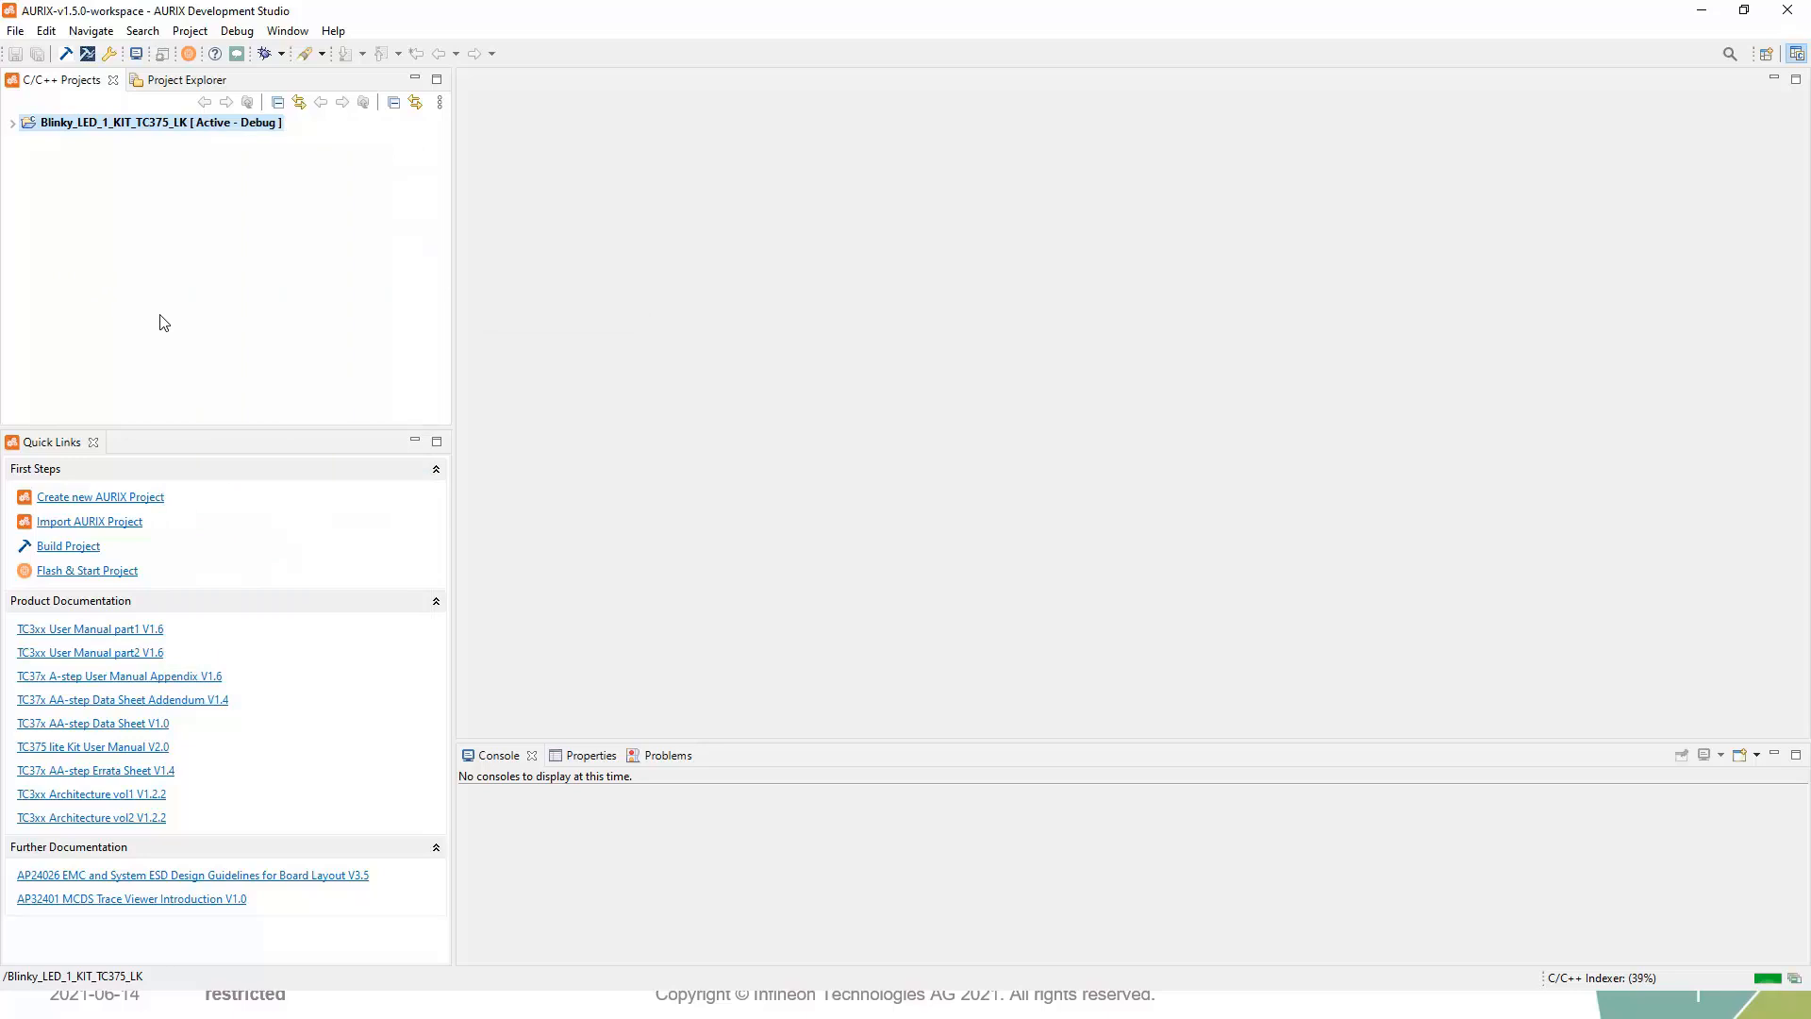
mouse_move(265, 343)
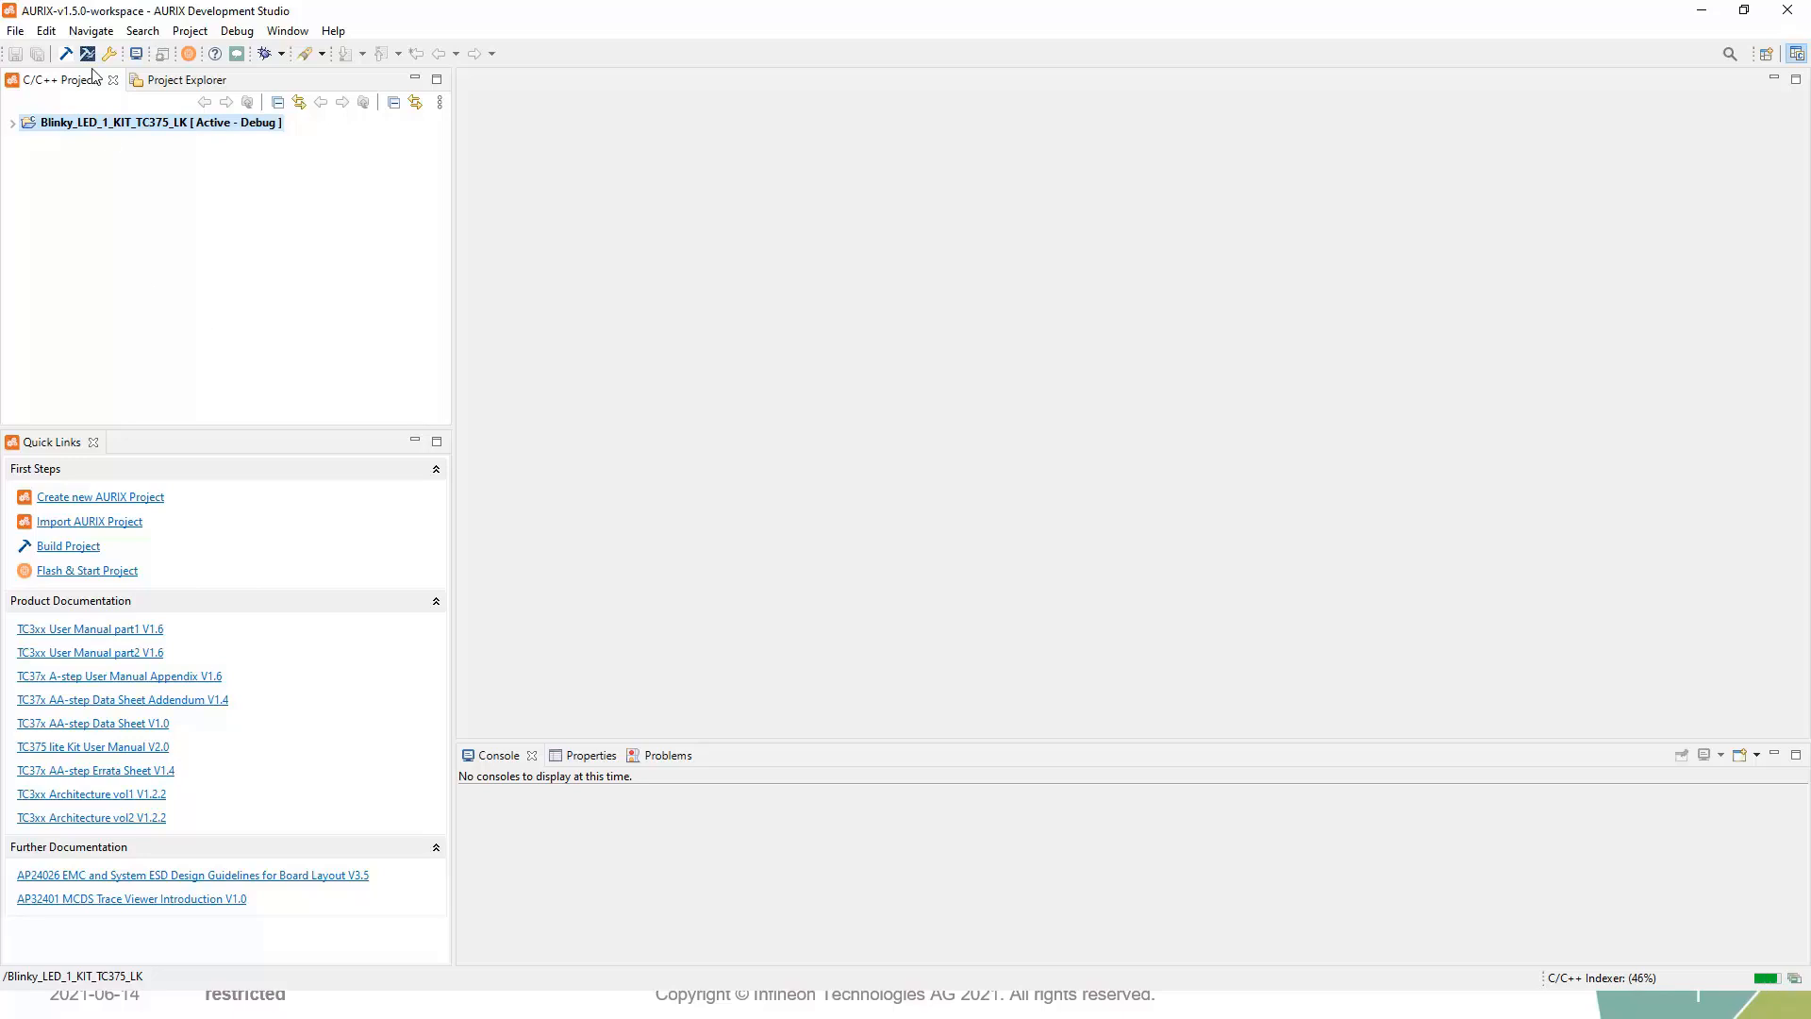
mouse_move(89, 53)
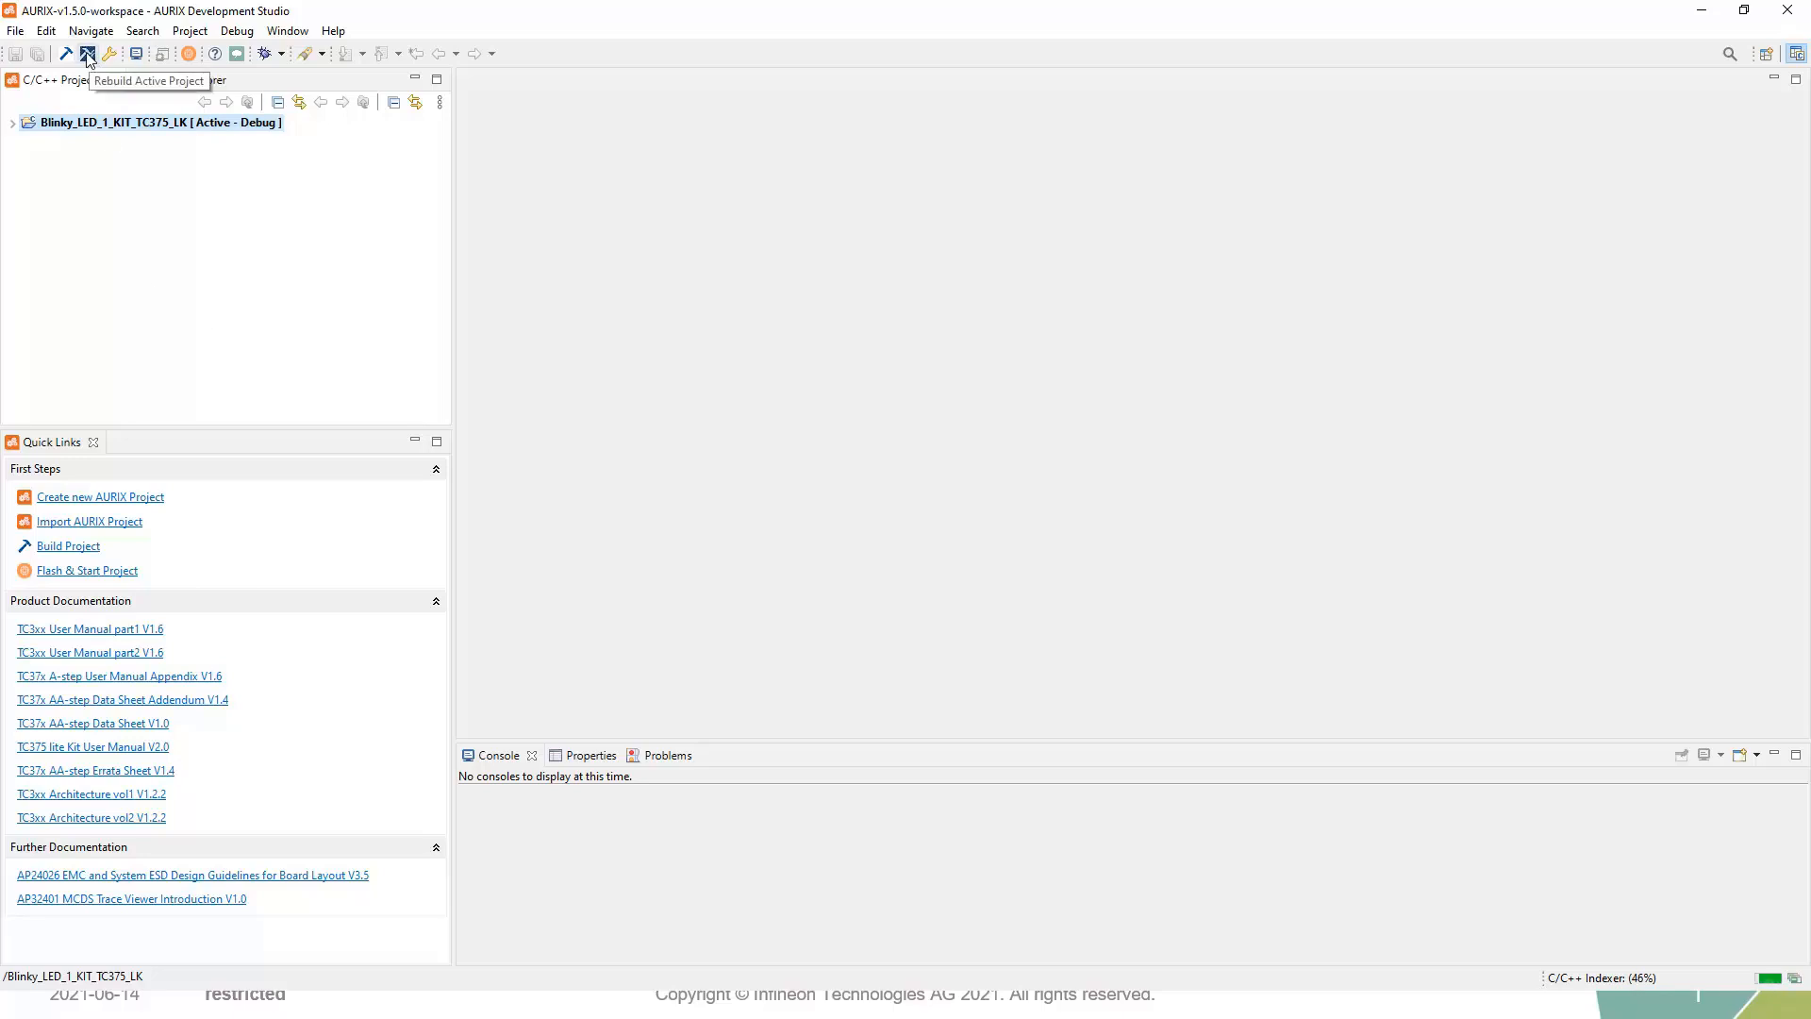
mouse_move(775, 379)
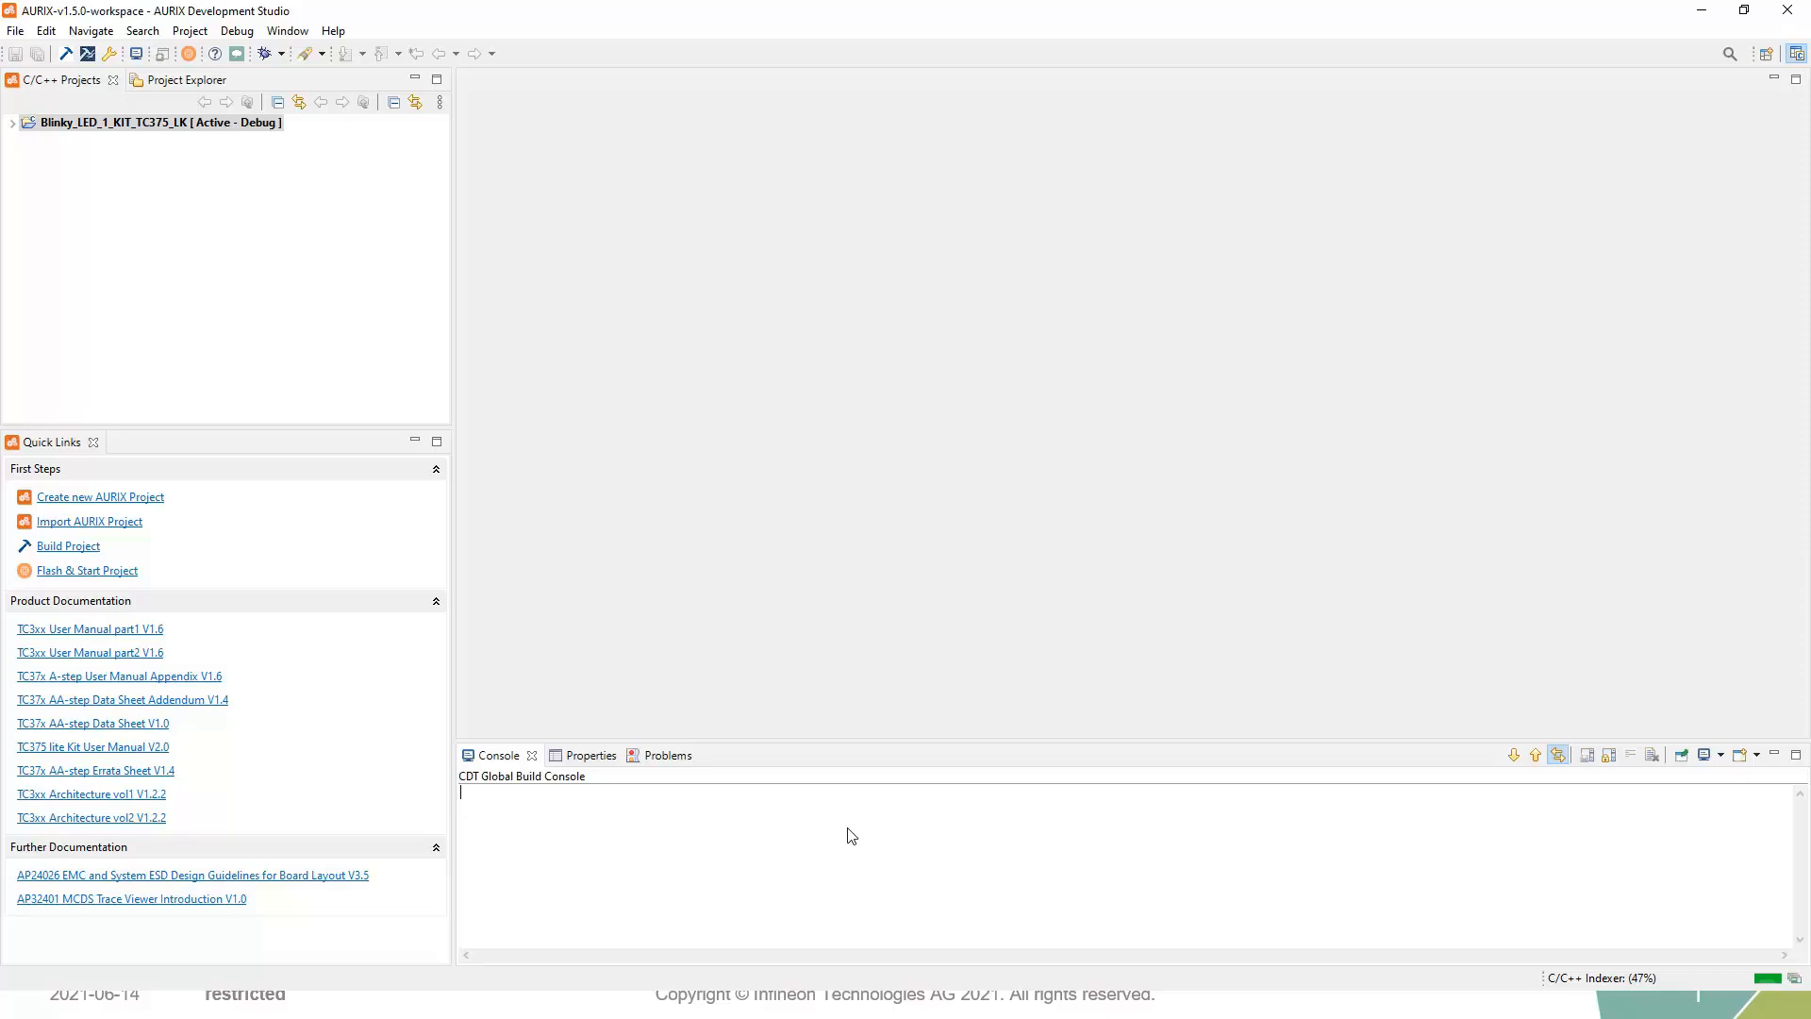
- Let the build finish and confirm 'Build Finished. 0 errors' in the CDT Build Console
click(66, 545)
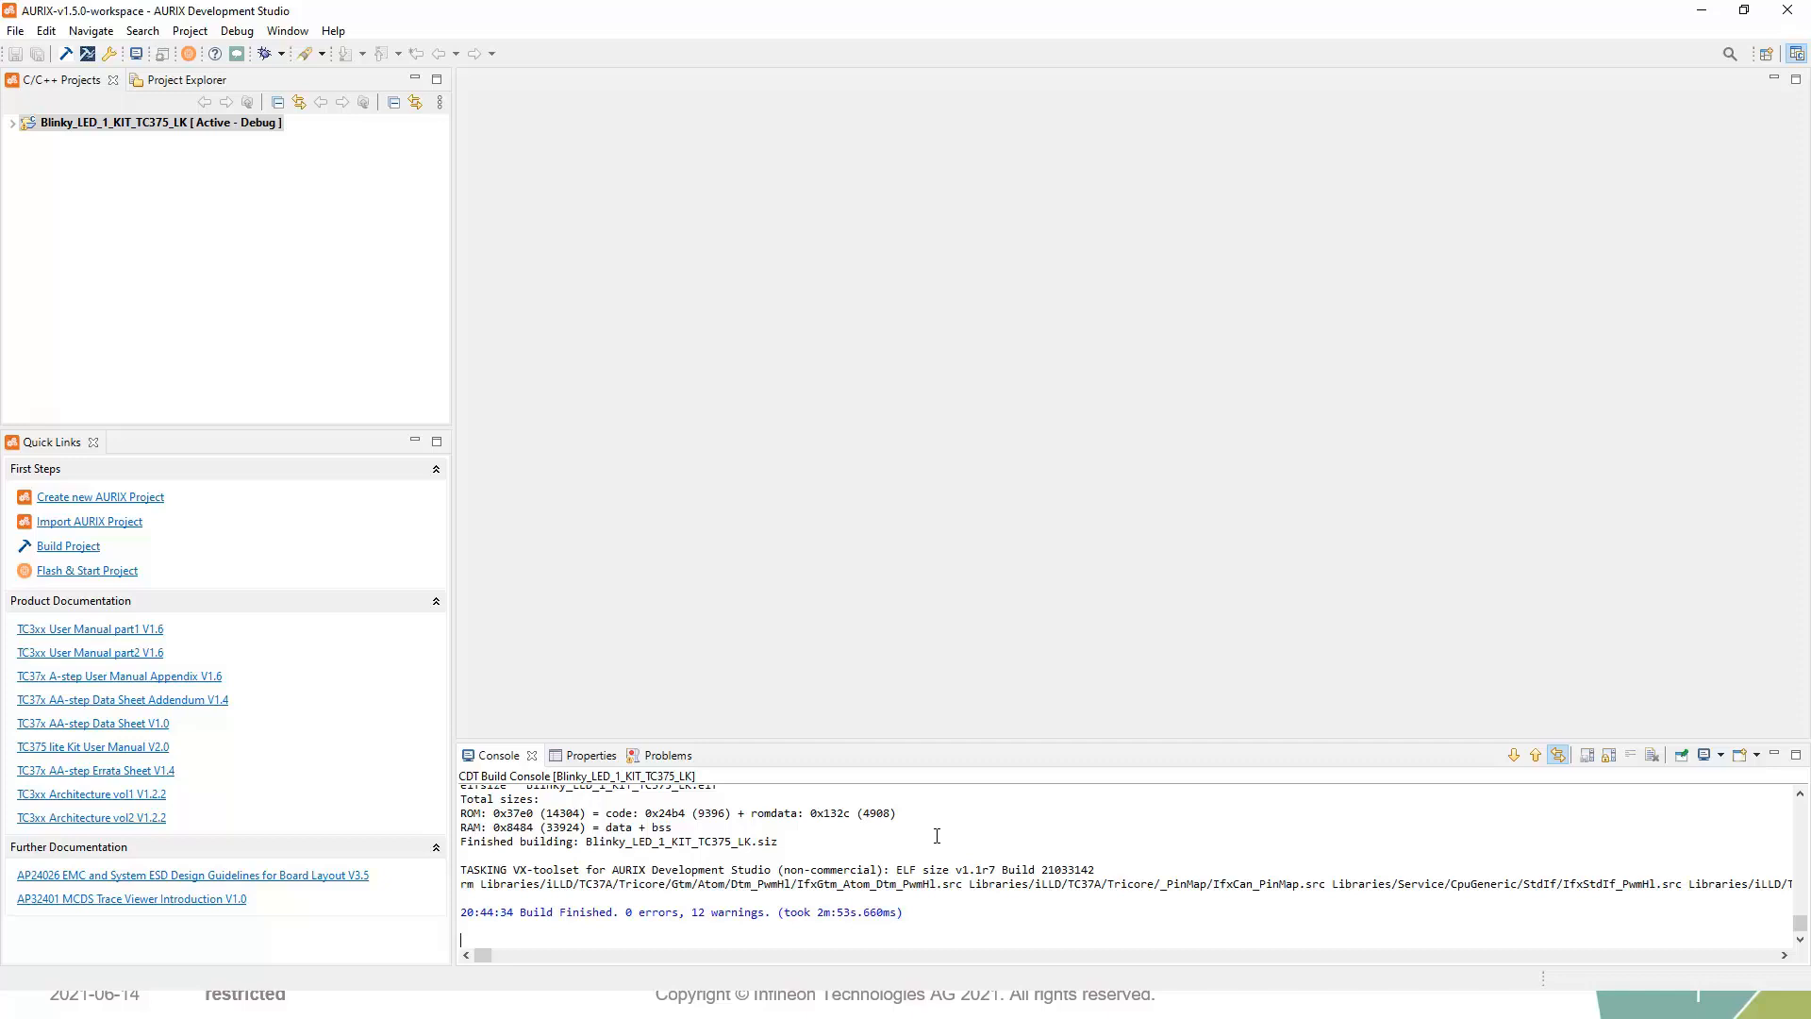
mouse_move(842, 898)
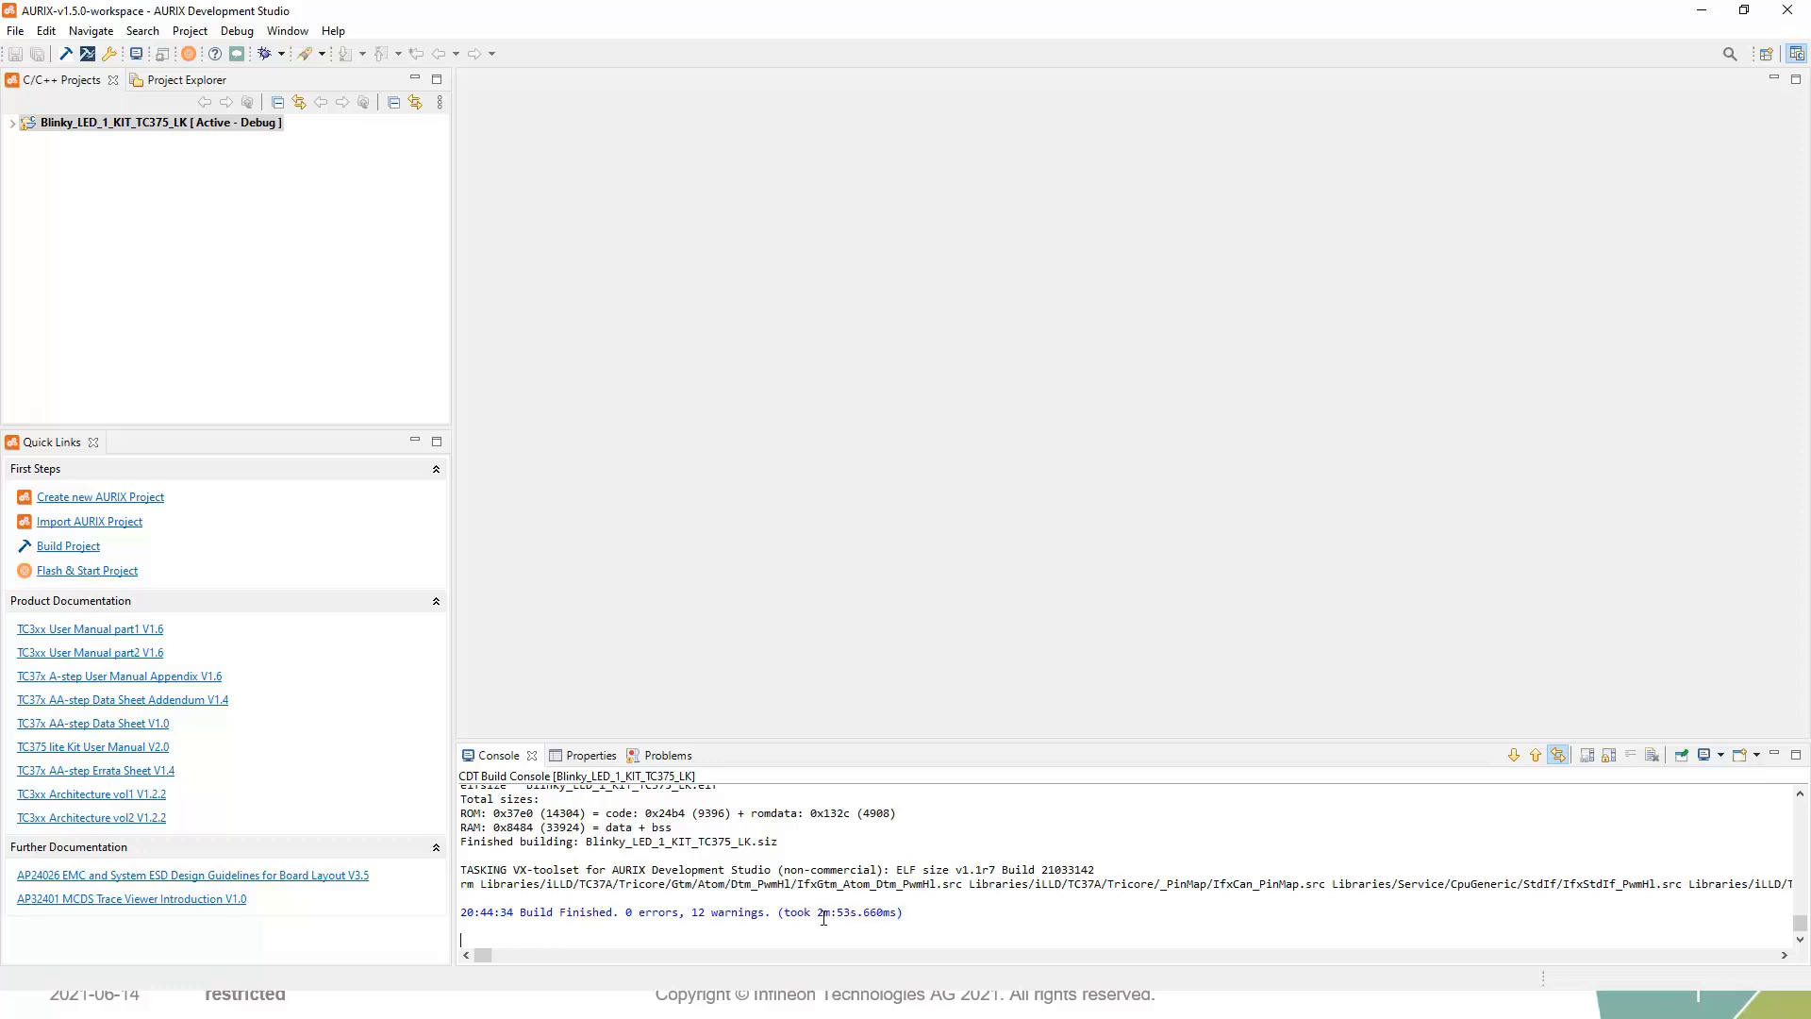
mouse_move(932, 911)
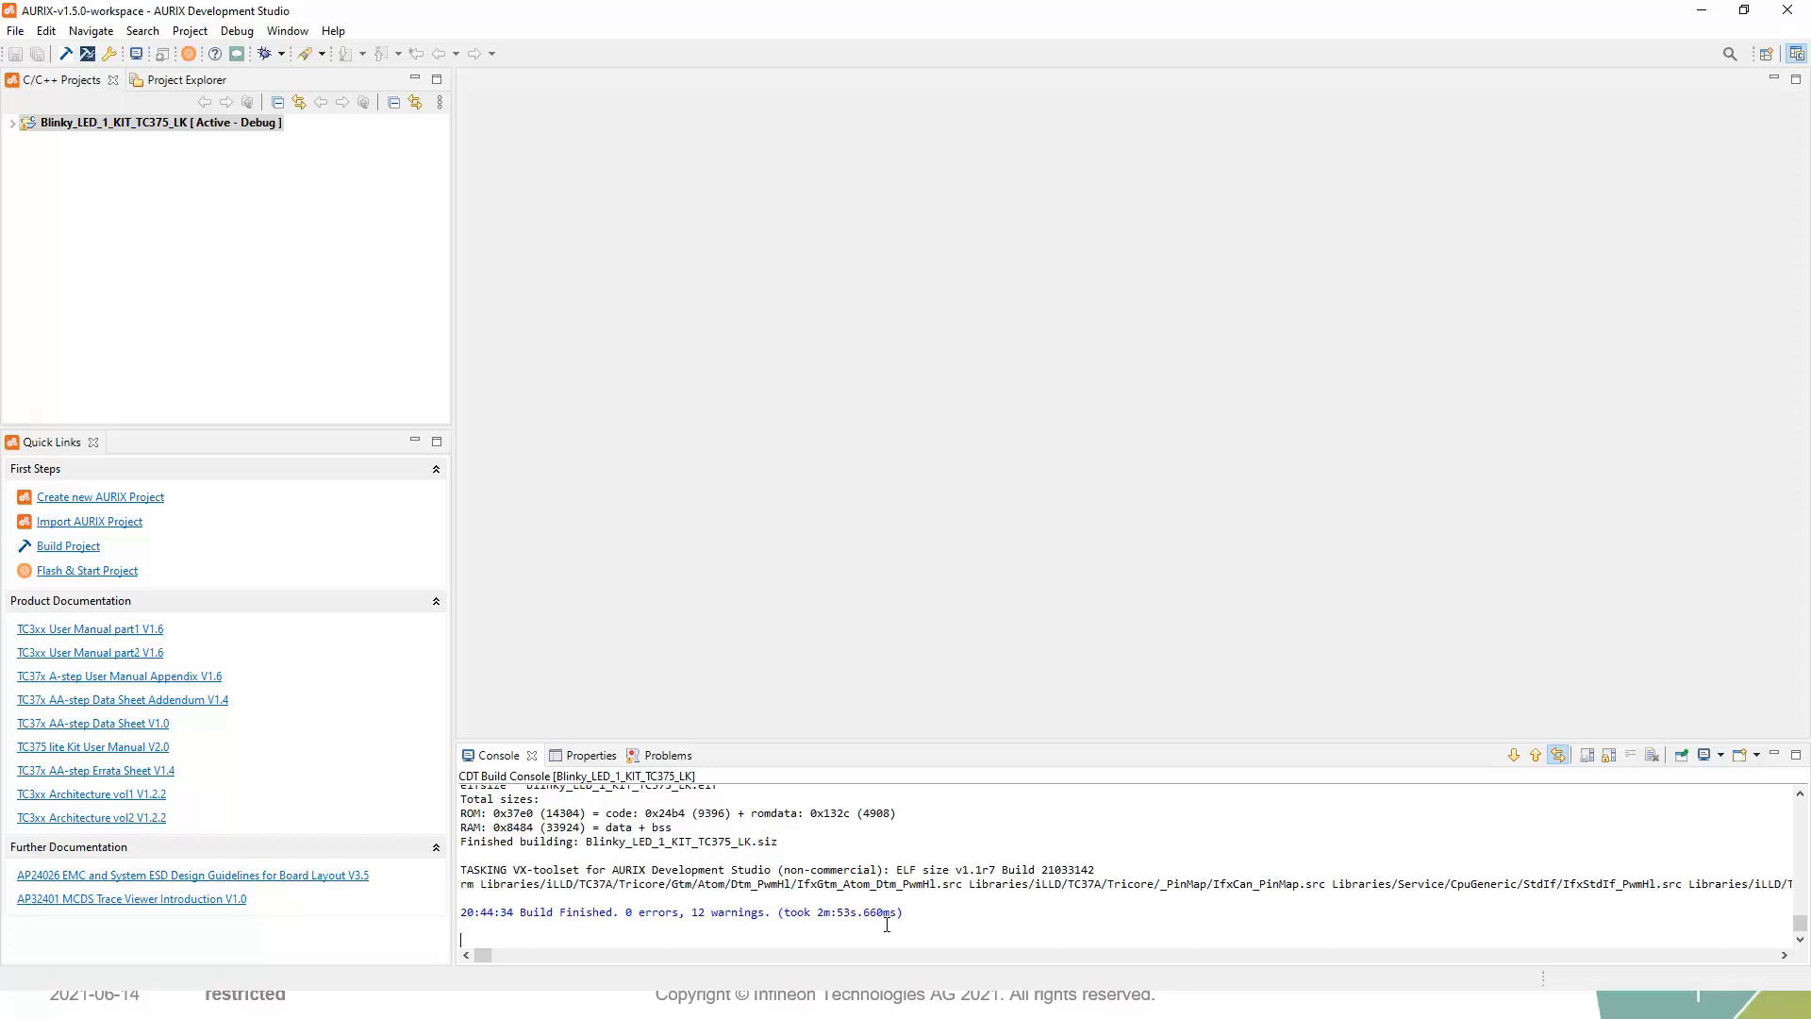
mouse_move(887, 917)
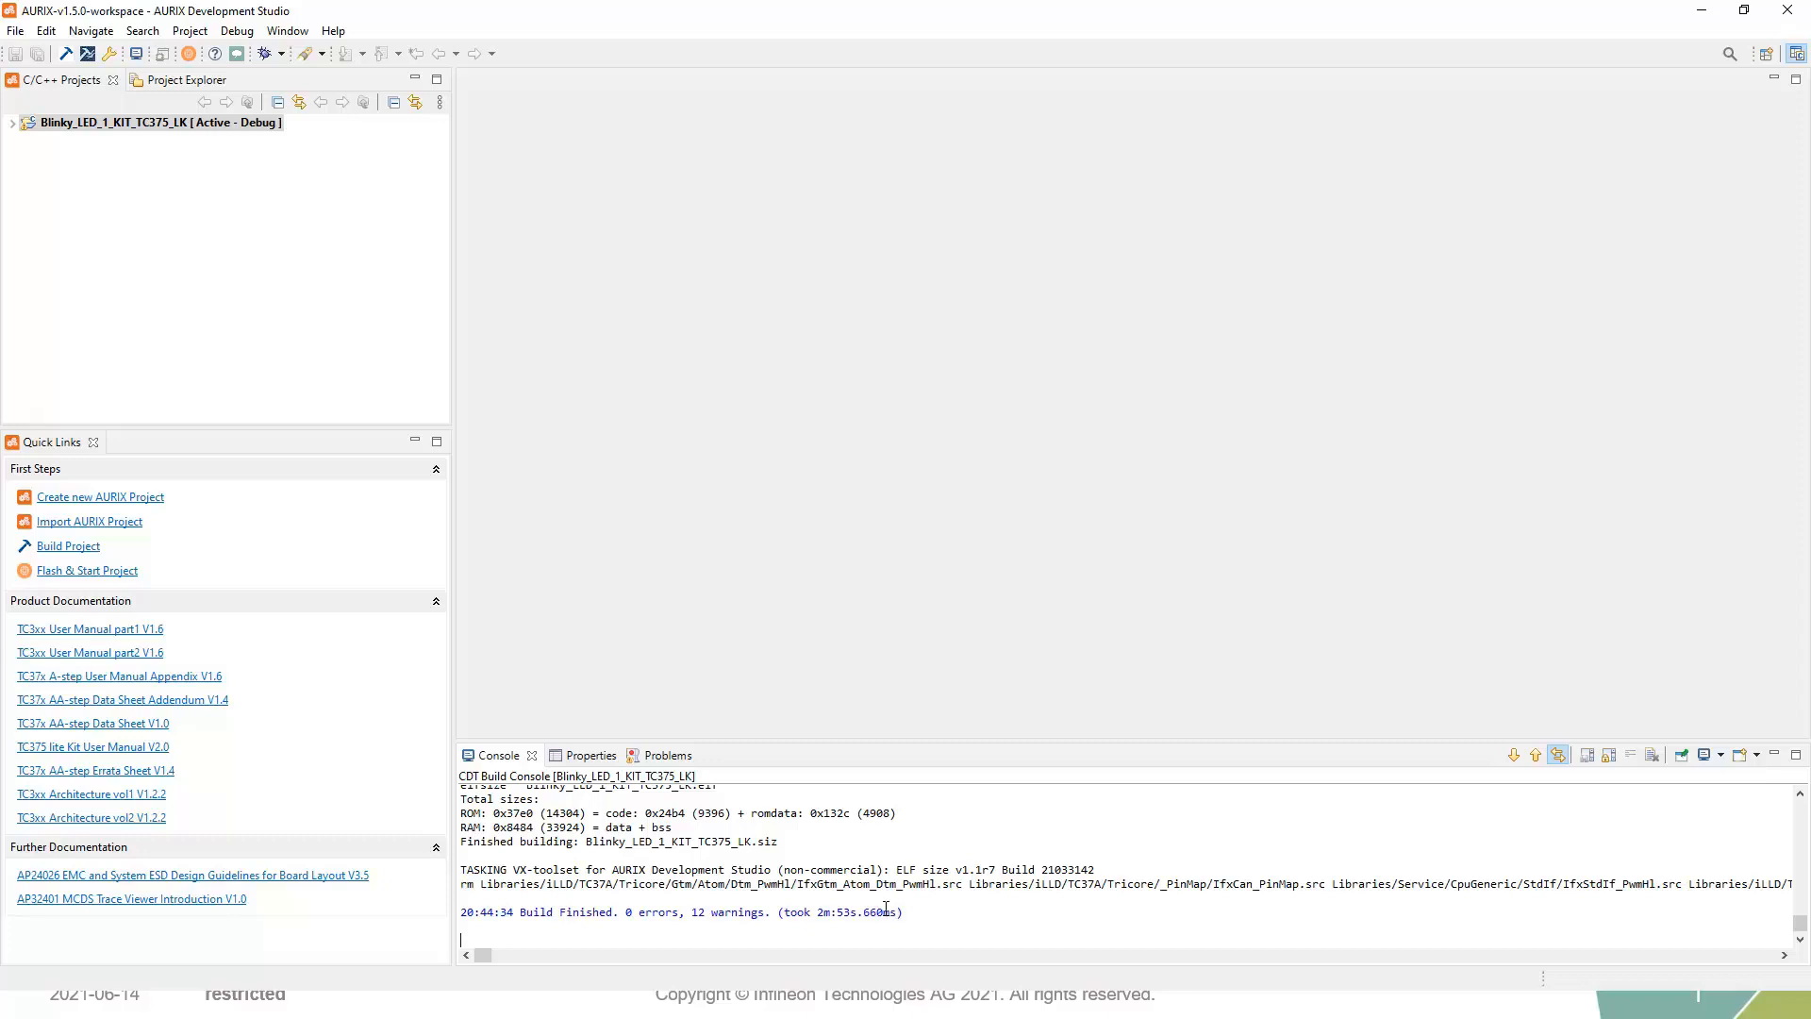
- Expand Blinky_LED_1_KIT_TC375_LK and its Debug folder to show the .elf, .hex and .map files
click(11, 122)
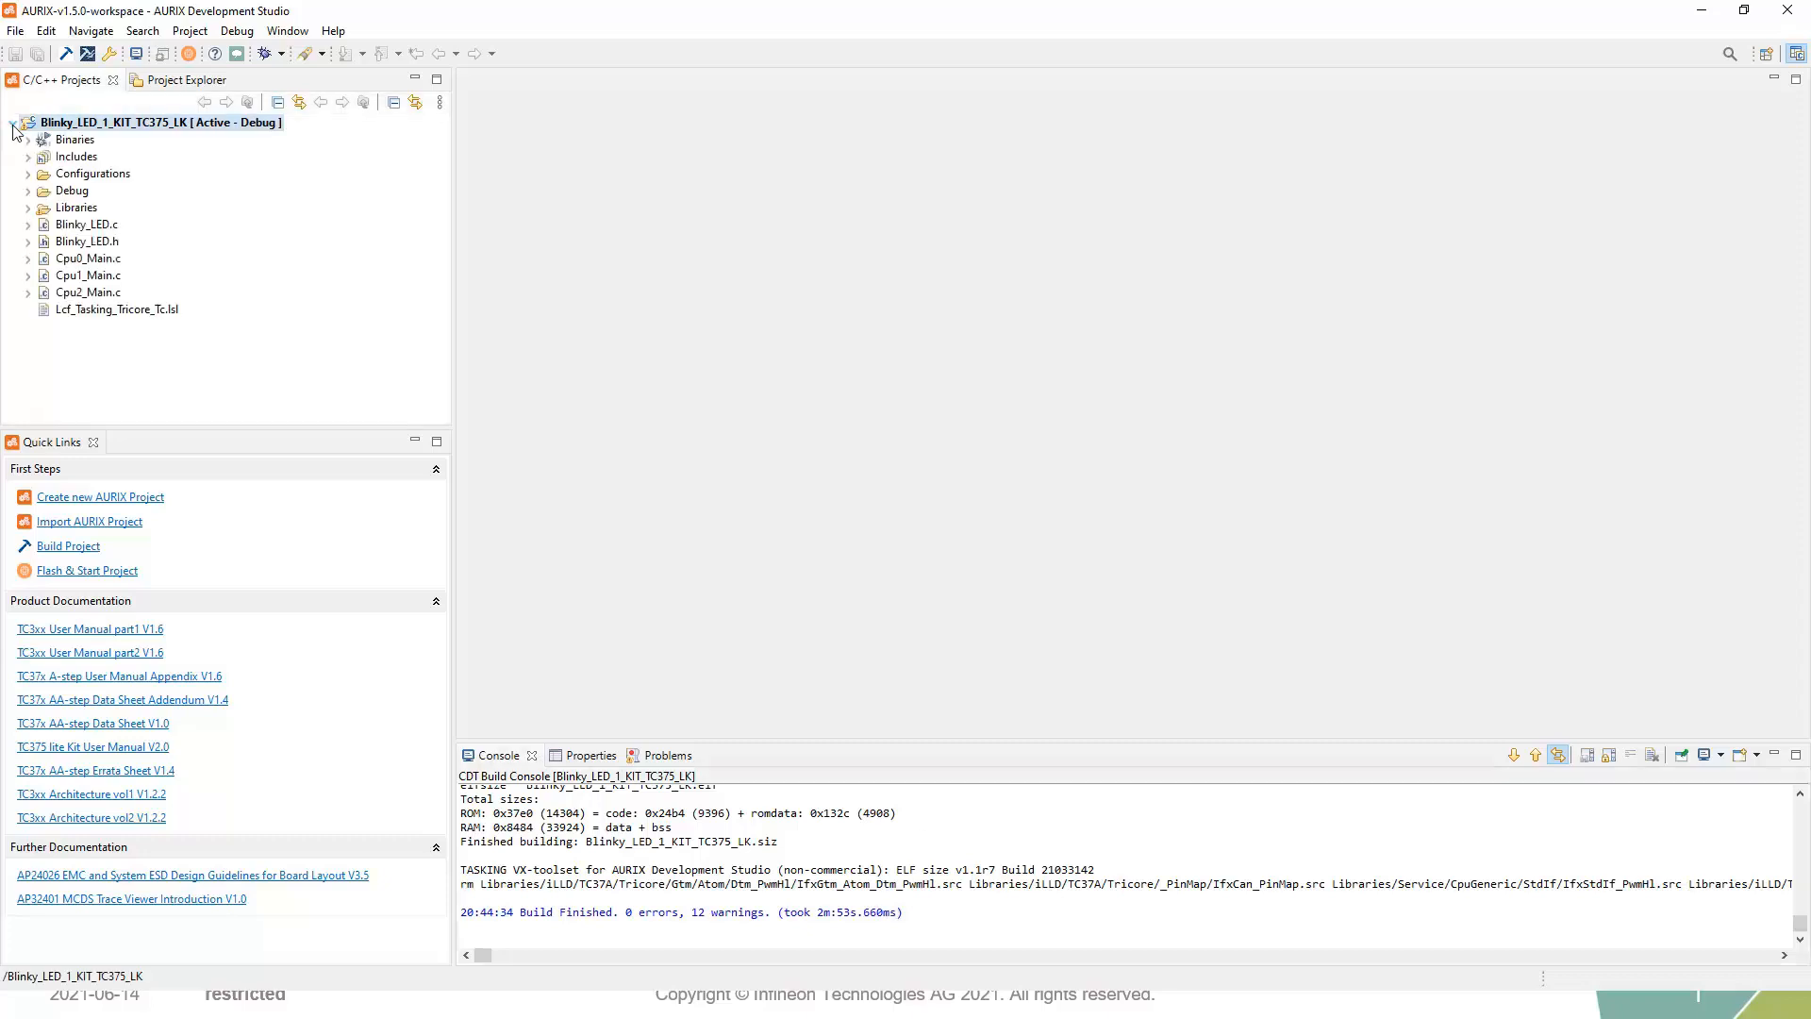
click(28, 189)
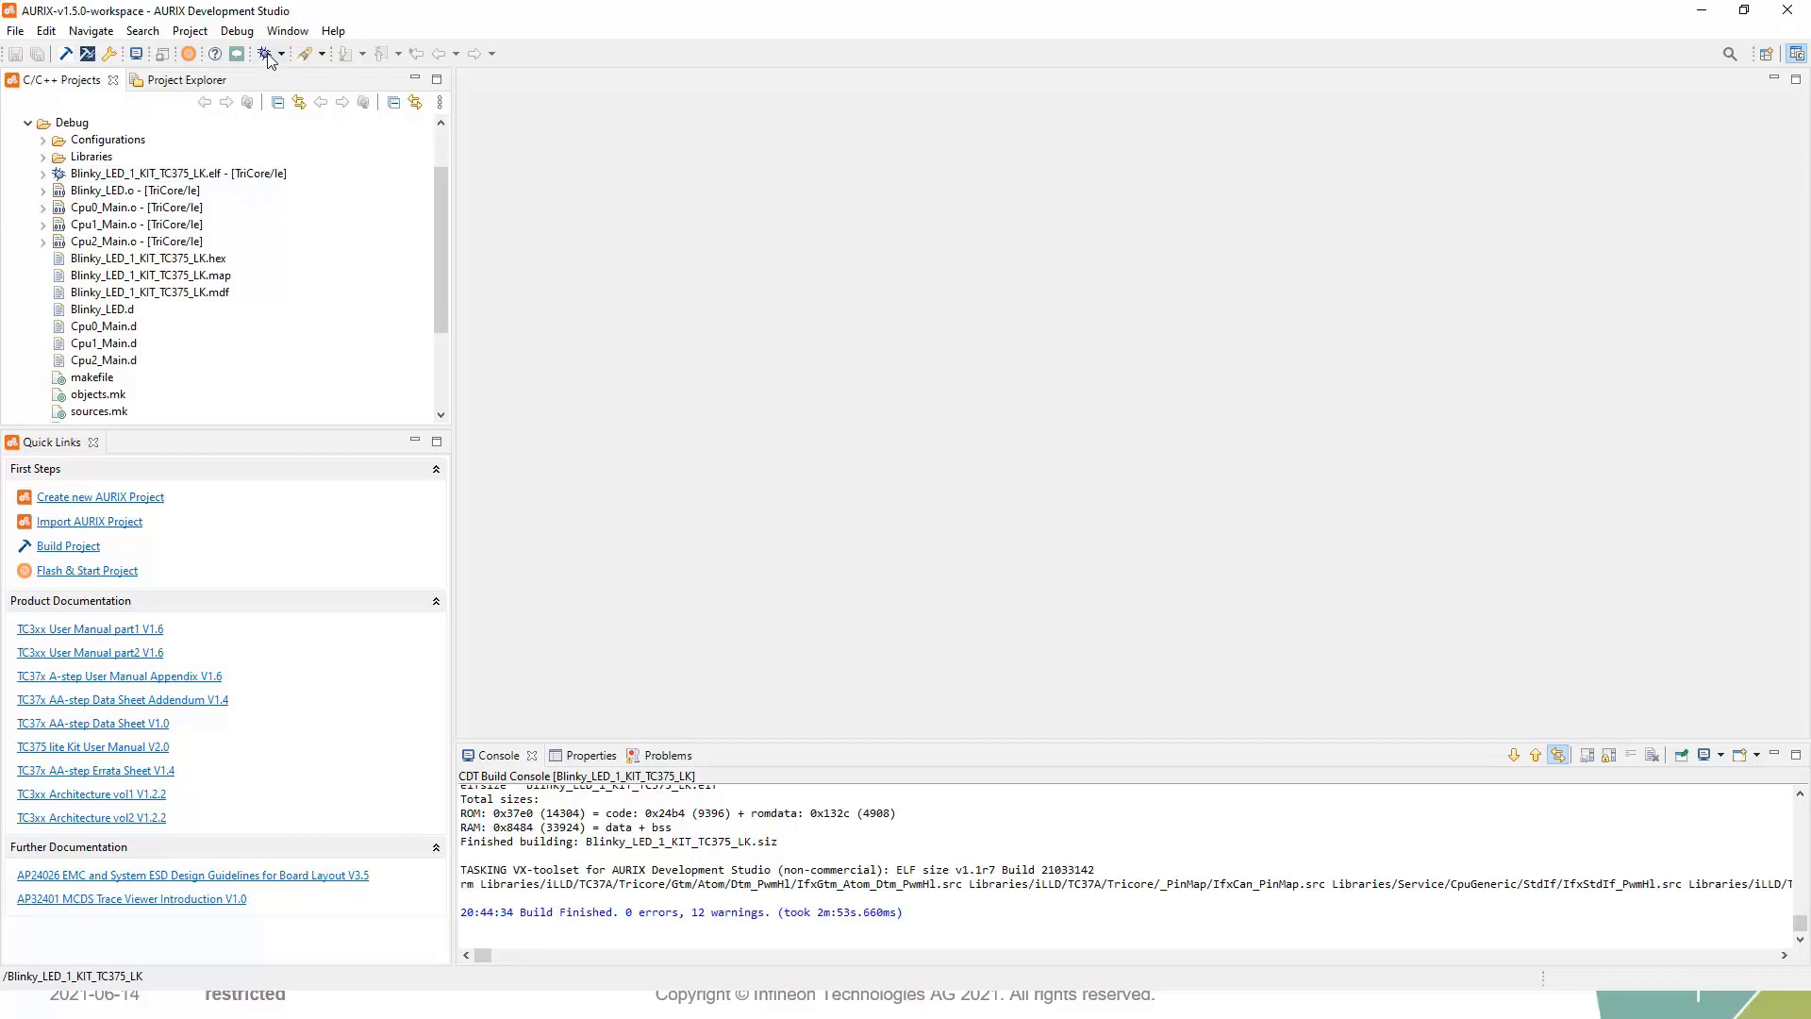
- Create a TASKING C/C++ Debugger configuration for the Blinky project and start debugging on the board
click(266, 53)
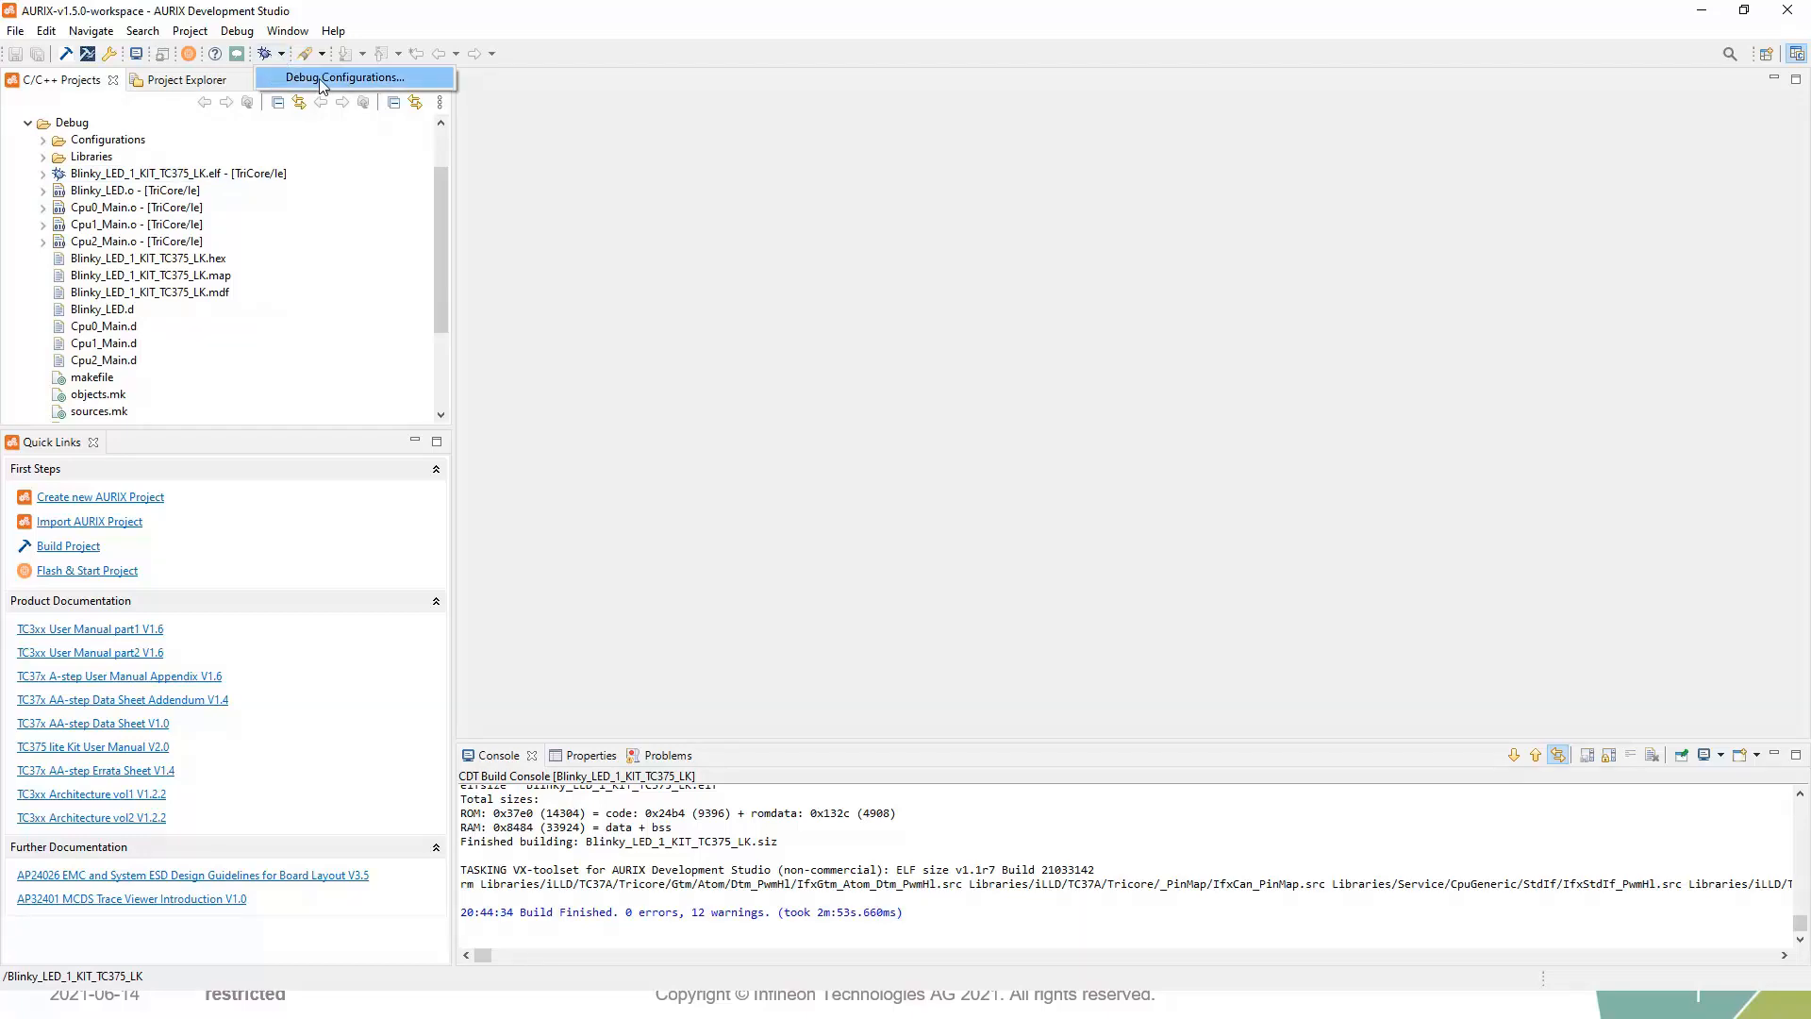
click(343, 76)
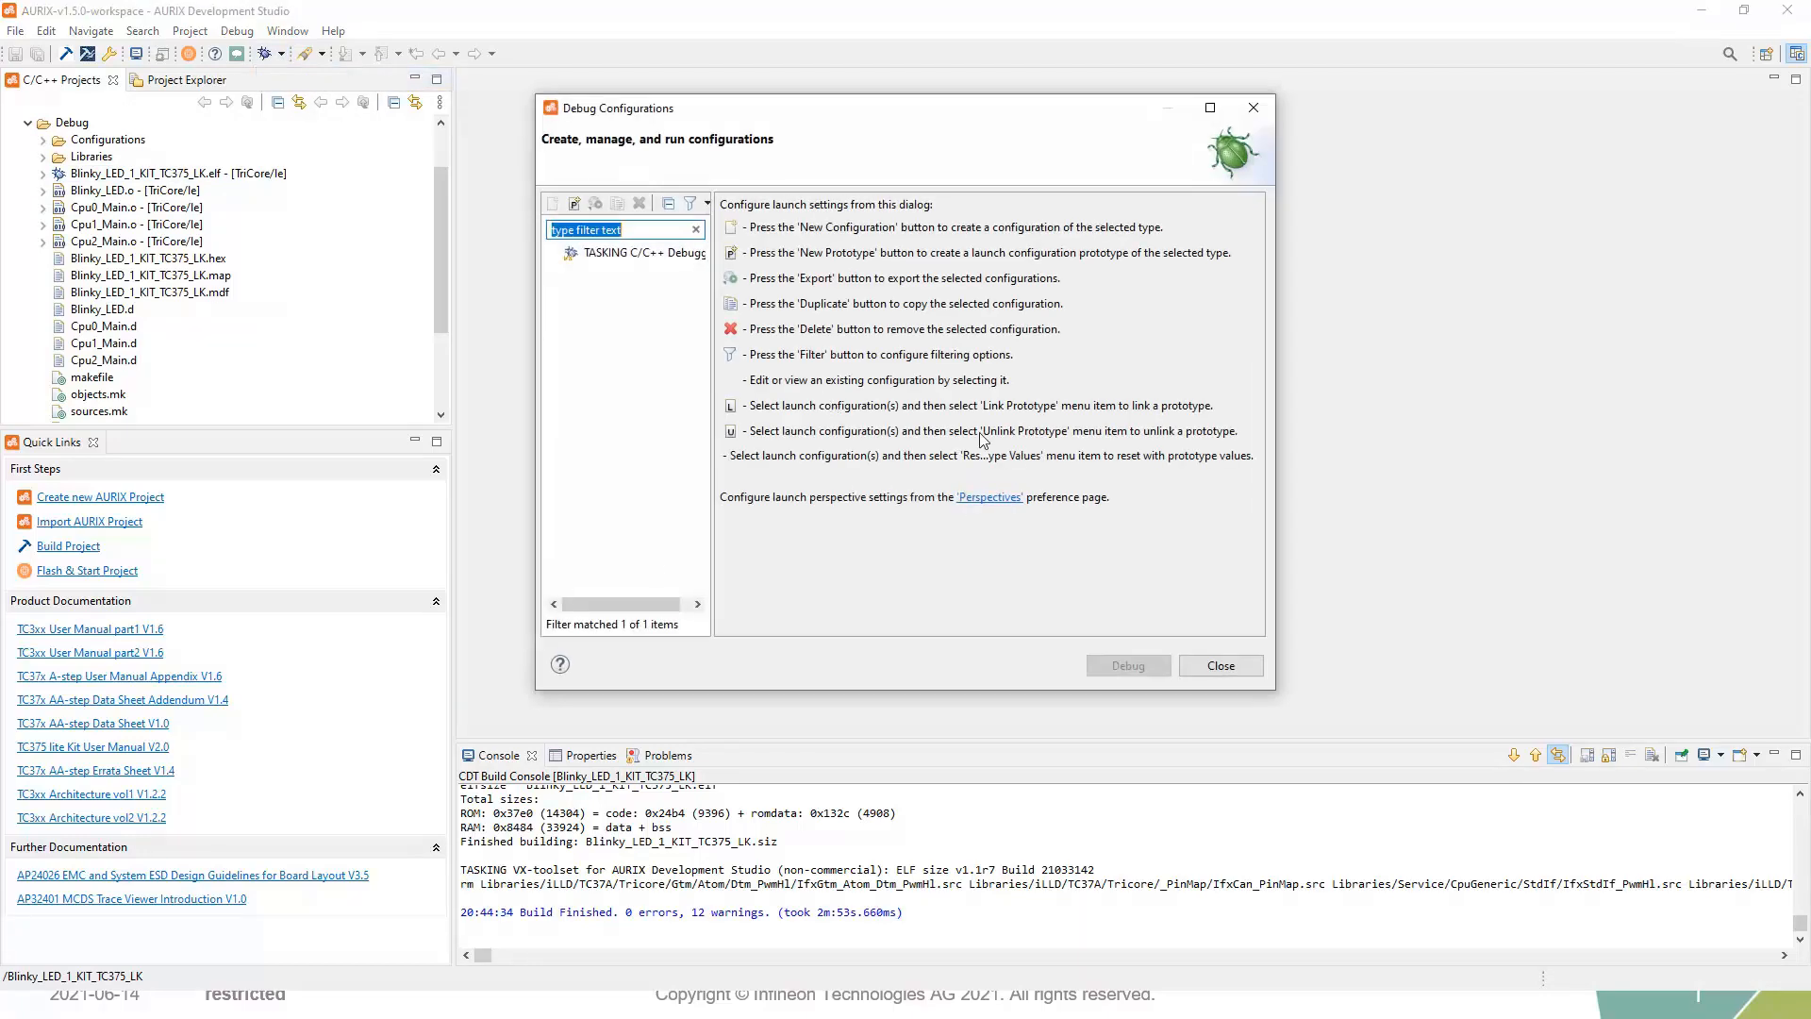
click(639, 253)
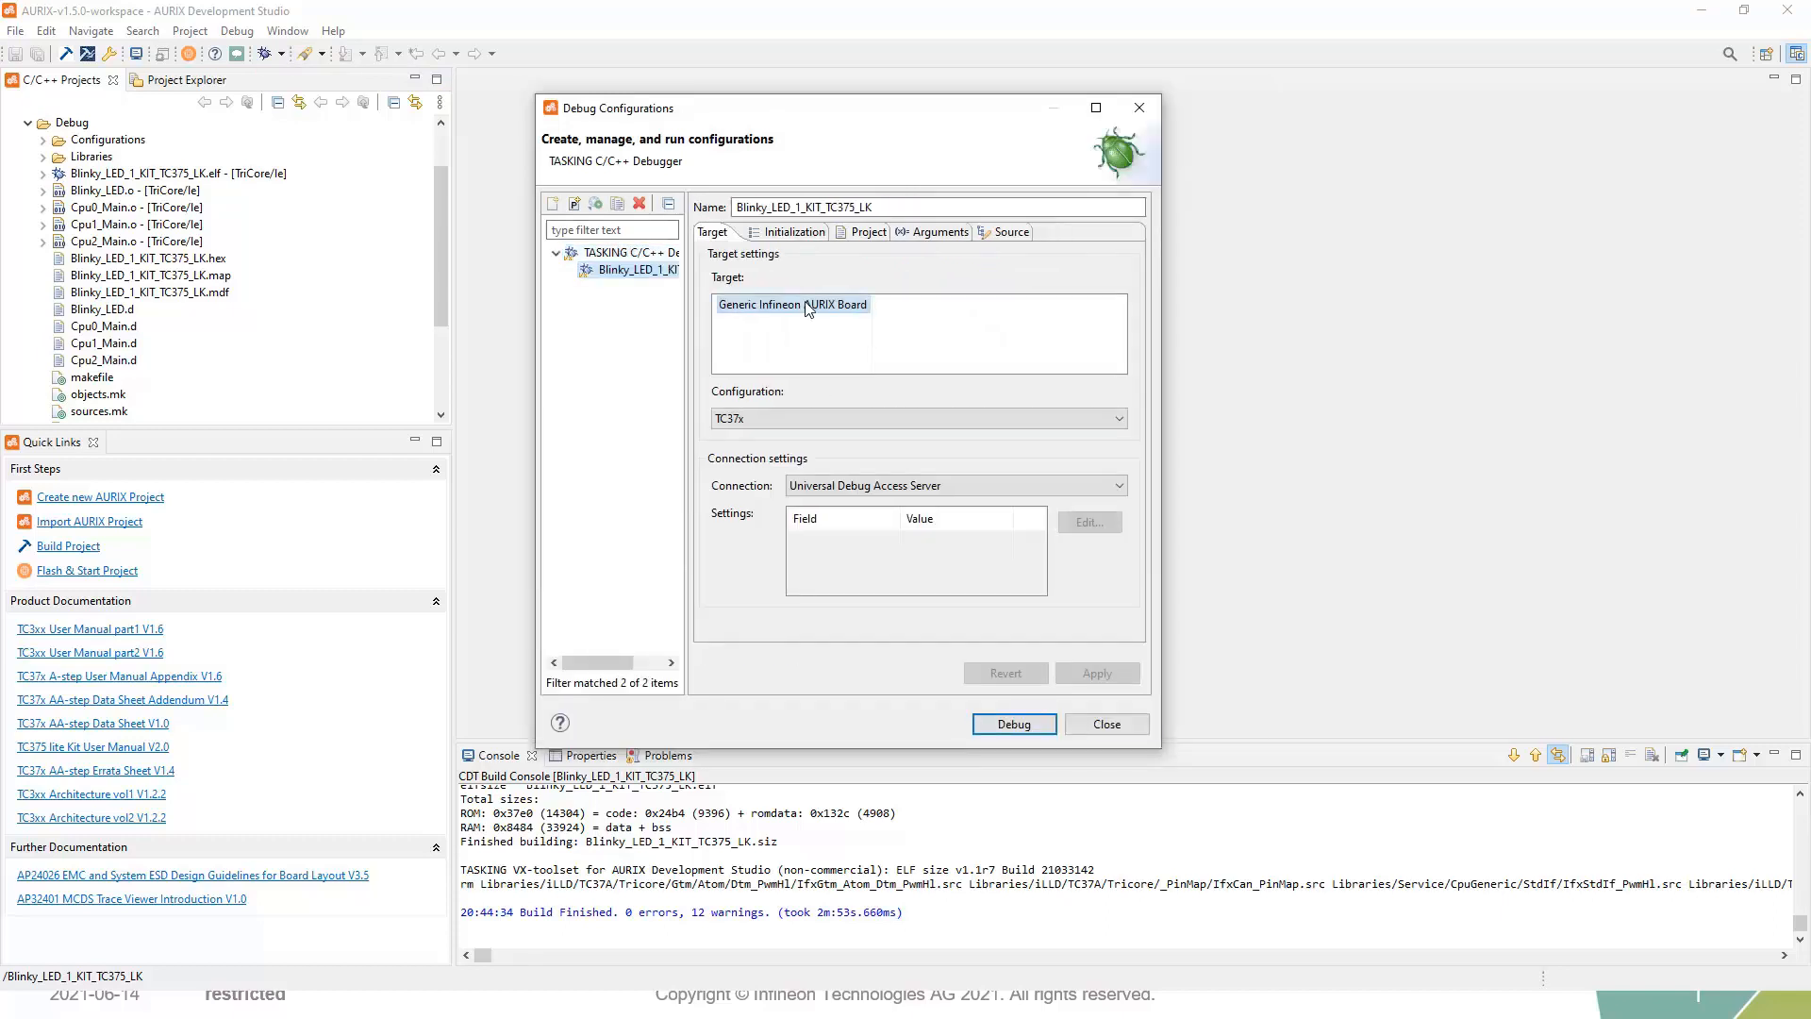
mouse_move(817, 315)
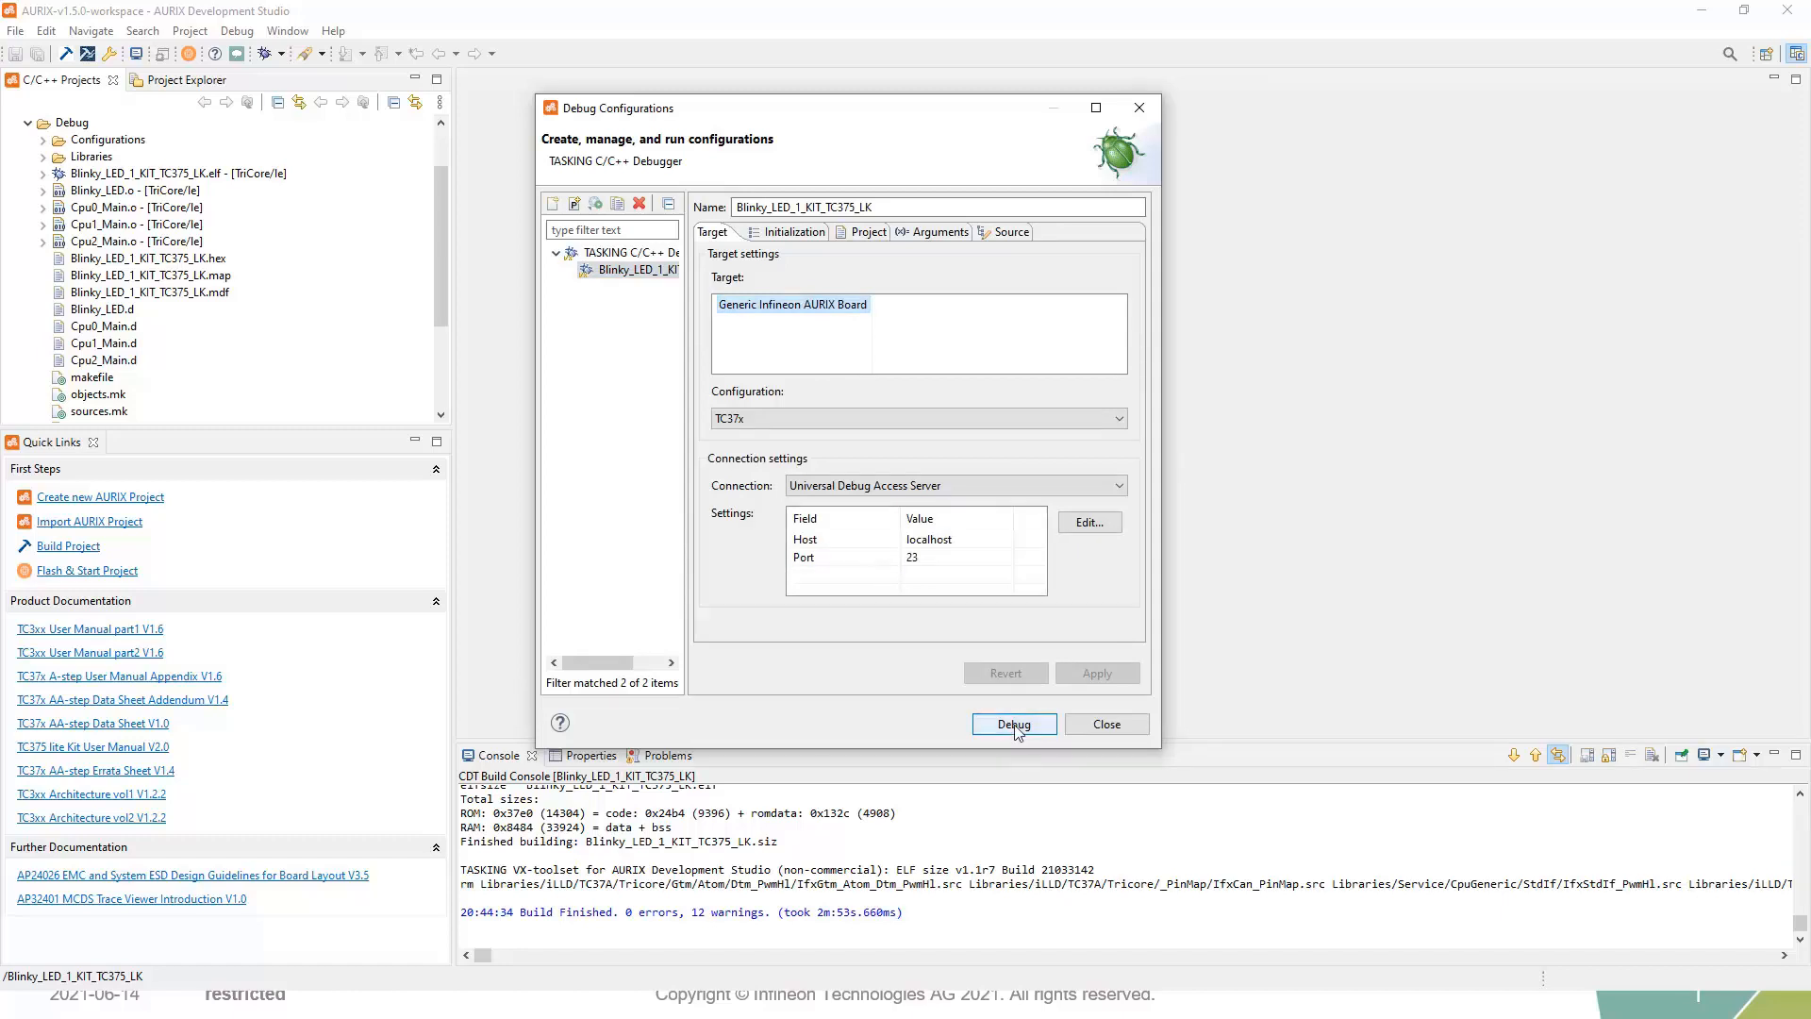
click(1013, 725)
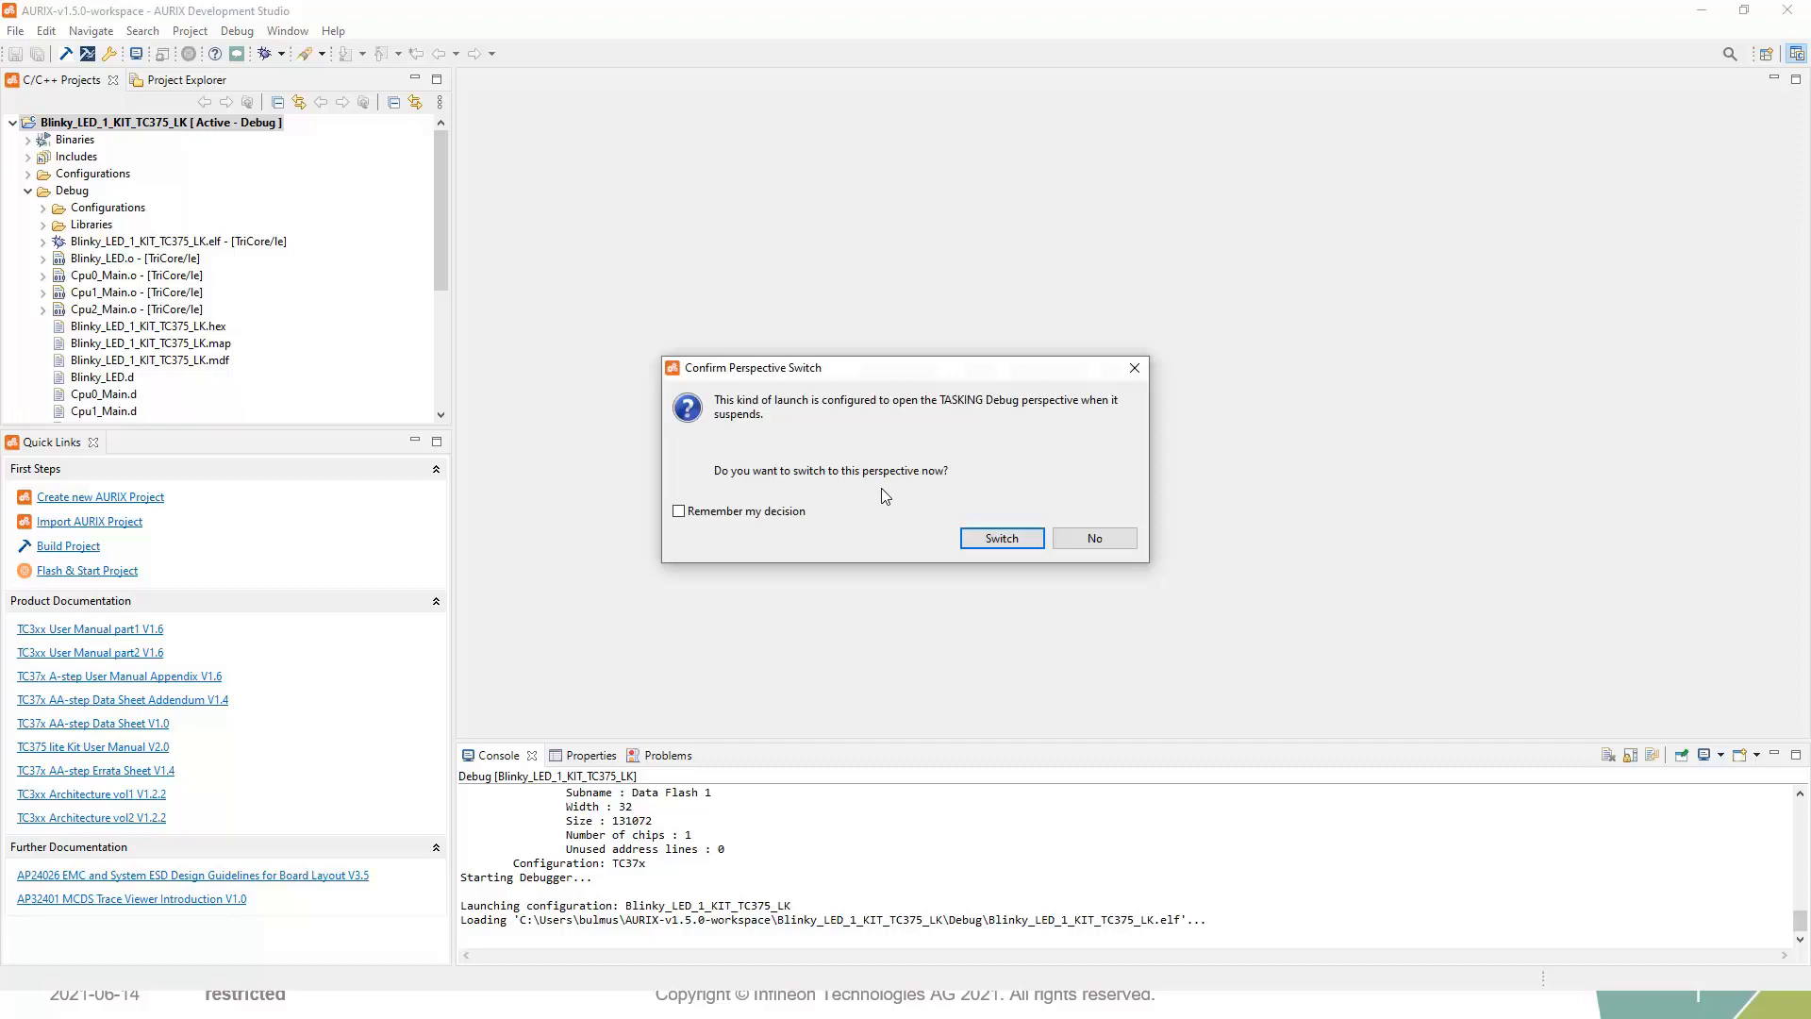
mouse_move(795, 486)
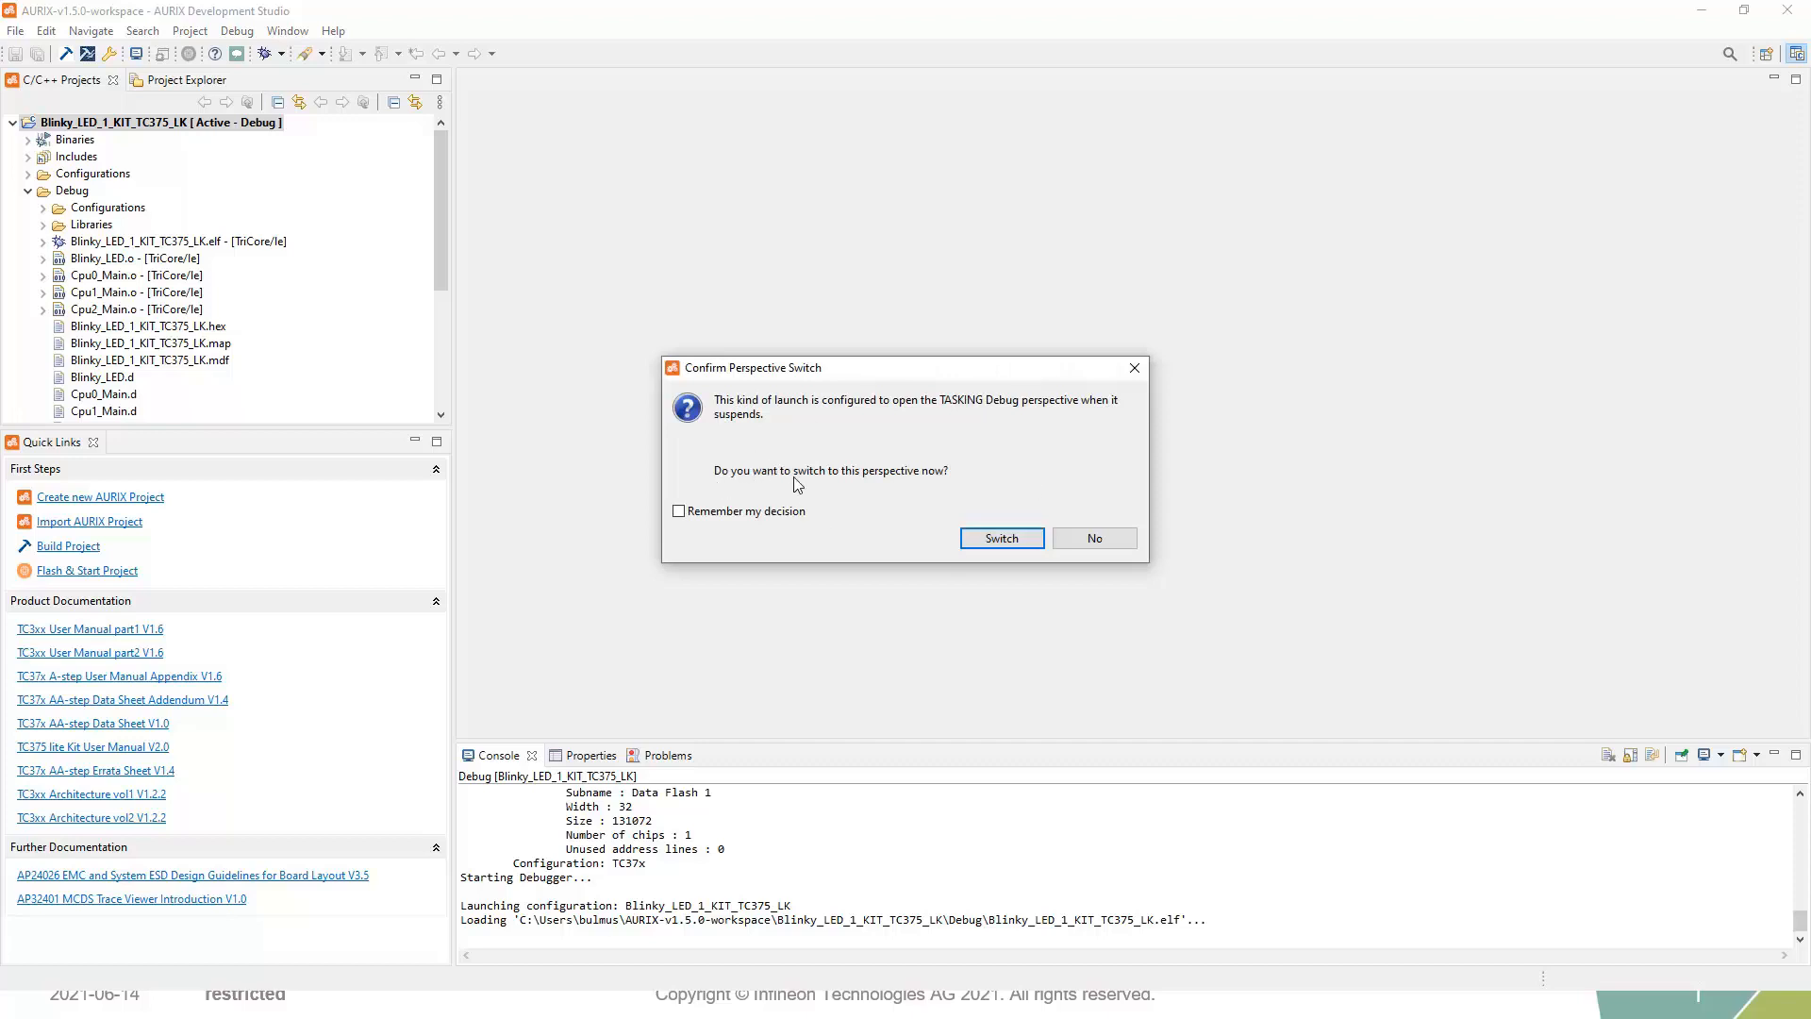
mouse_move(676, 581)
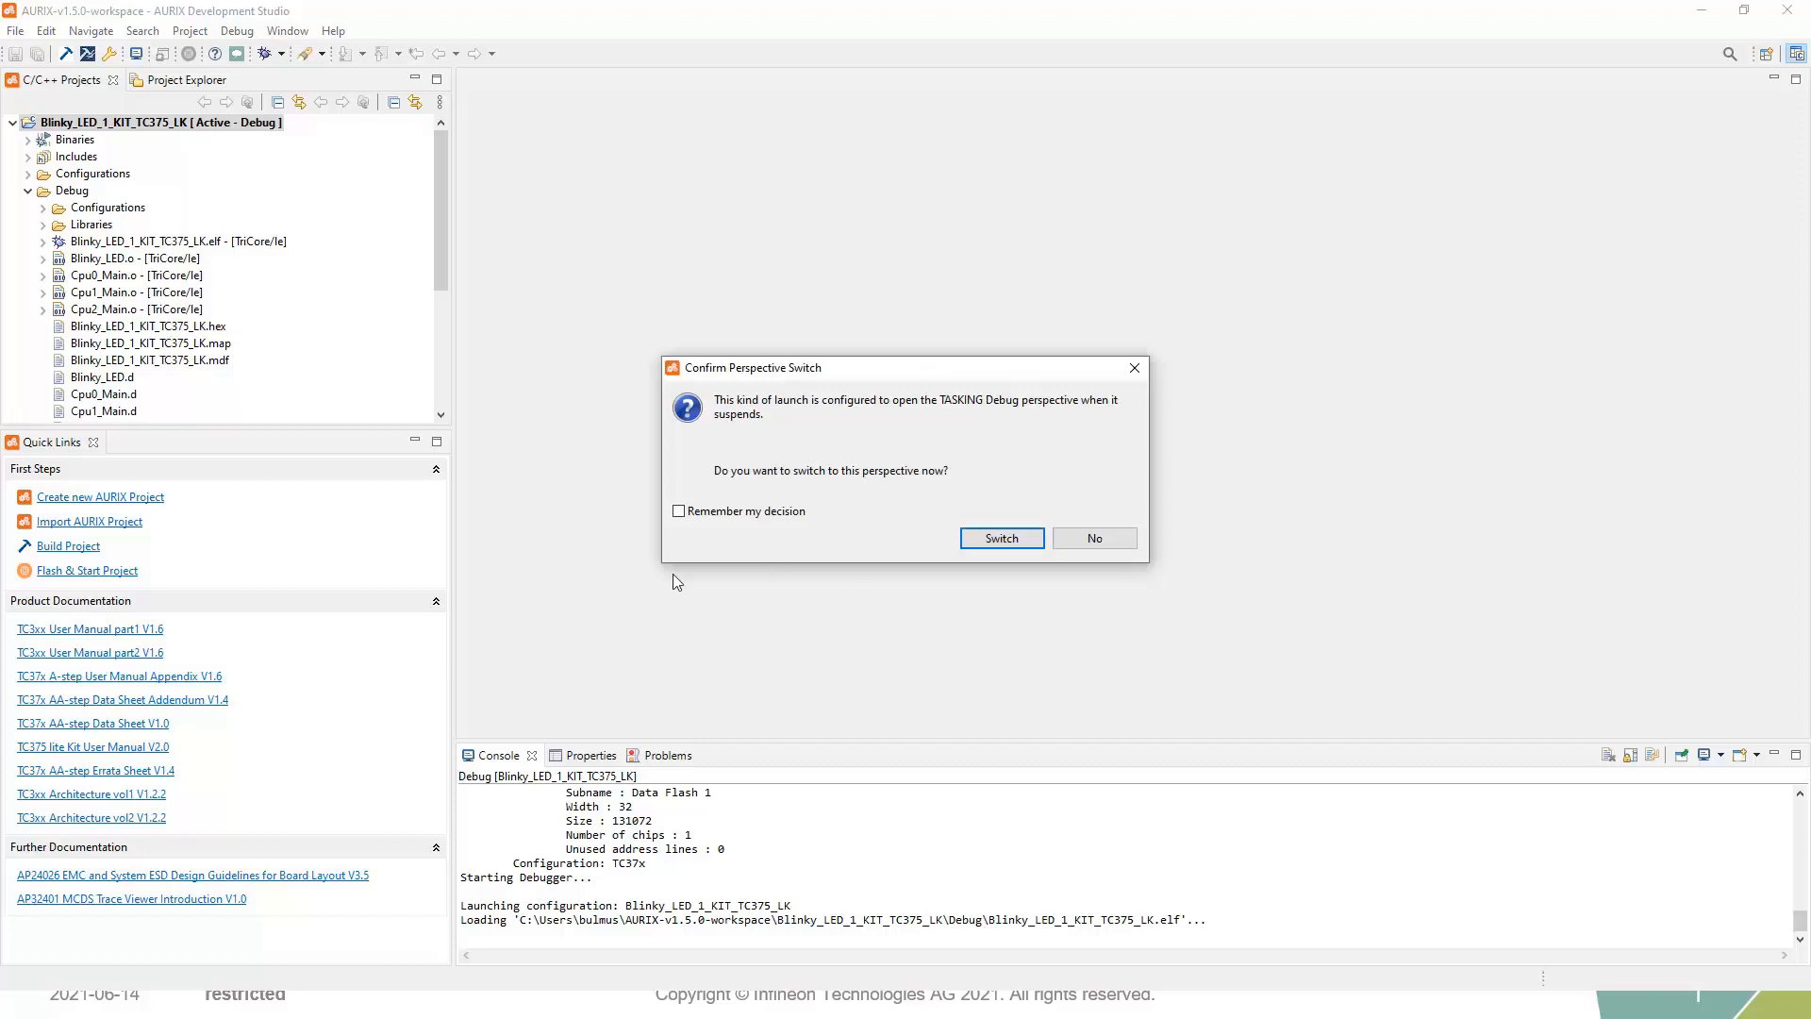
- Switch to the TASKING Debug perspective with 'Remember my decision' ticked
click(677, 512)
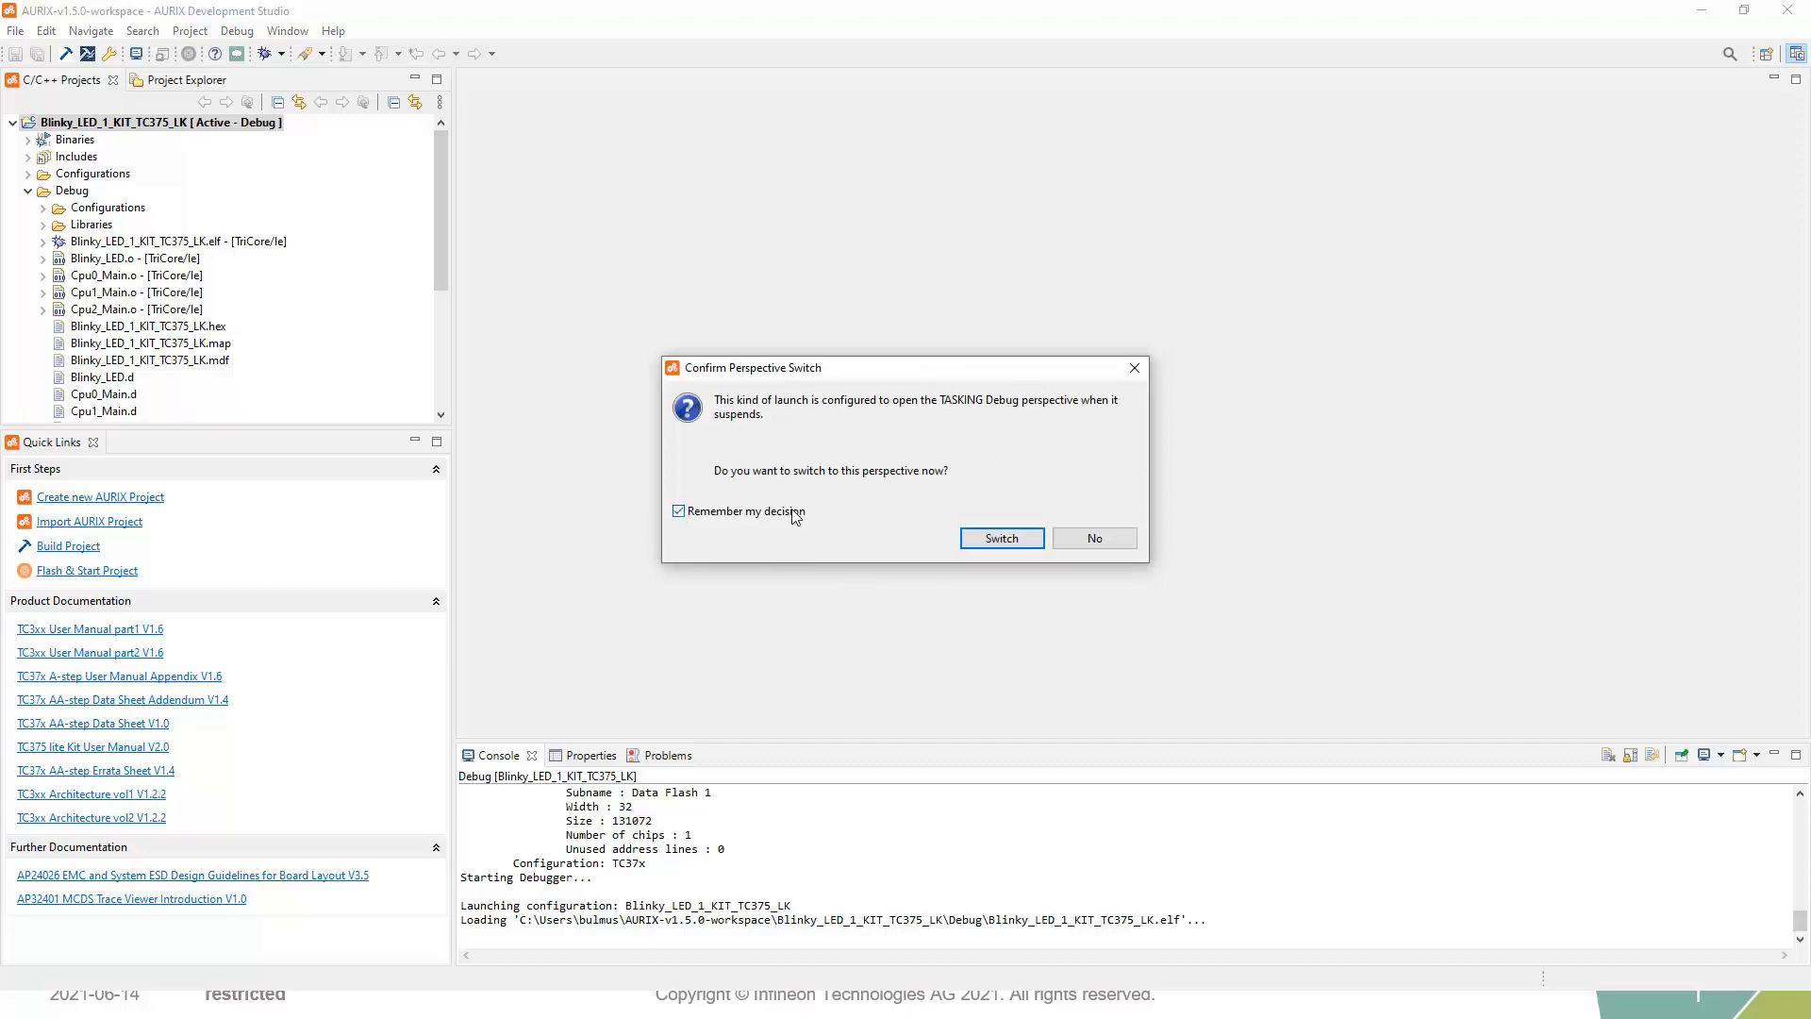
mouse_move(747, 526)
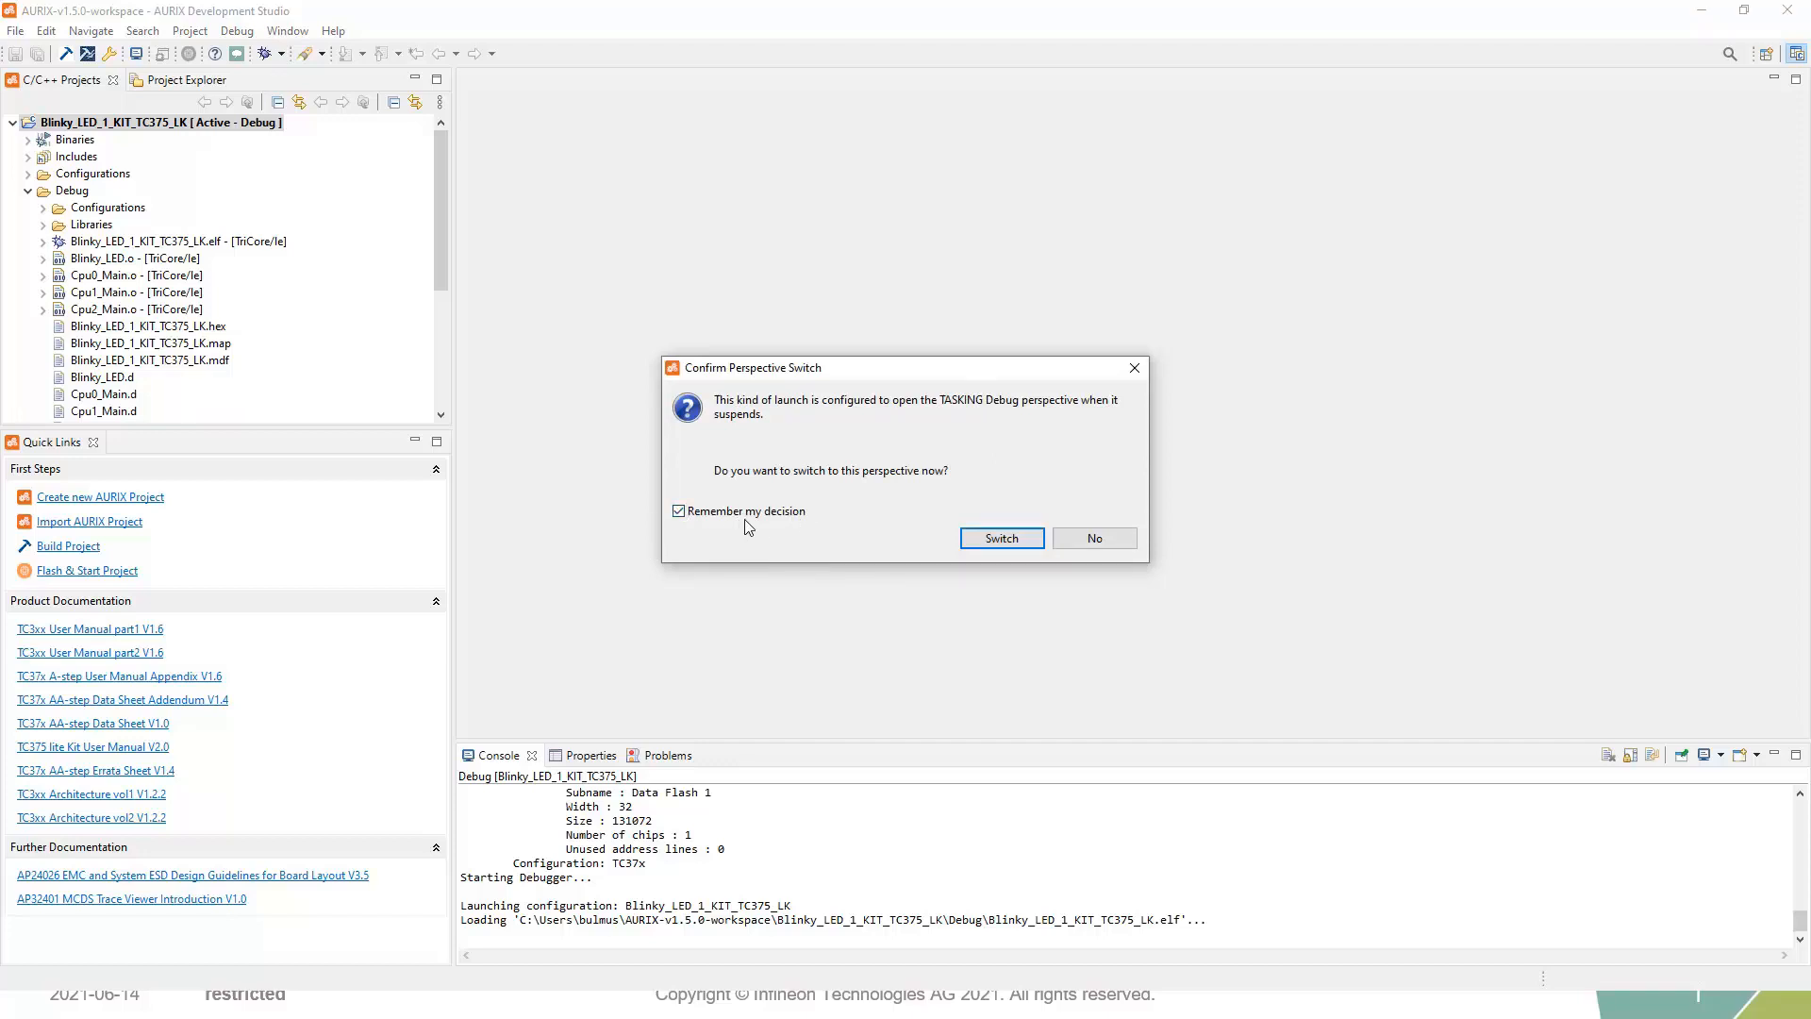
mouse_move(1000, 538)
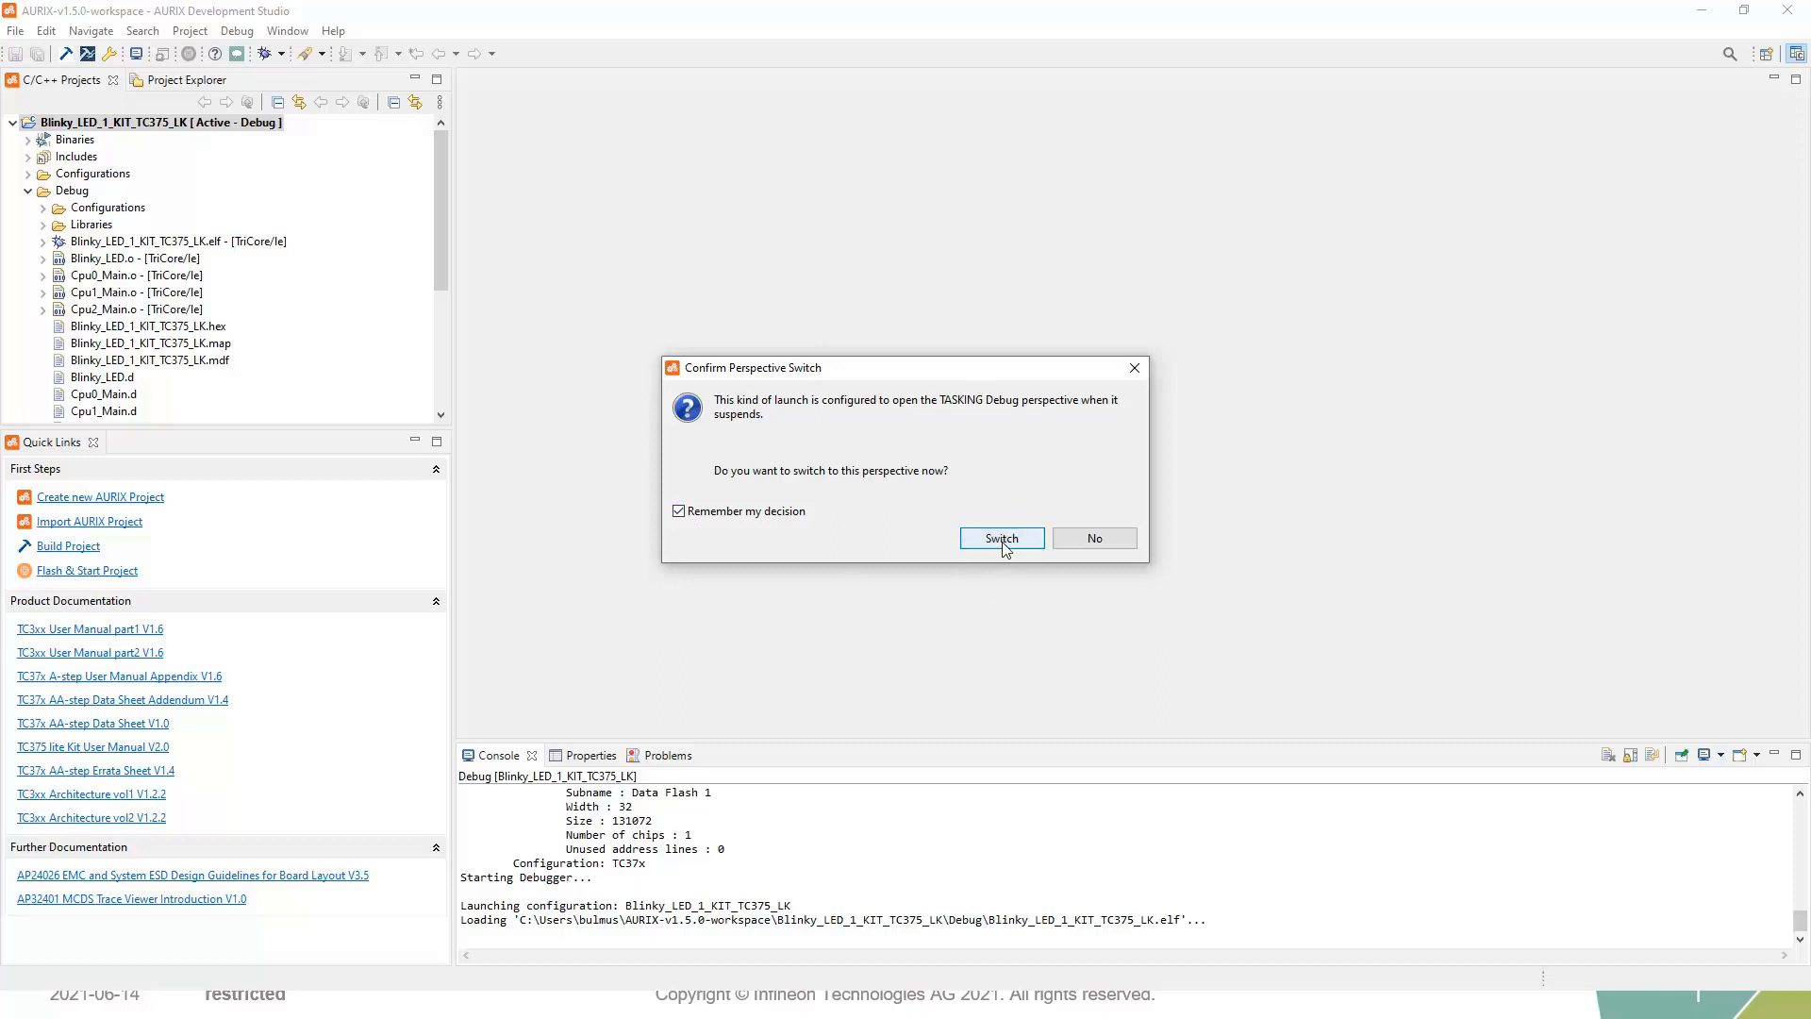
click(1000, 538)
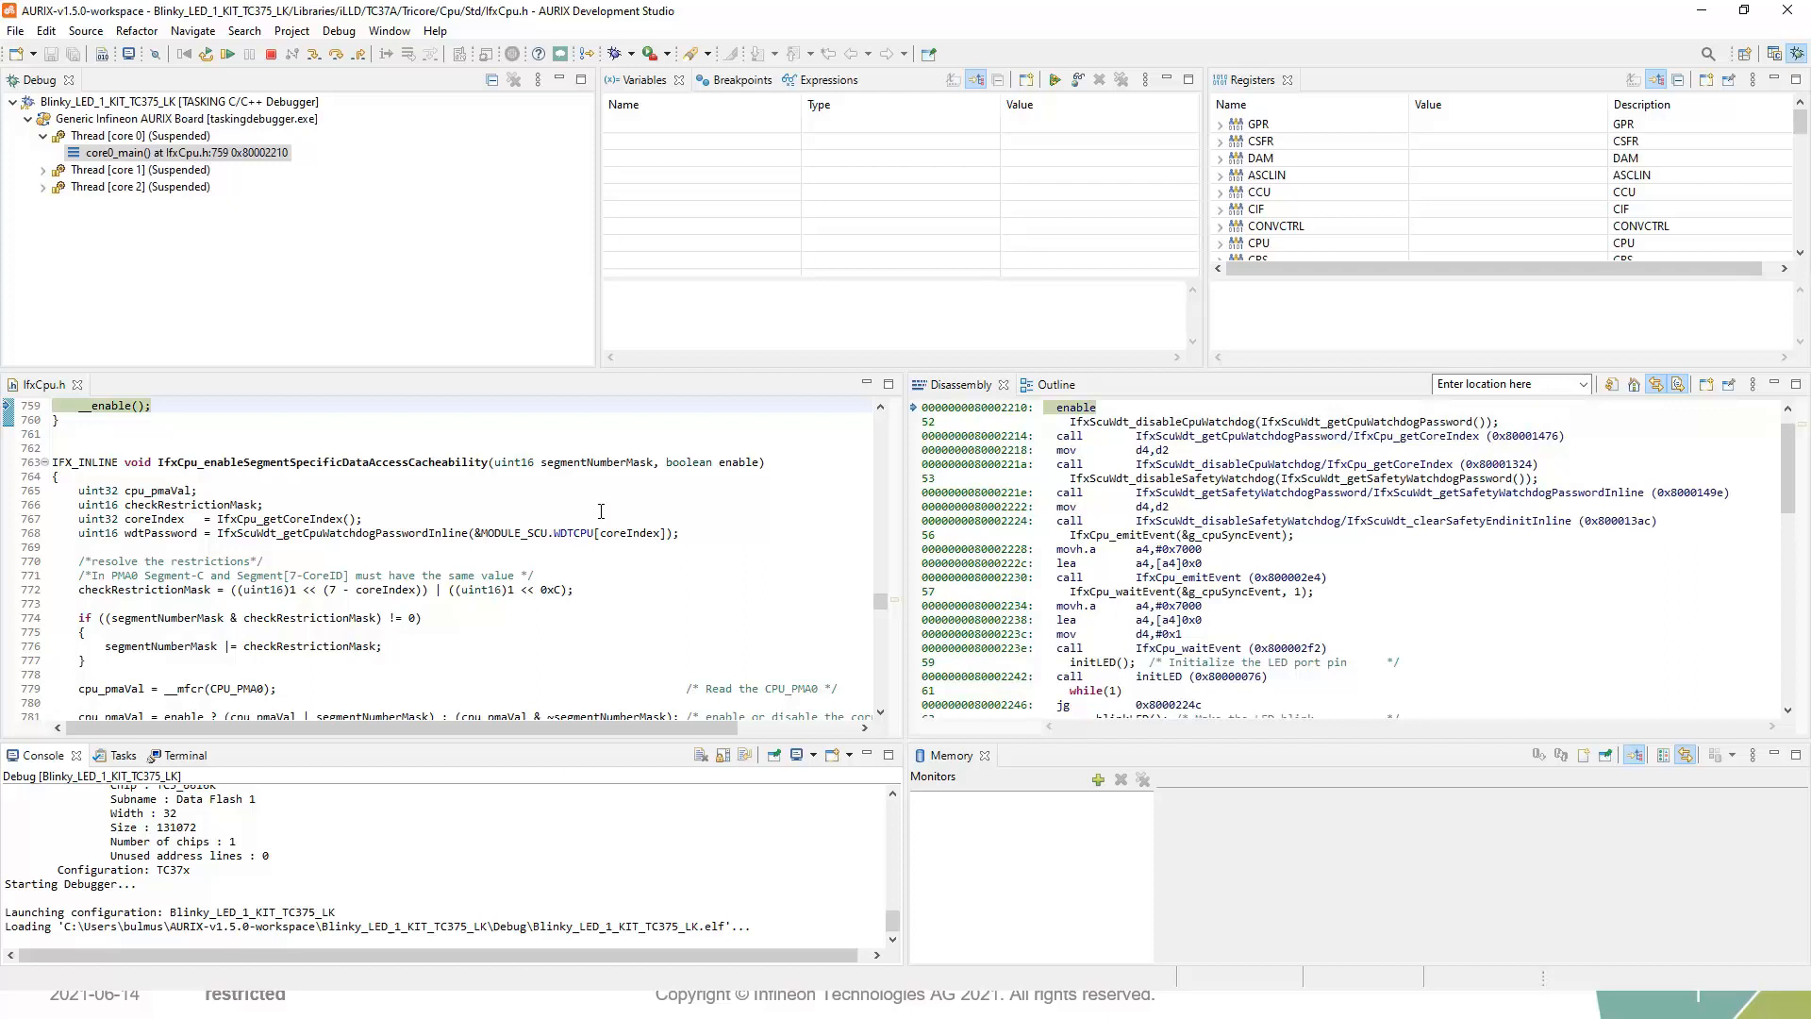
mouse_move(226, 55)
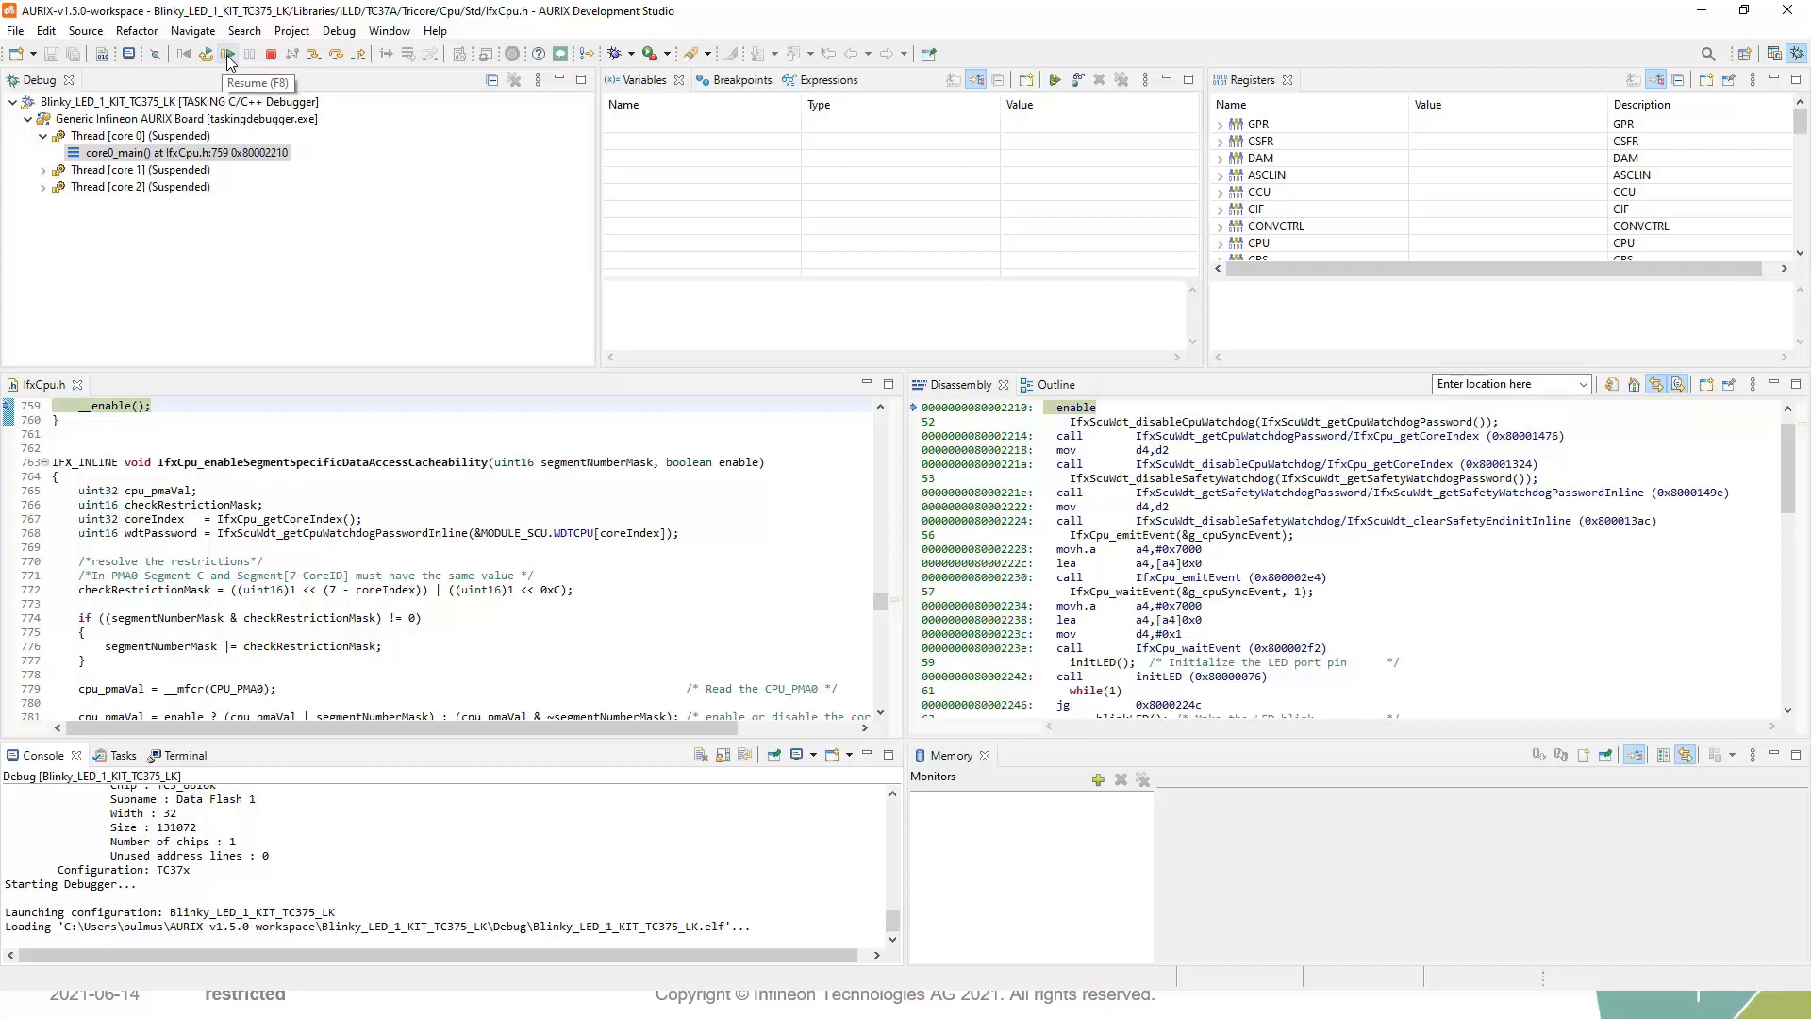
- Resume all three cores with F8 and minimize the studio window
click(225, 53)
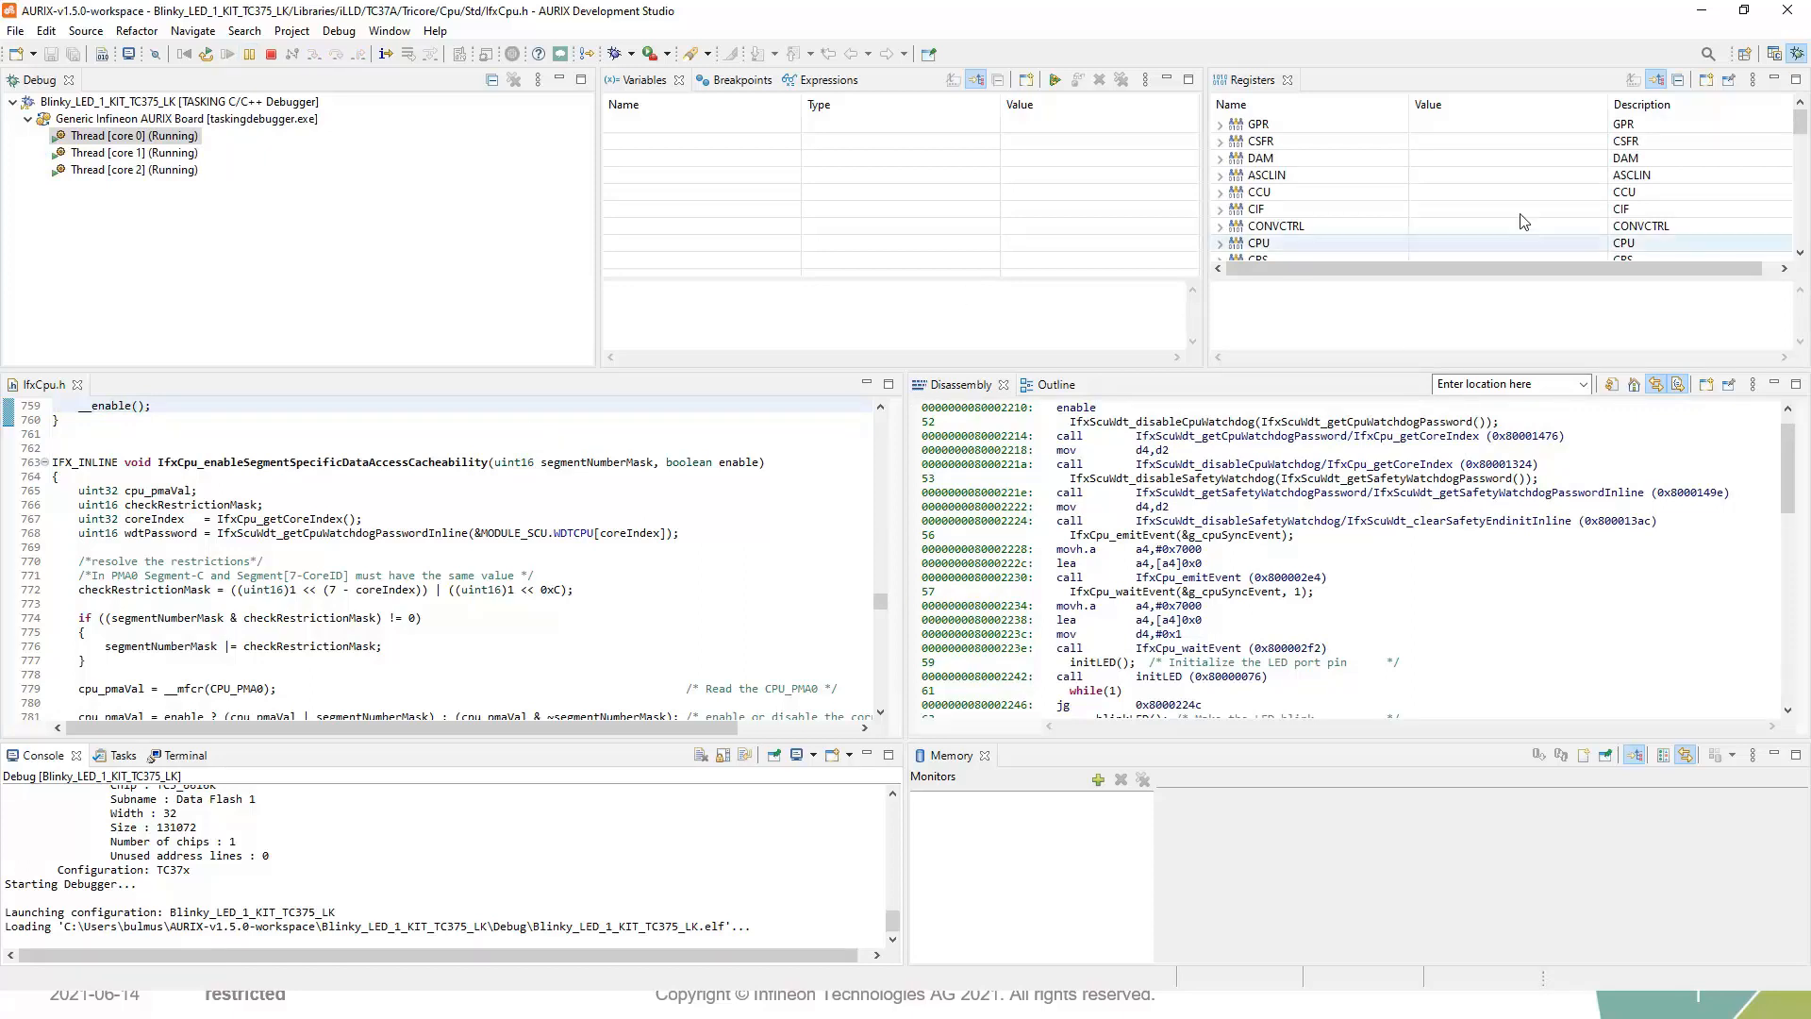
mouse_move(1699, 11)
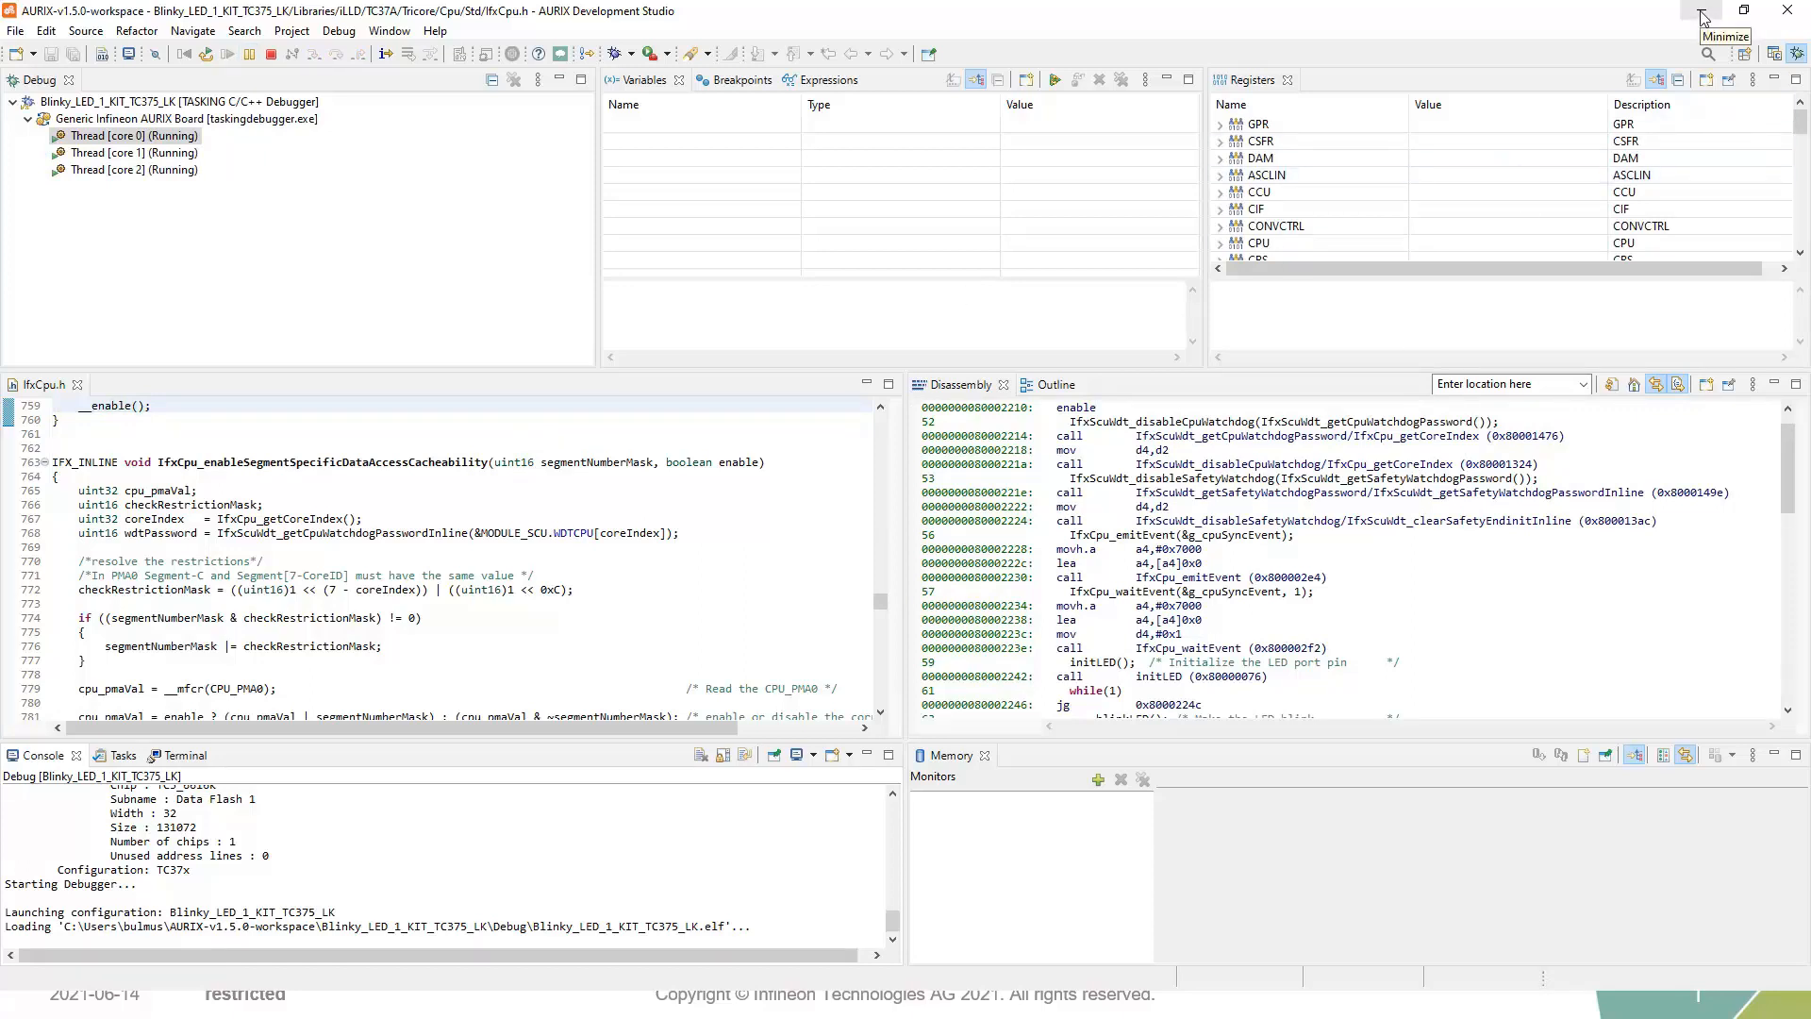
click(1726, 11)
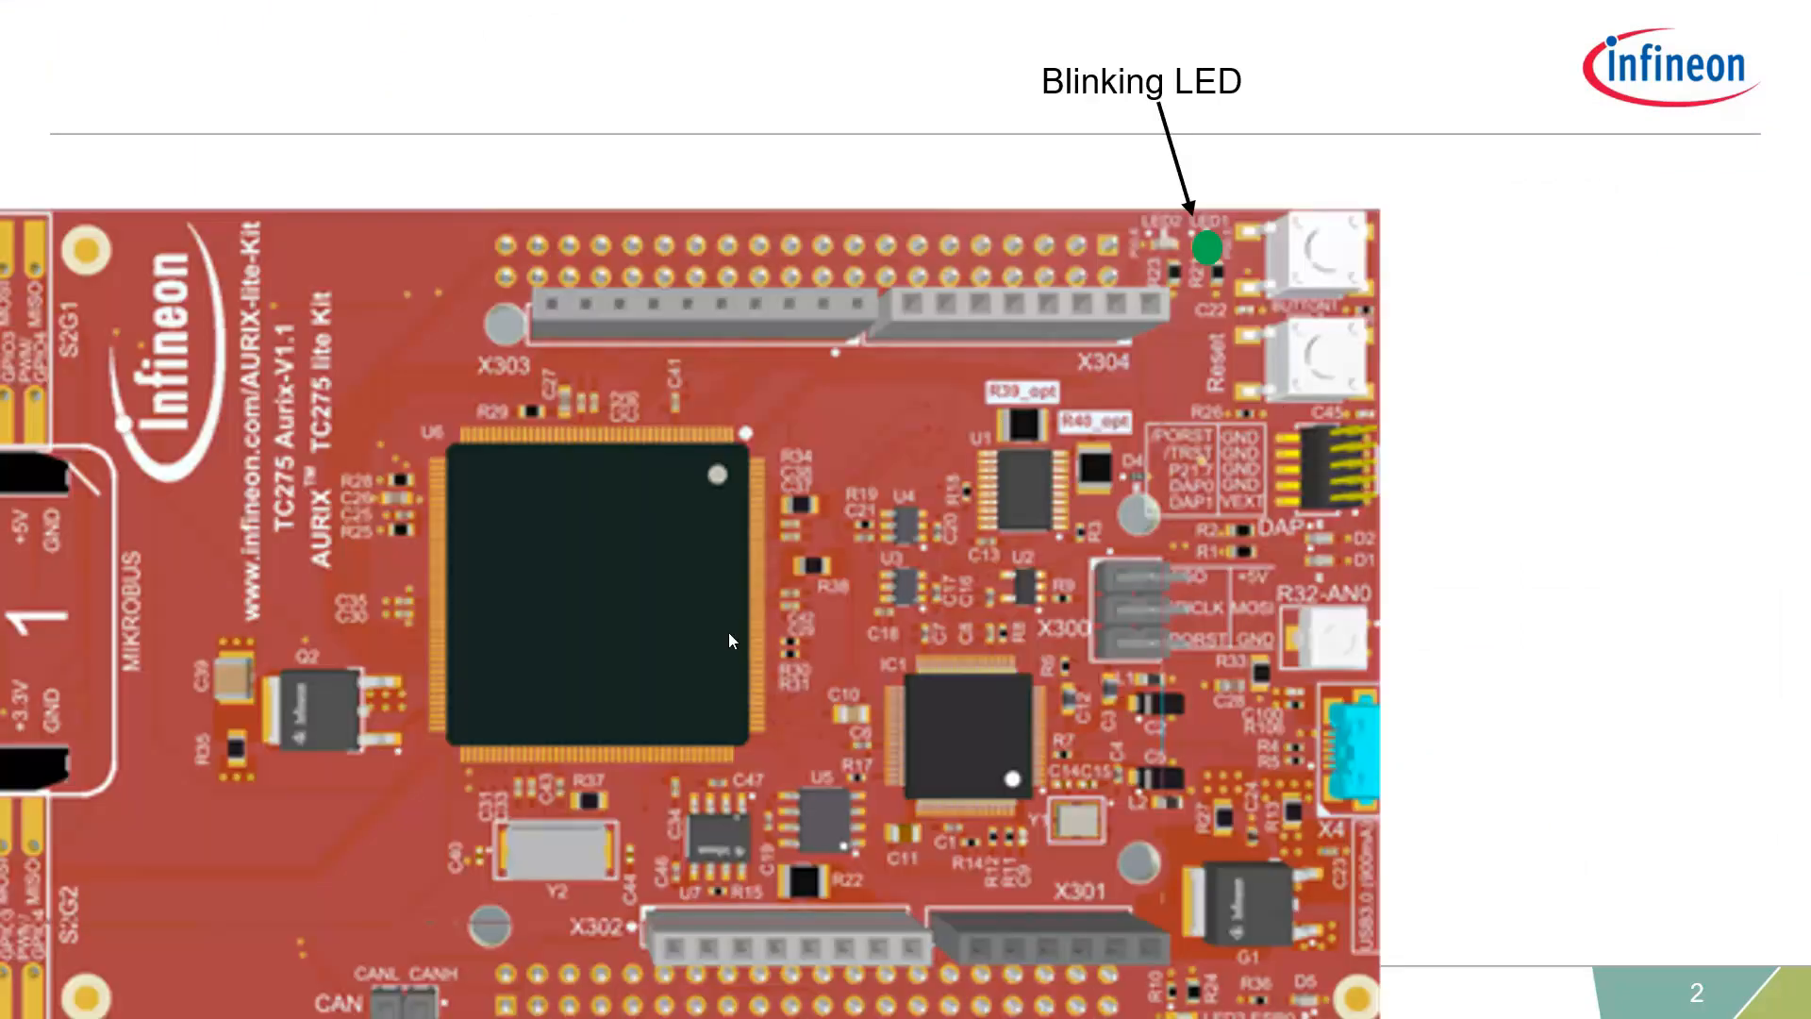
mouse_move(1194, 302)
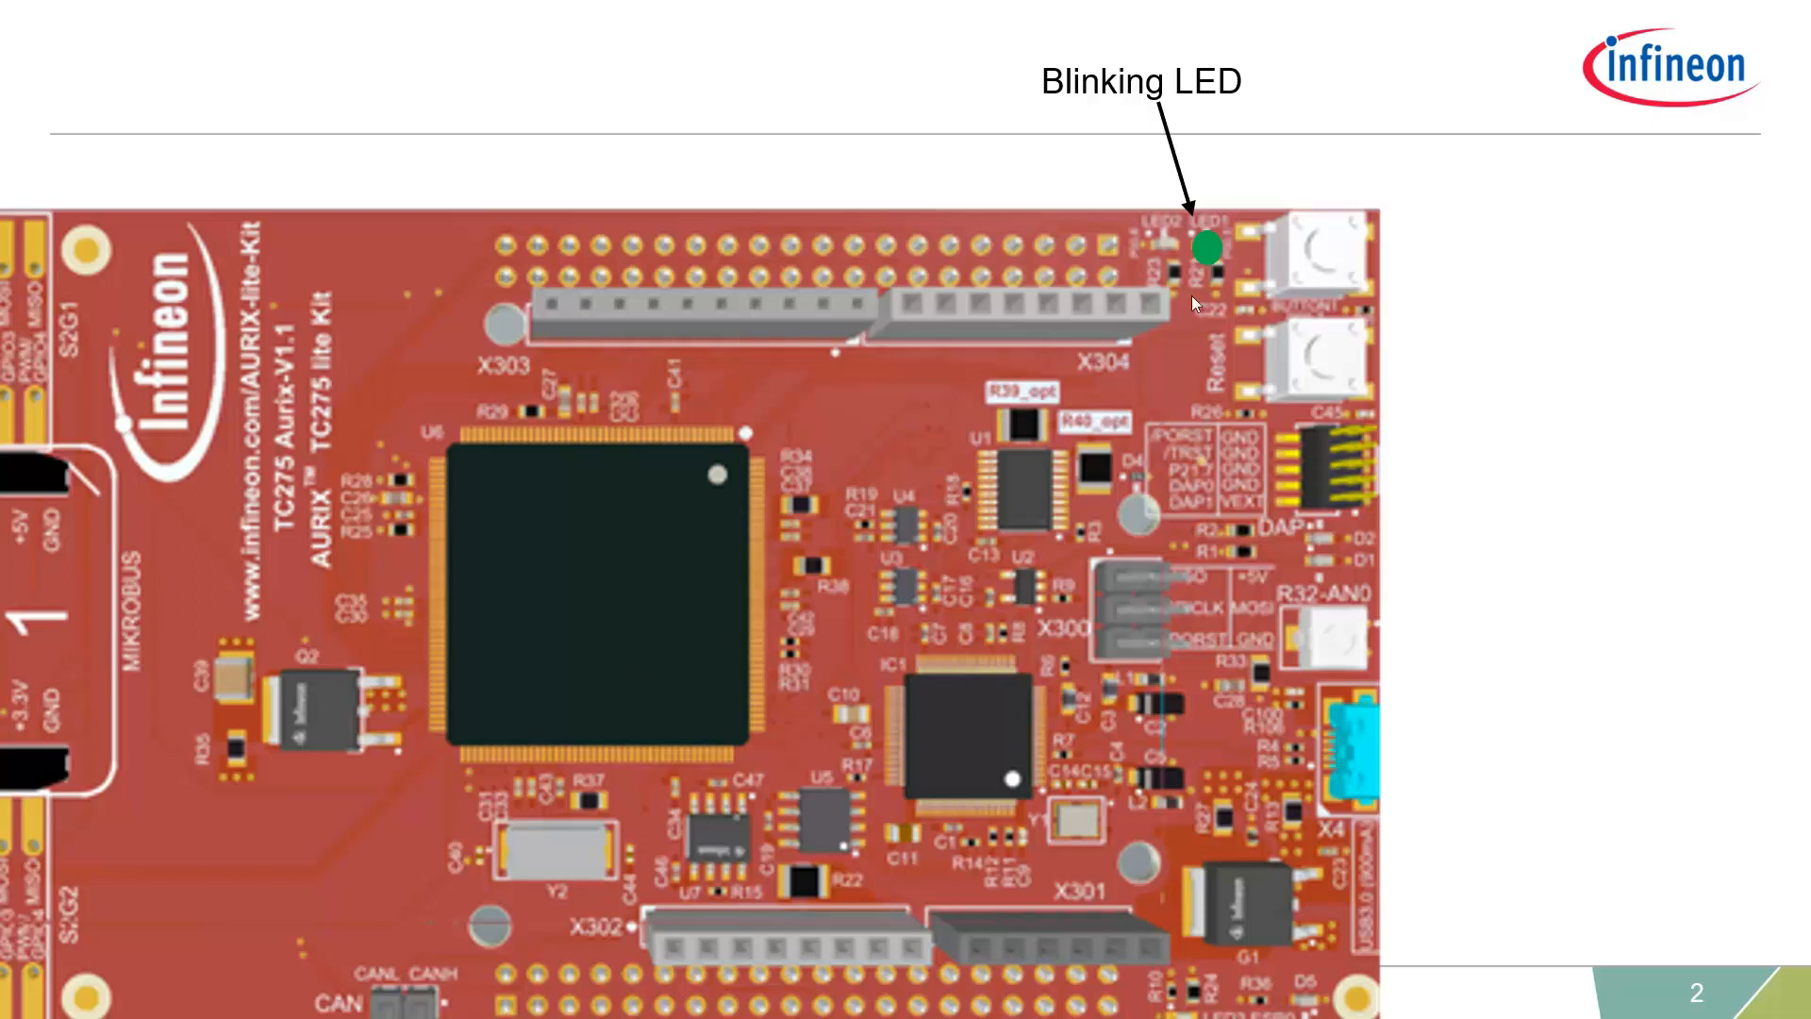
mouse_move(1138, 172)
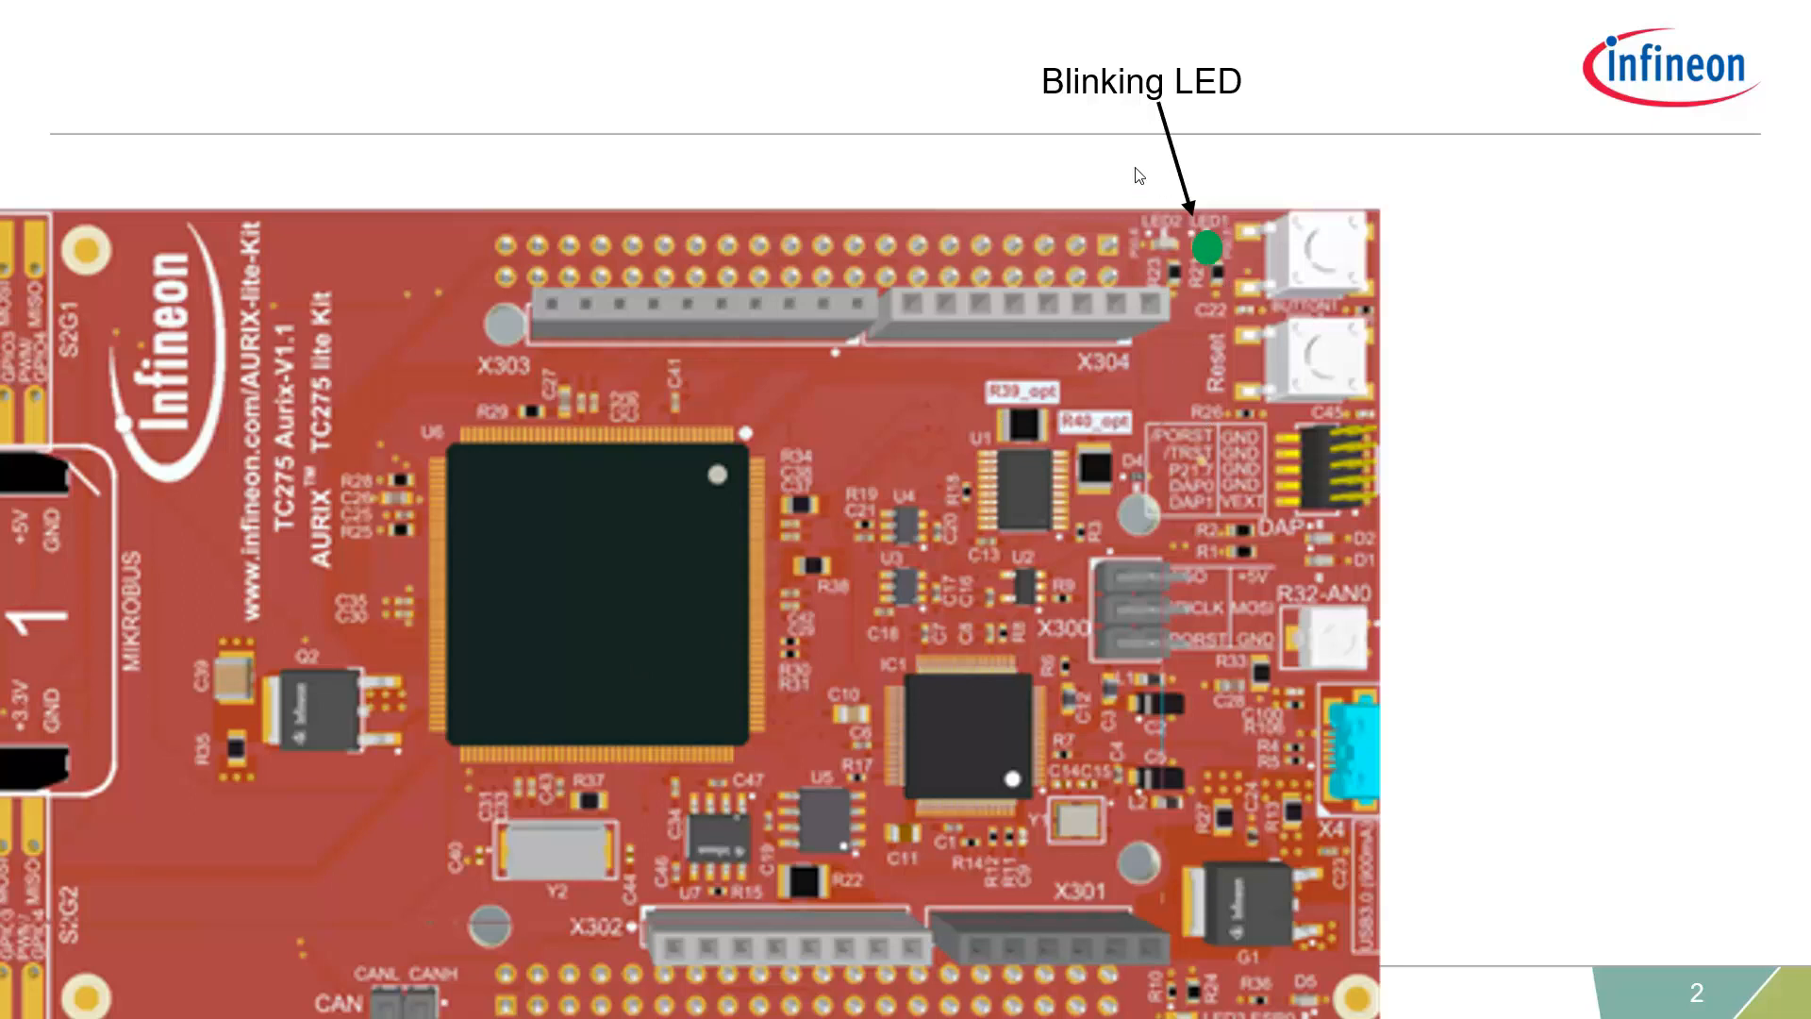
mouse_move(1253, 239)
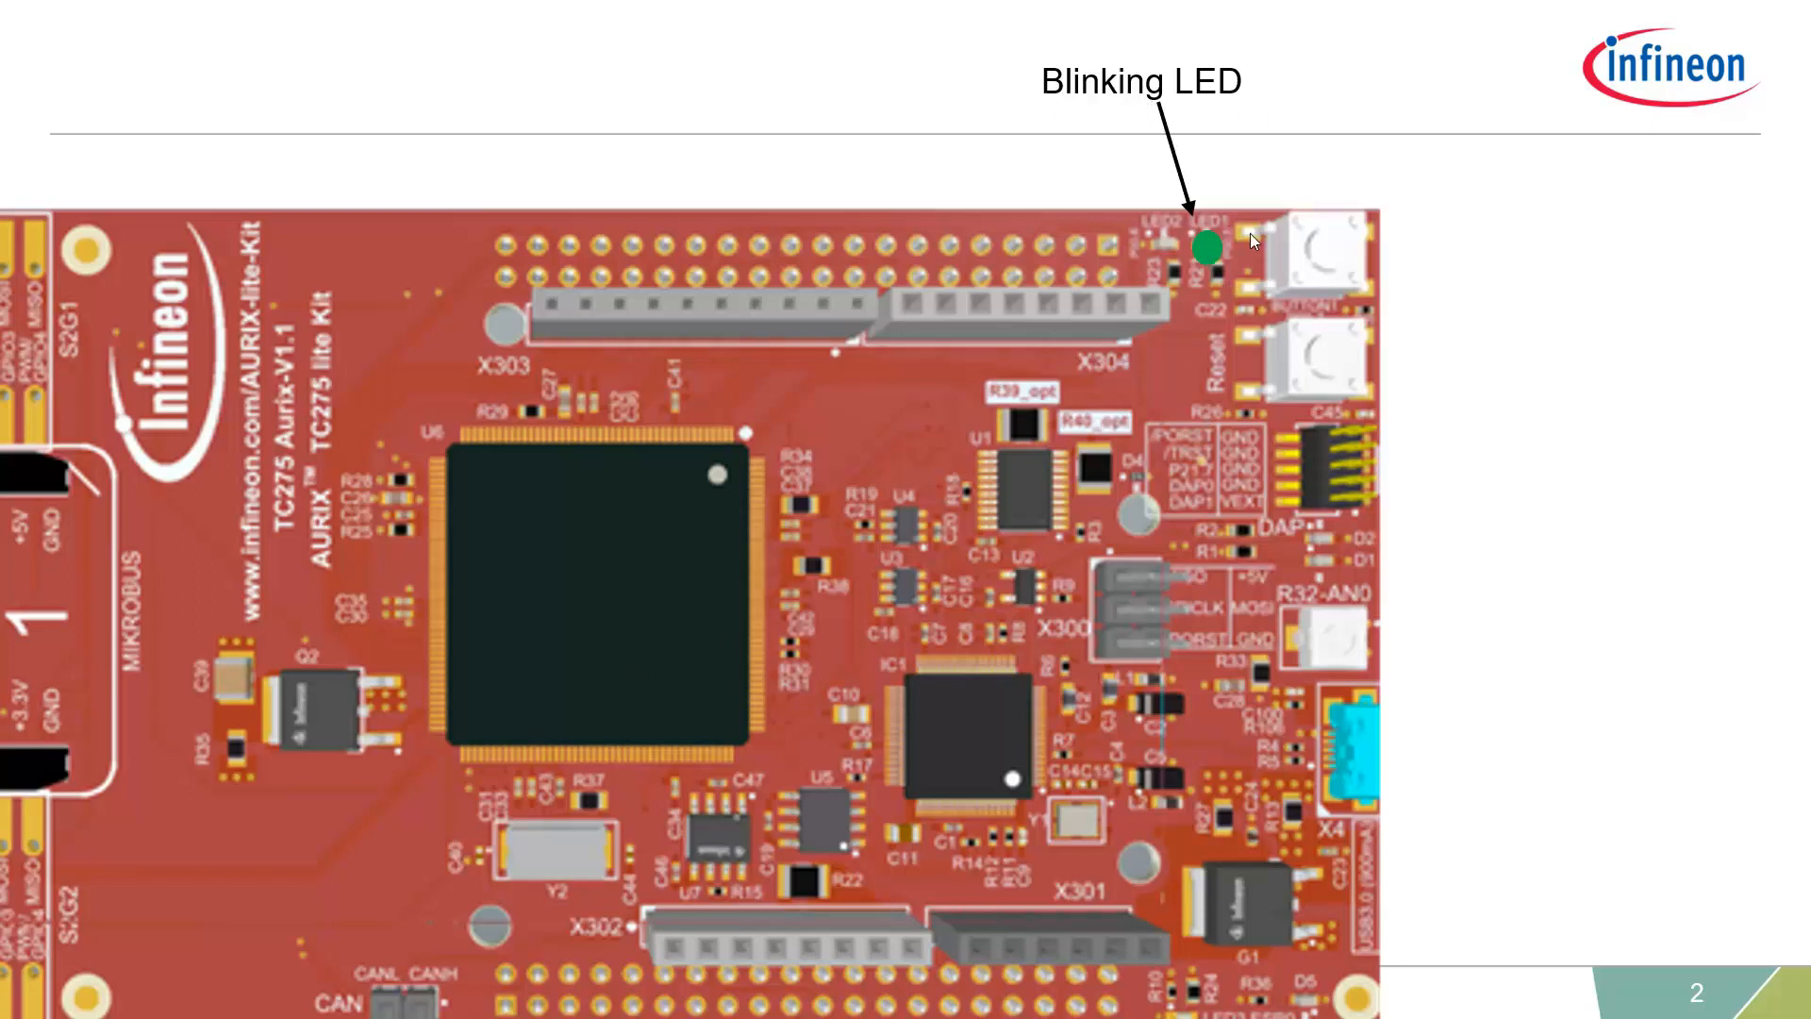
mouse_move(1331, 673)
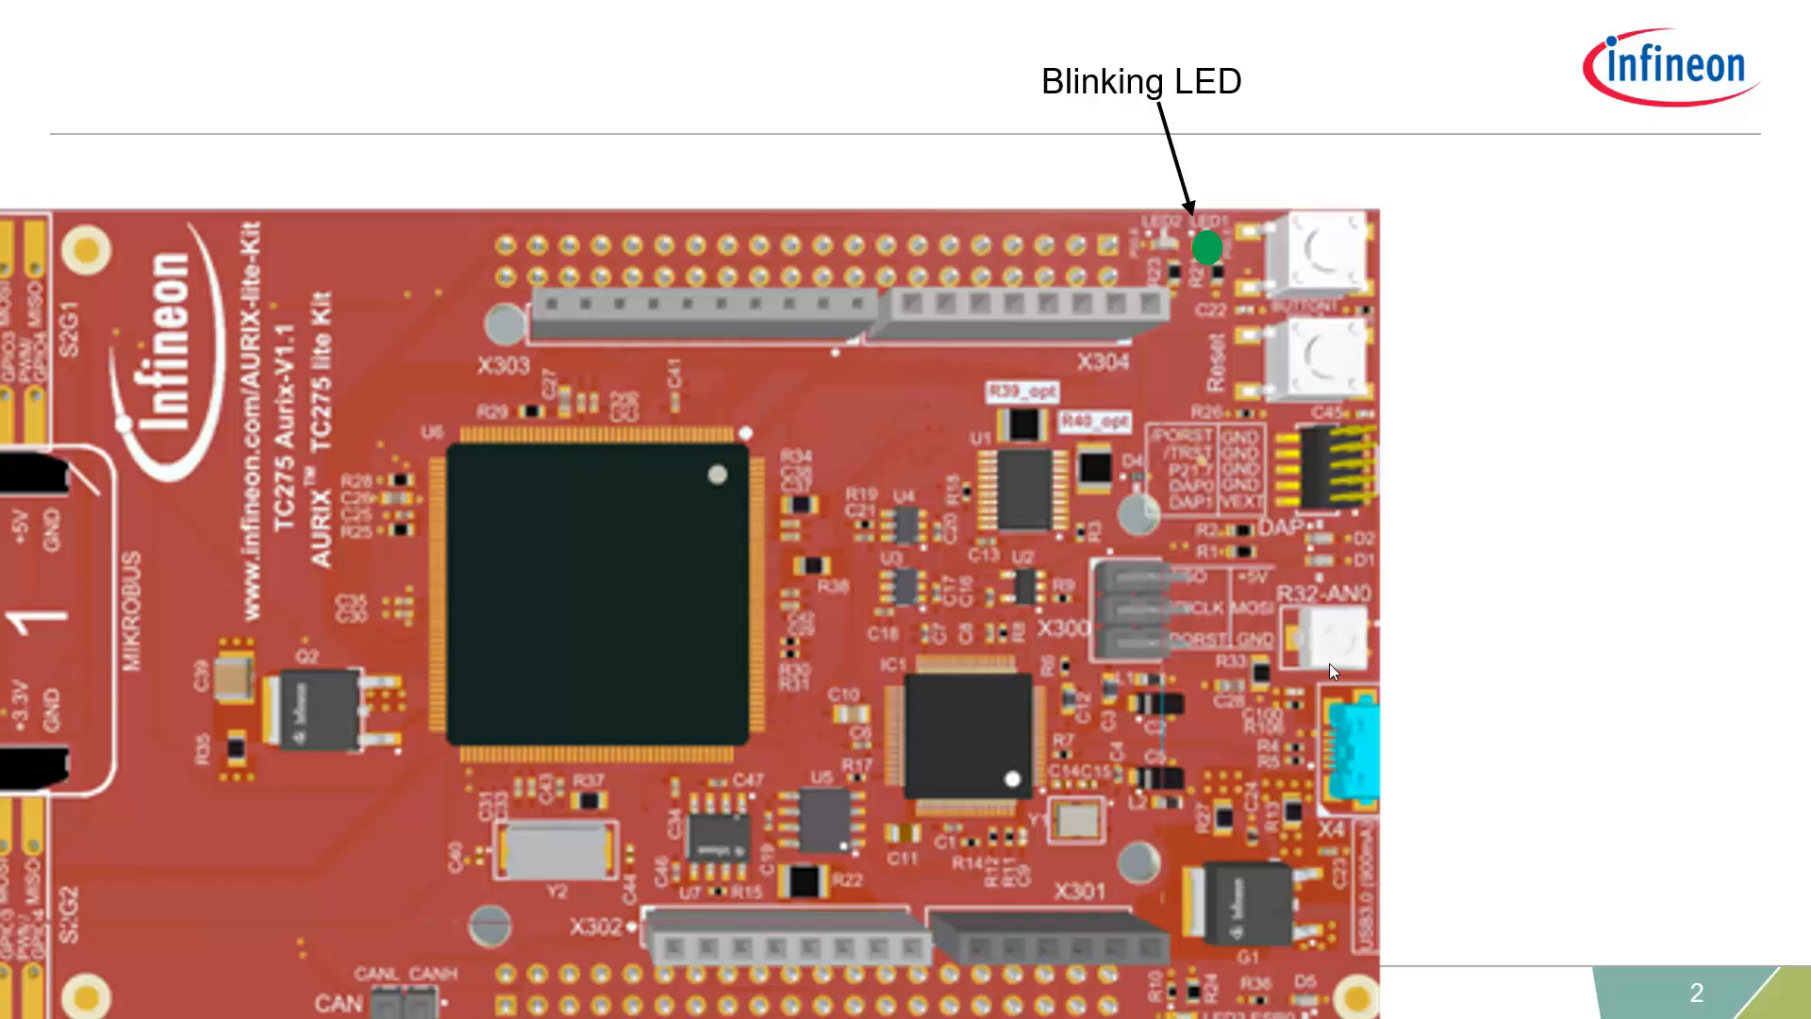